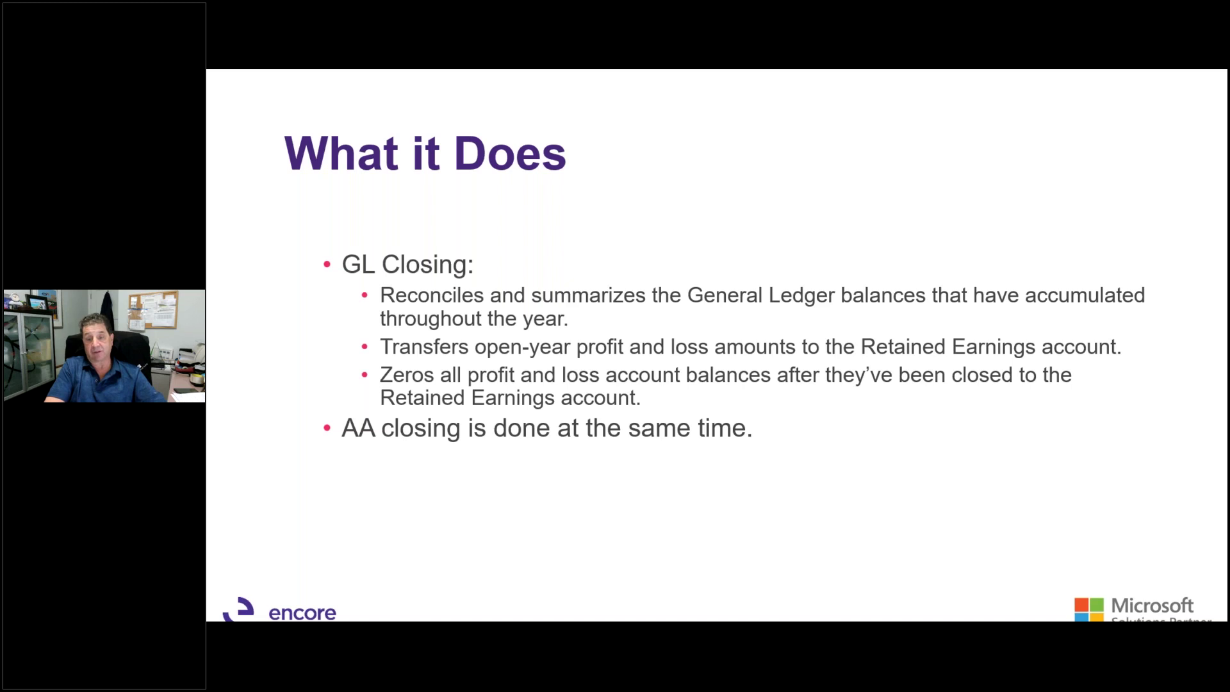
mouse_move(361, 603)
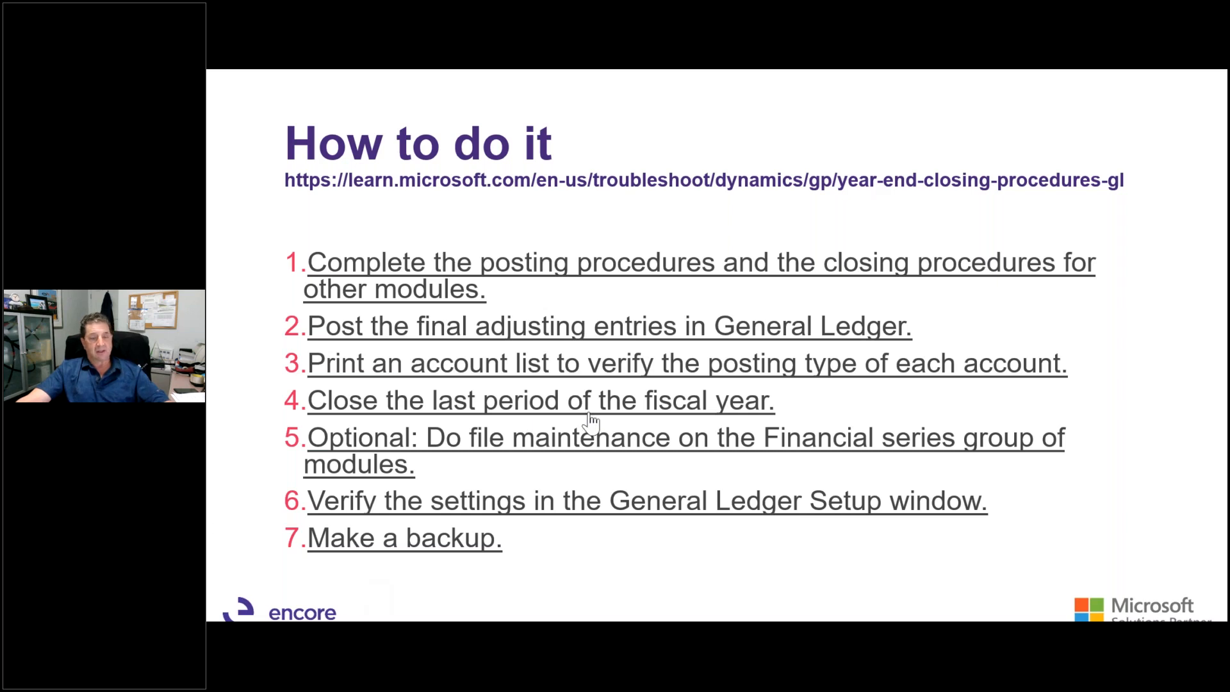
mouse_move(594, 424)
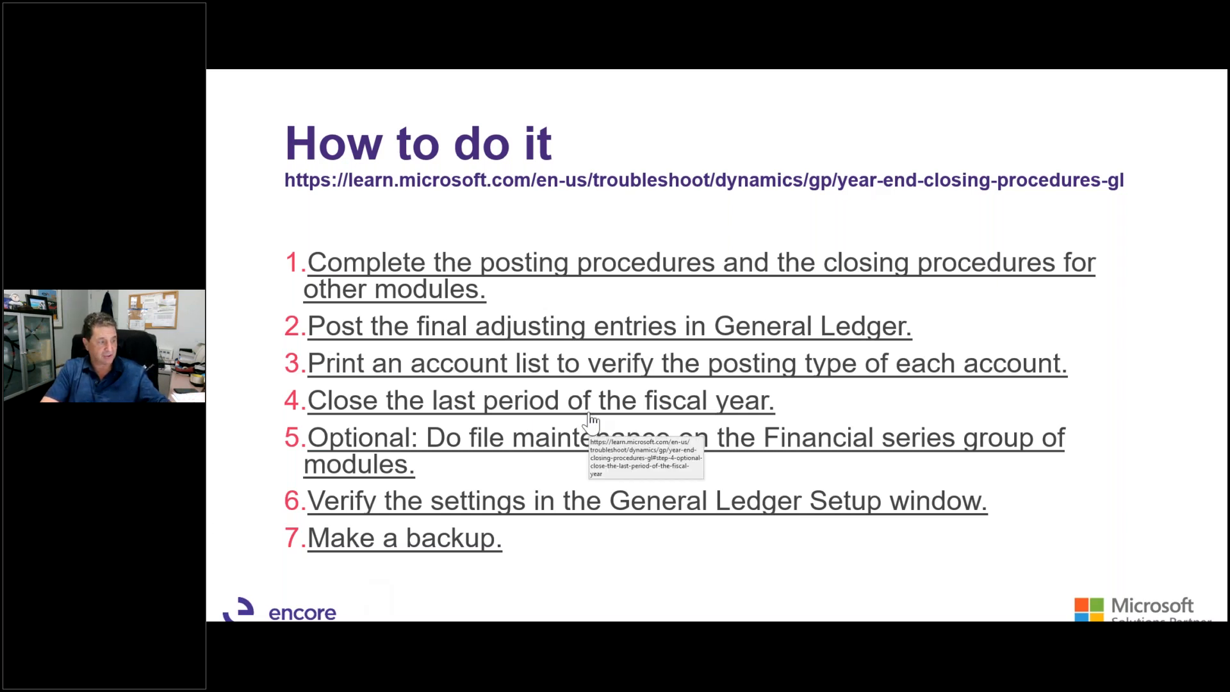
mouse_move(716, 579)
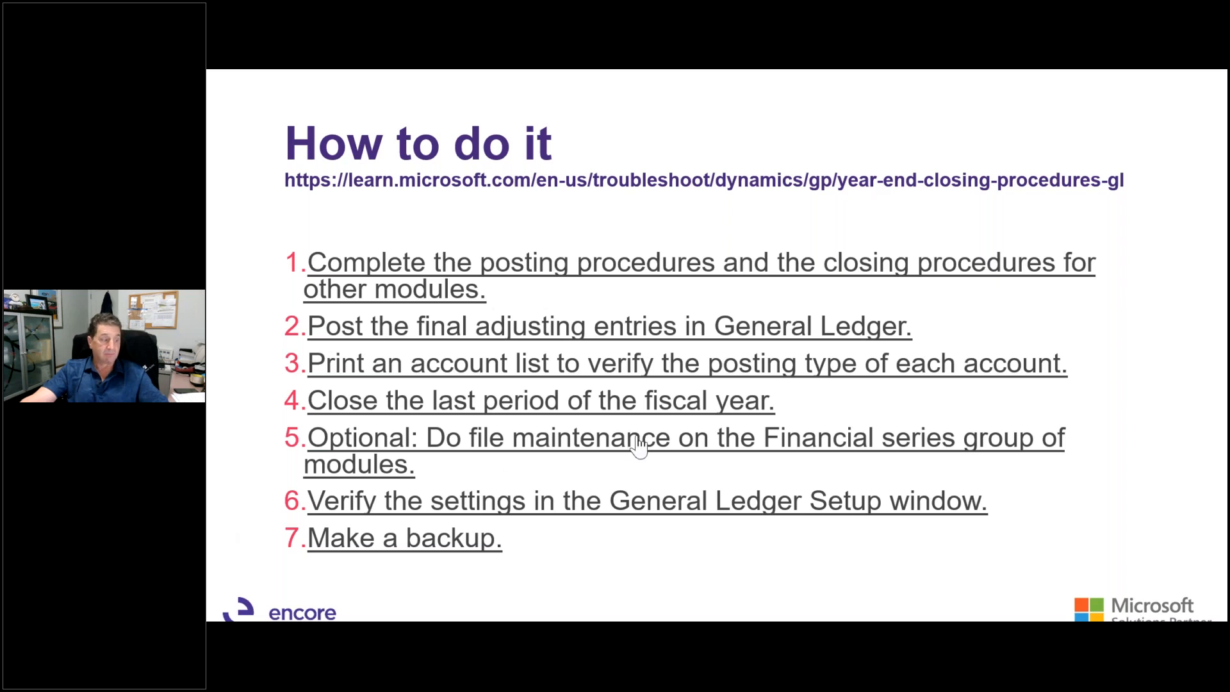
mouse_move(608, 418)
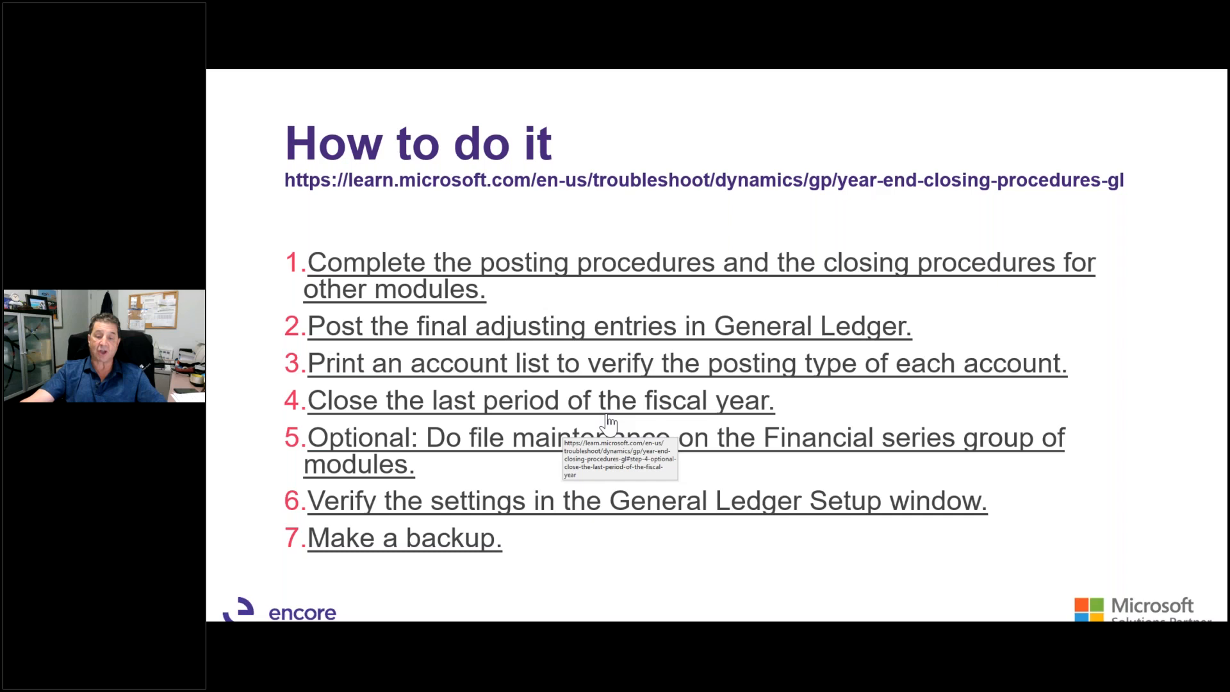
mouse_move(625, 438)
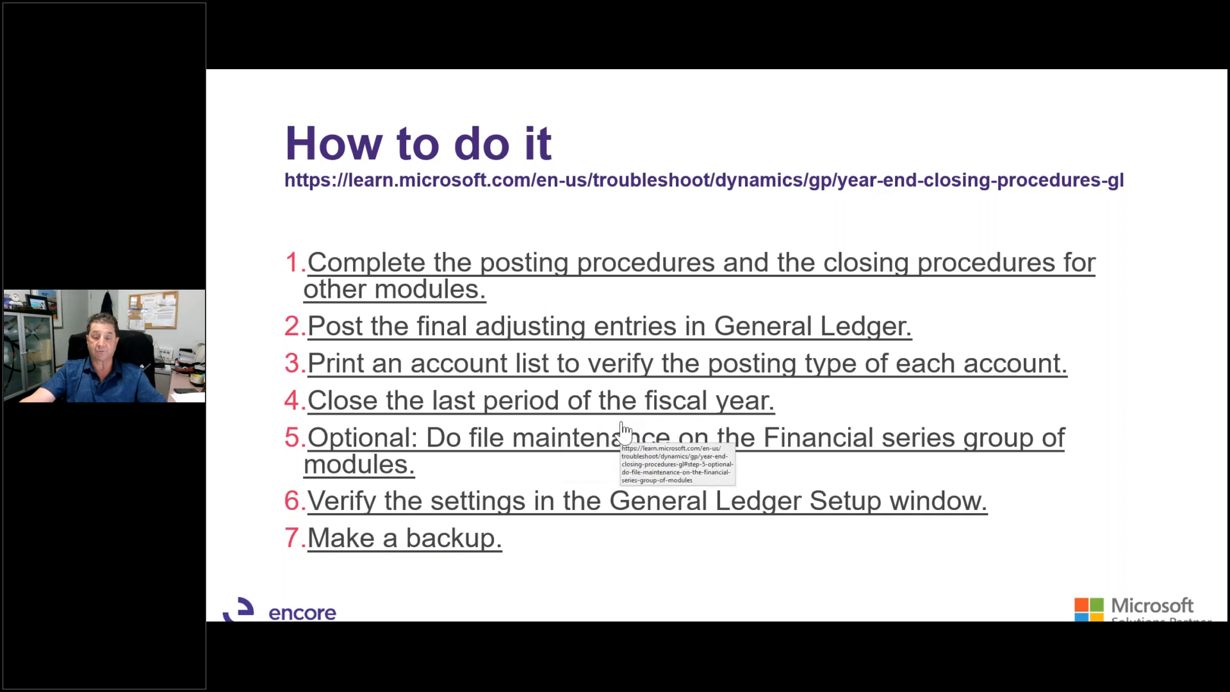
mouse_move(547, 456)
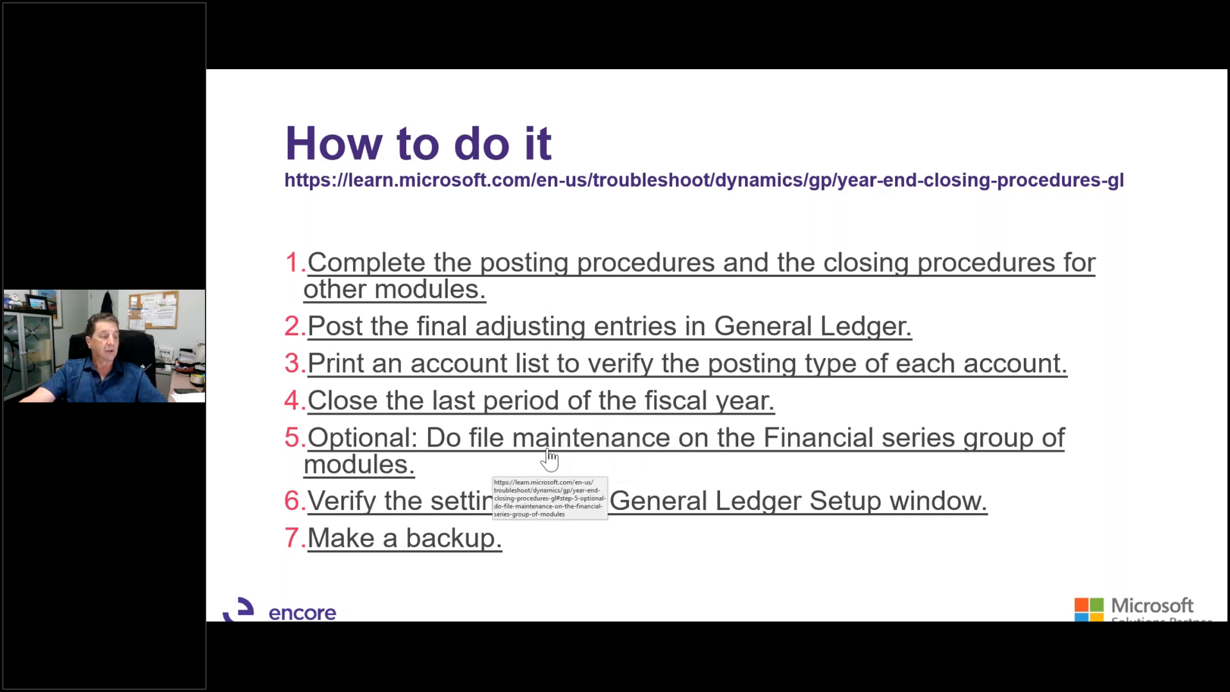
mouse_move(572, 466)
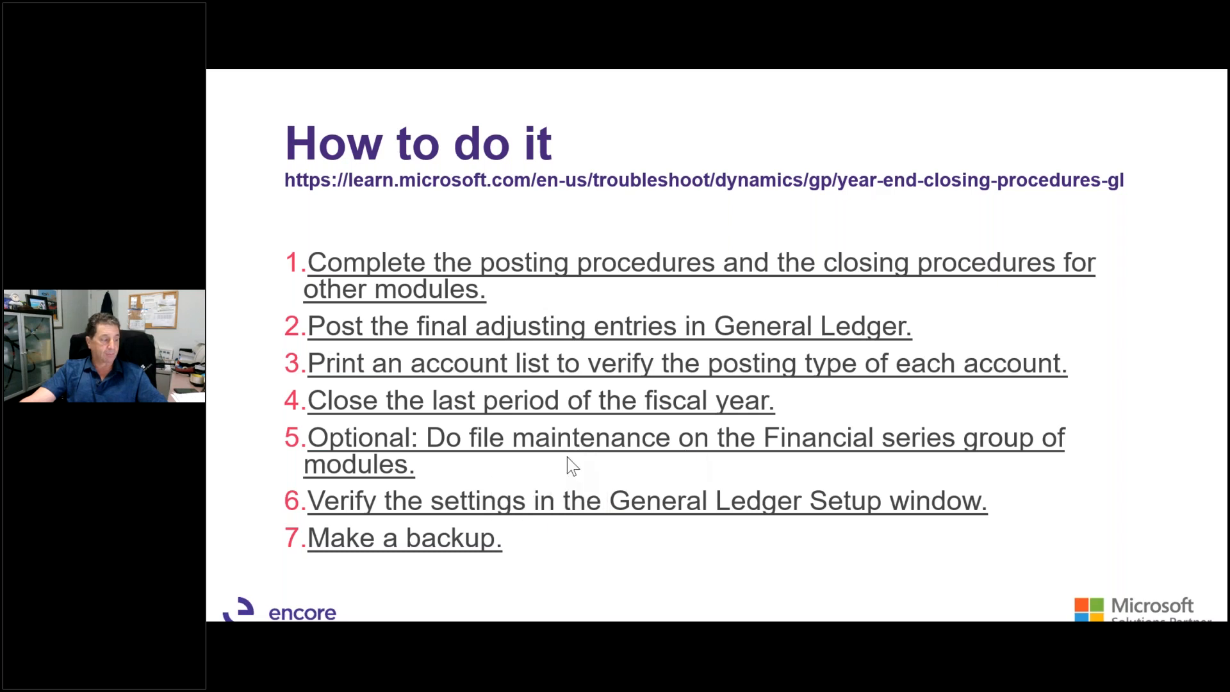
mouse_move(1116, 543)
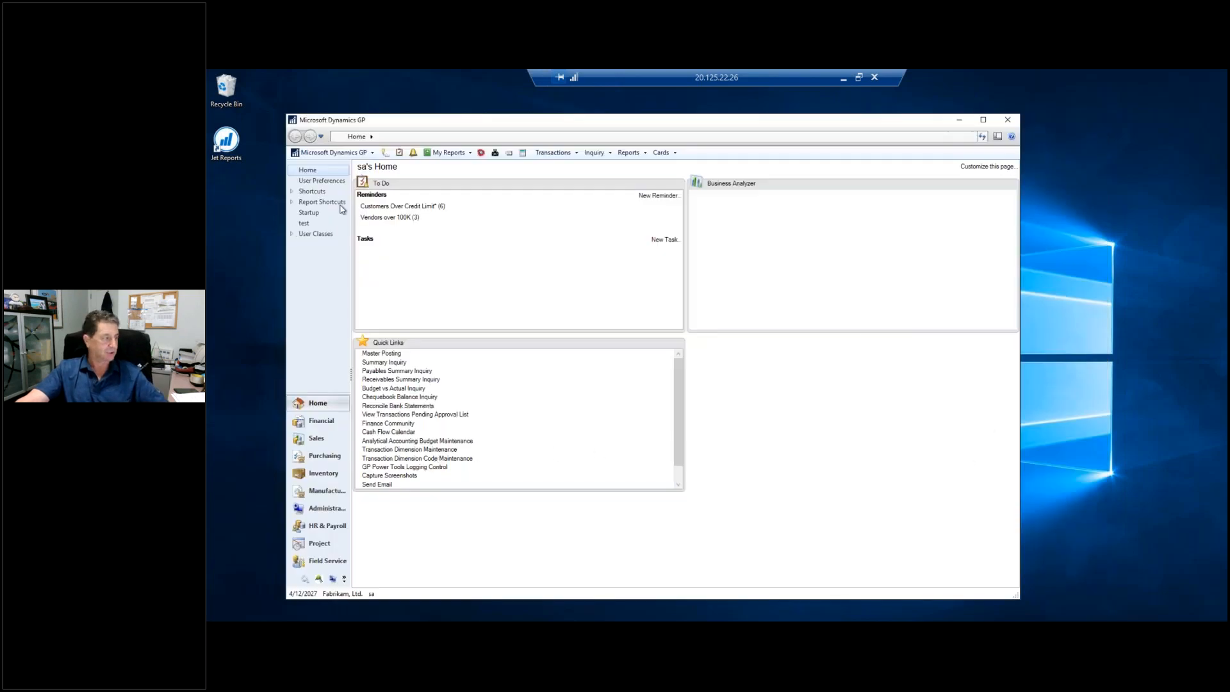
mouse_move(319, 480)
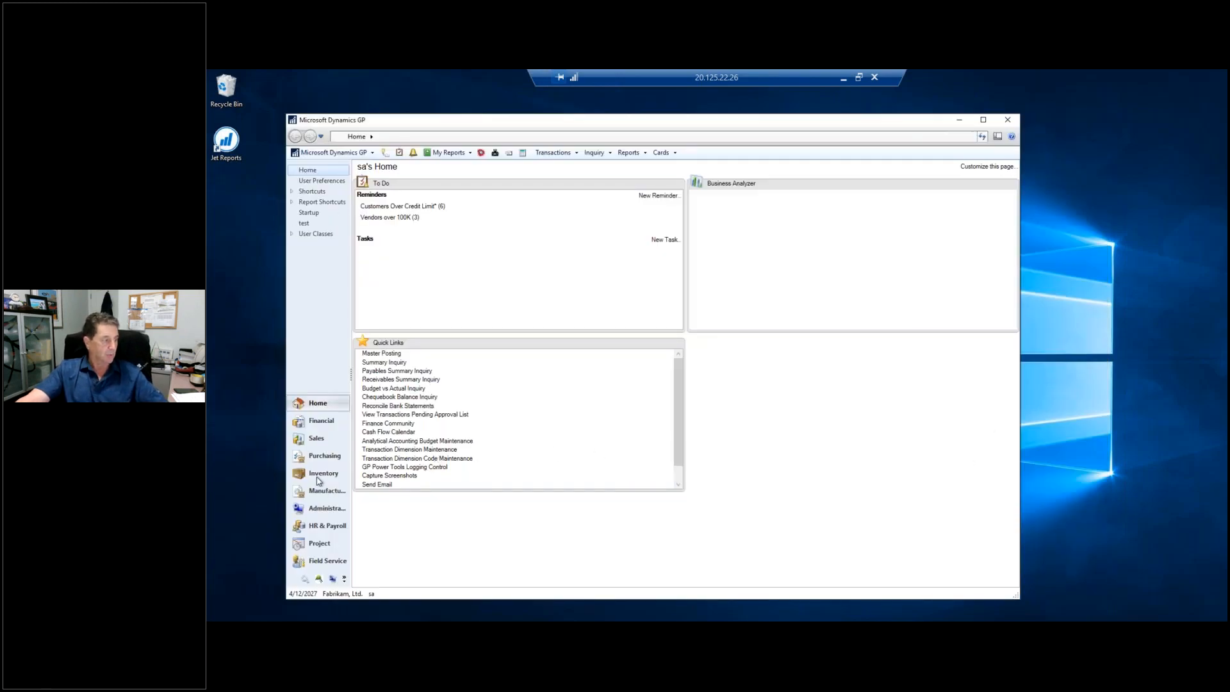
Step: Go to the Inventory area and bring up the Inventory Year-End Closing options
left_click(323, 473)
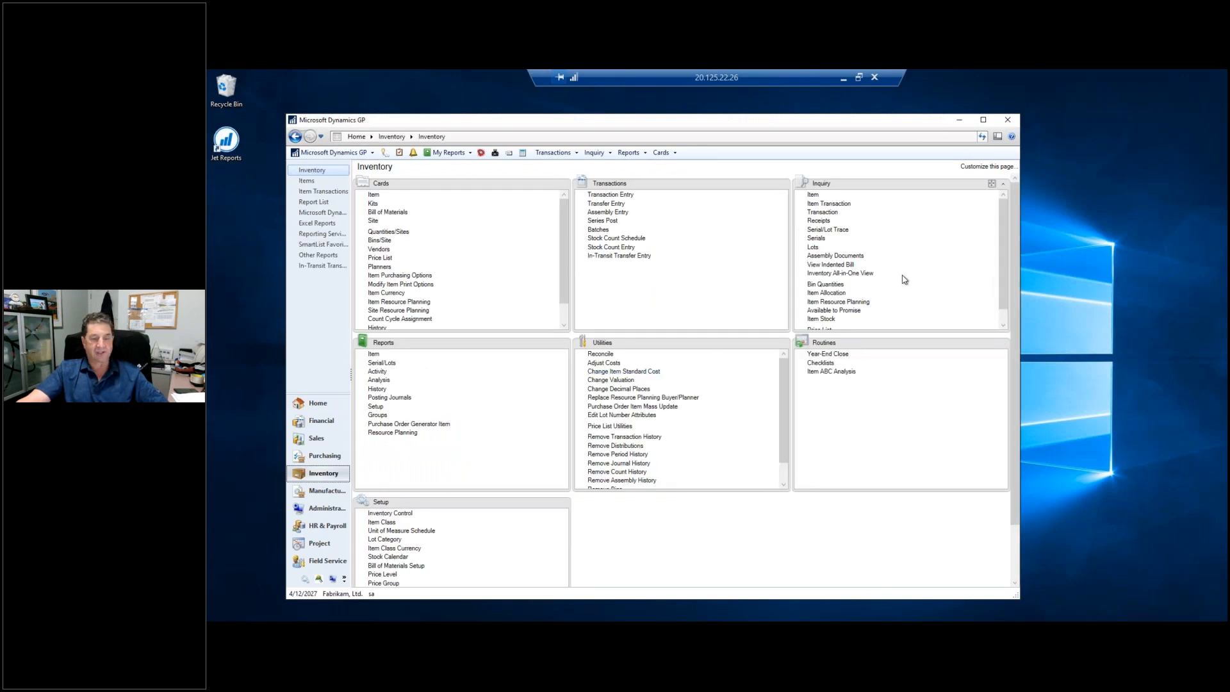
mouse_move(820, 363)
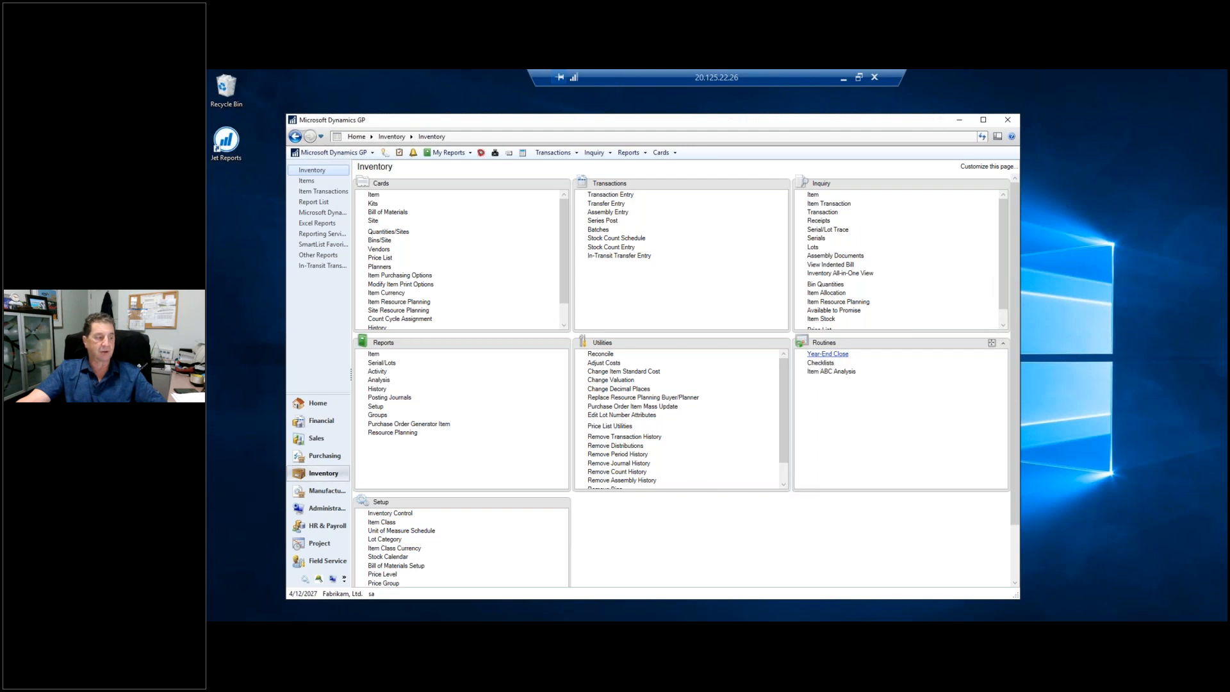
left_click(827, 354)
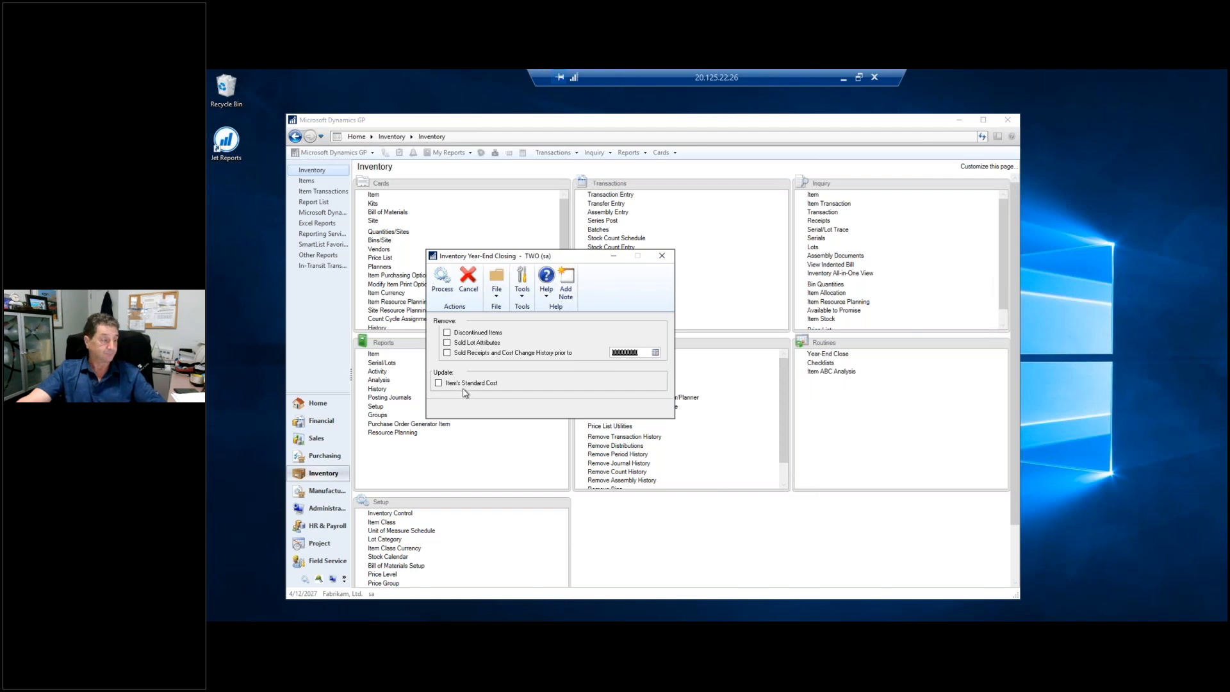
mouse_move(495, 393)
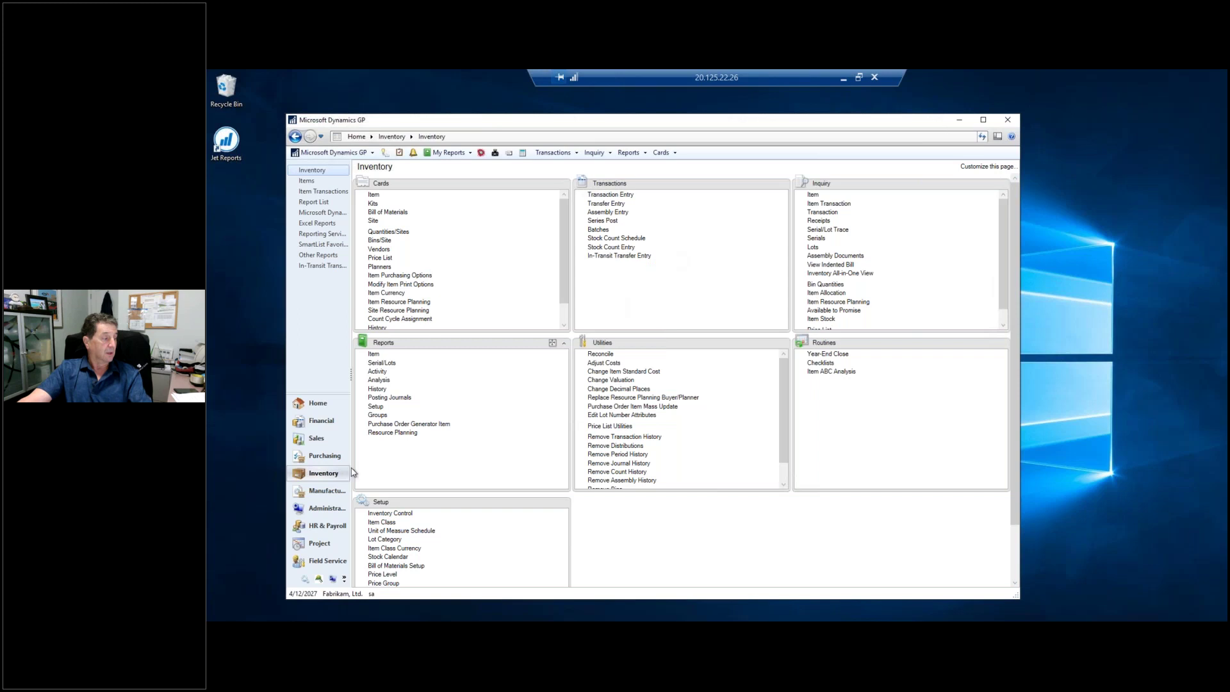
mouse_move(312, 457)
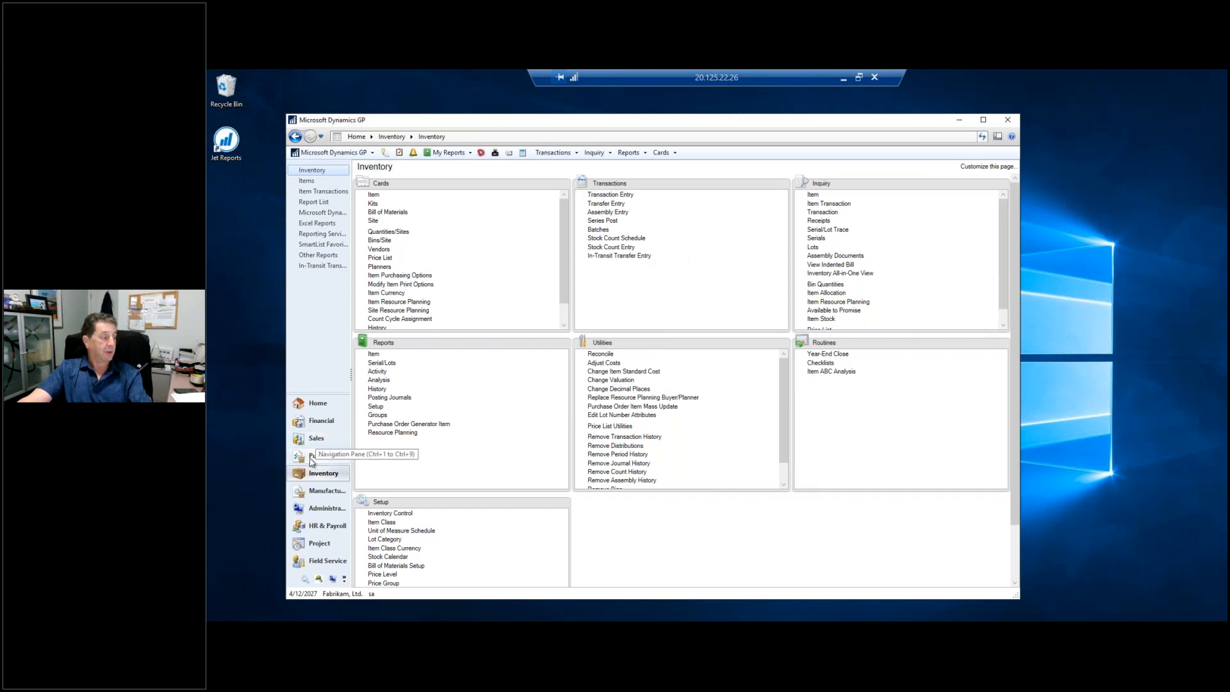
Step: Go to the Purchasing area and bring up the Payables Year-End Closing window
left_click(324, 456)
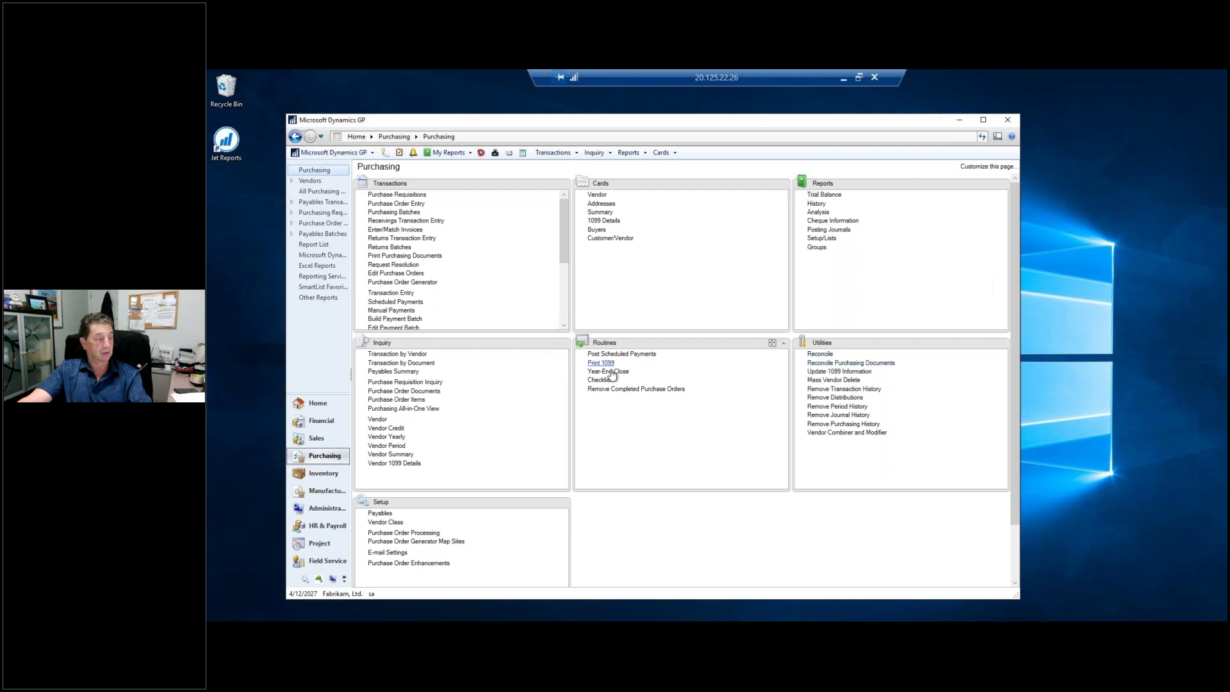
left_click(604, 371)
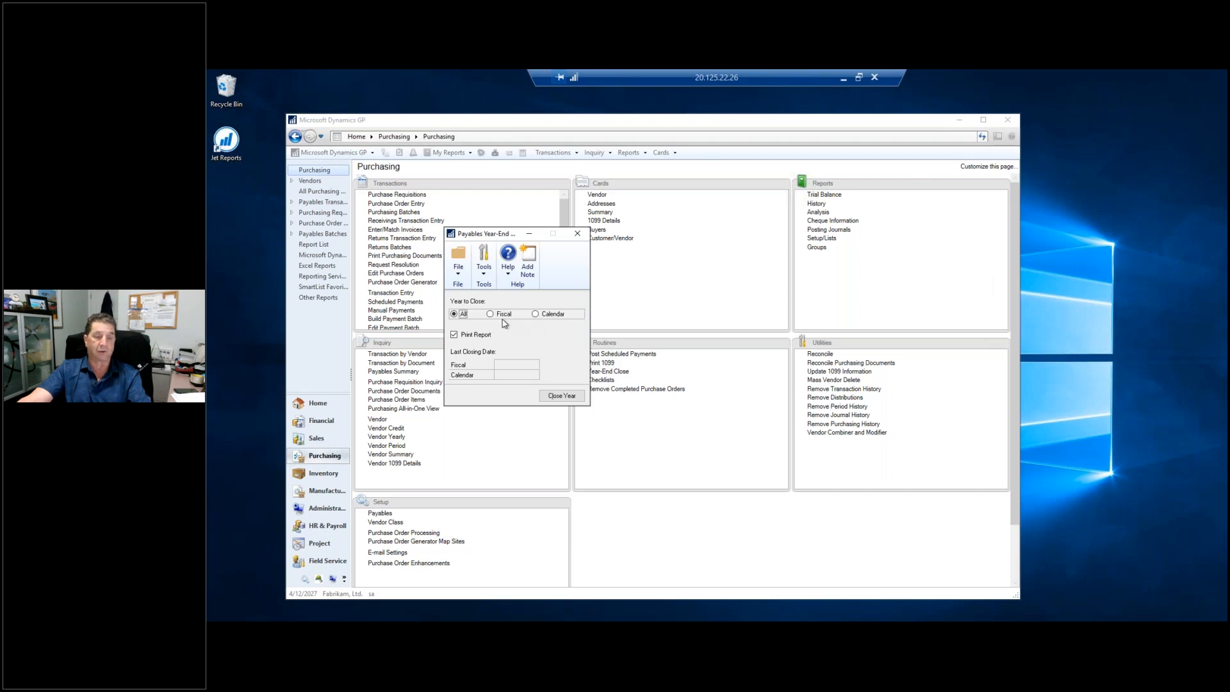
mouse_move(502, 347)
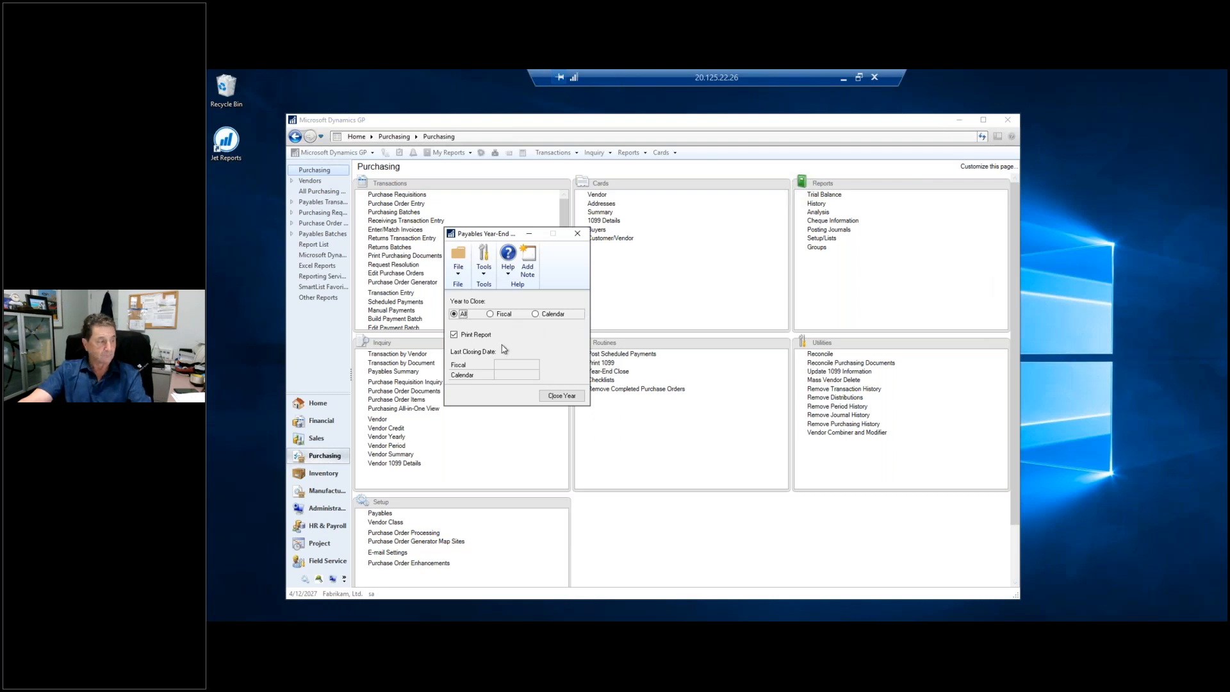
mouse_move(513, 375)
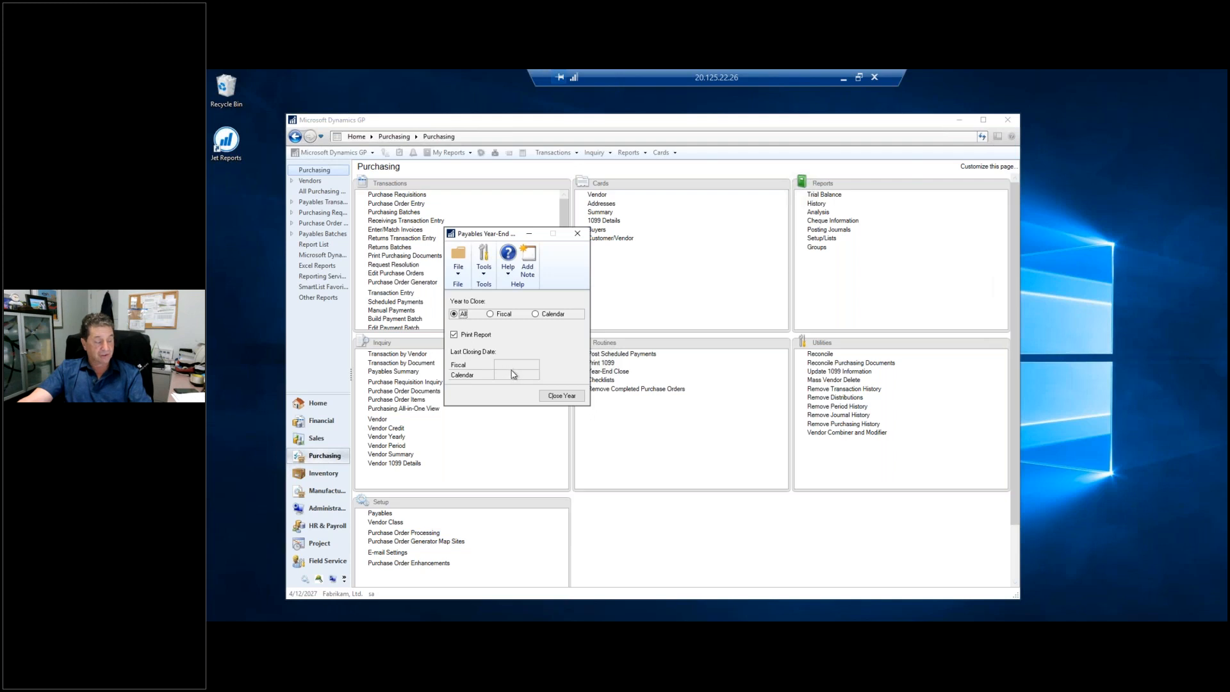
mouse_move(525, 374)
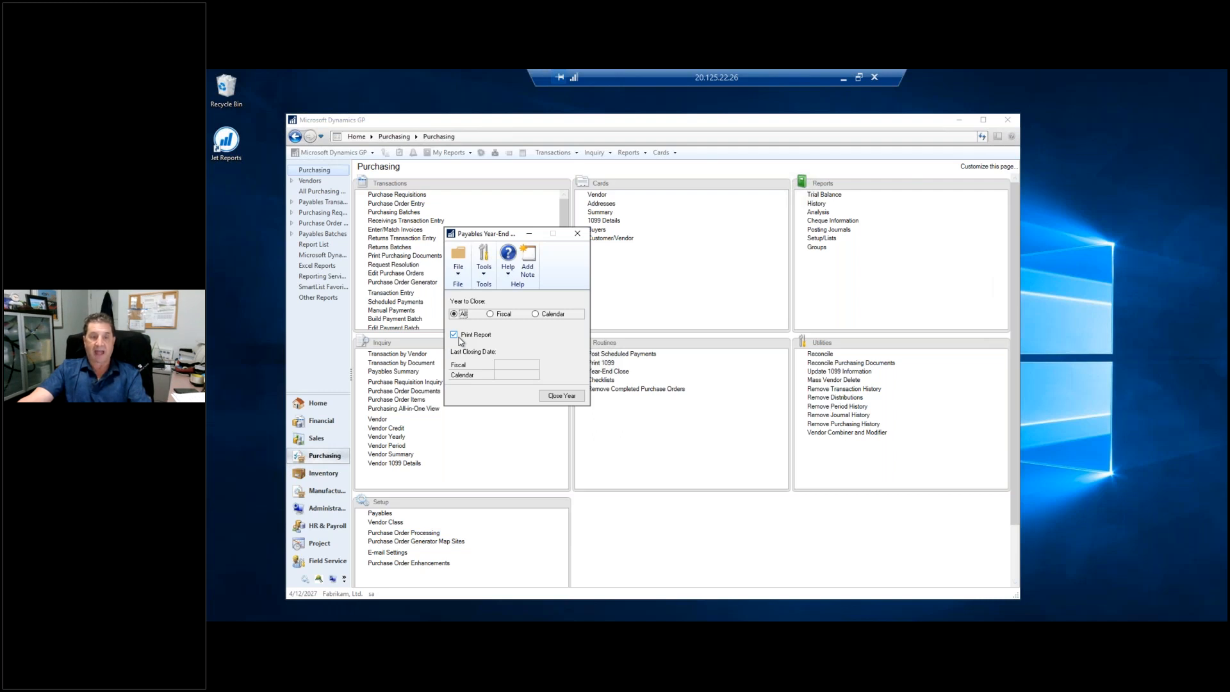
mouse_move(464, 328)
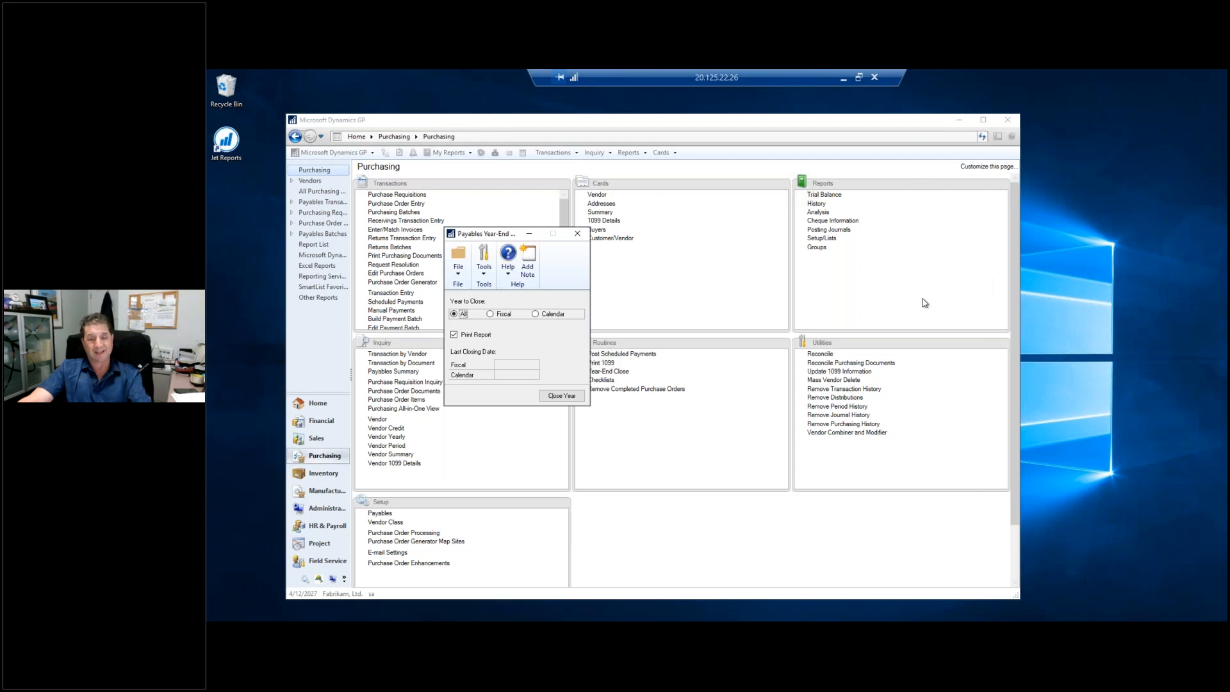
mouse_move(910, 326)
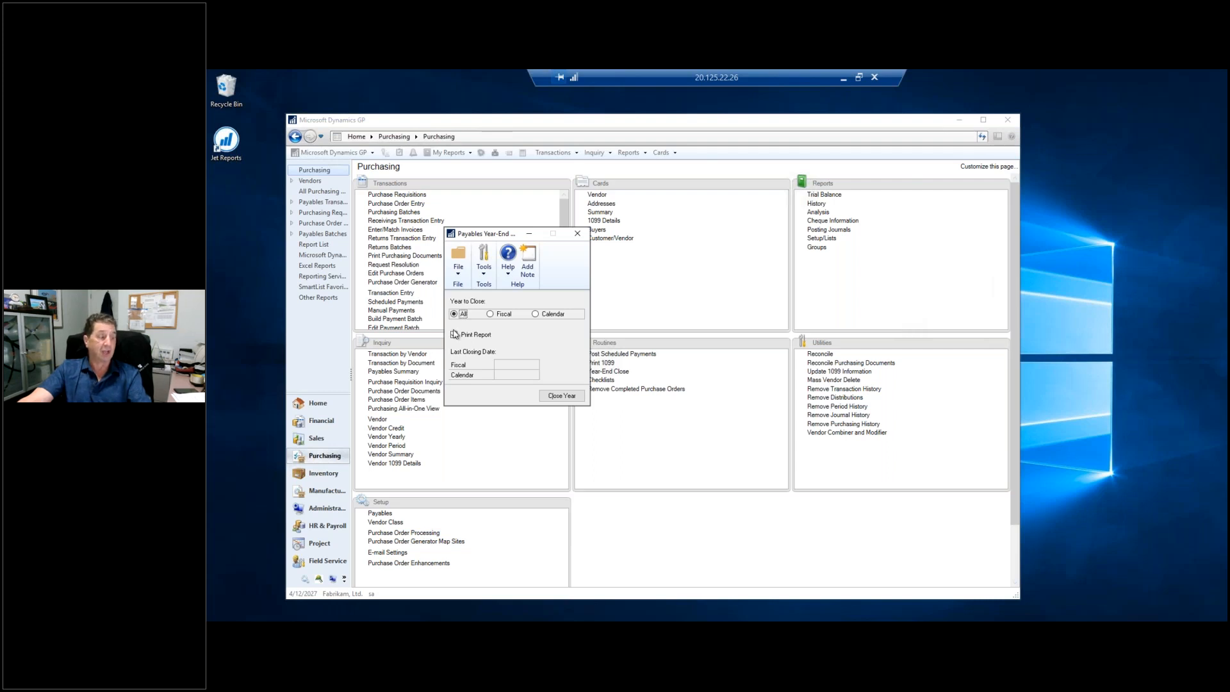
left_click(454, 334)
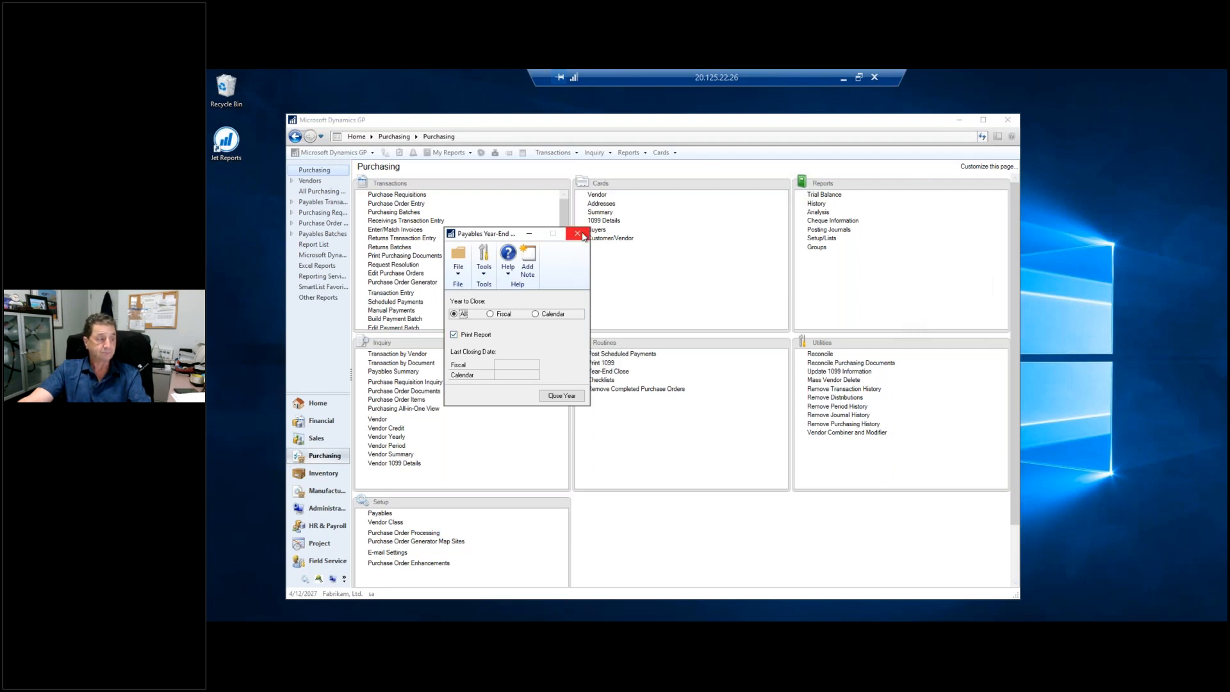
Step: Leave payables closing, view A Travel Company's 2027 period summary, then close the inquiry
left_click(577, 233)
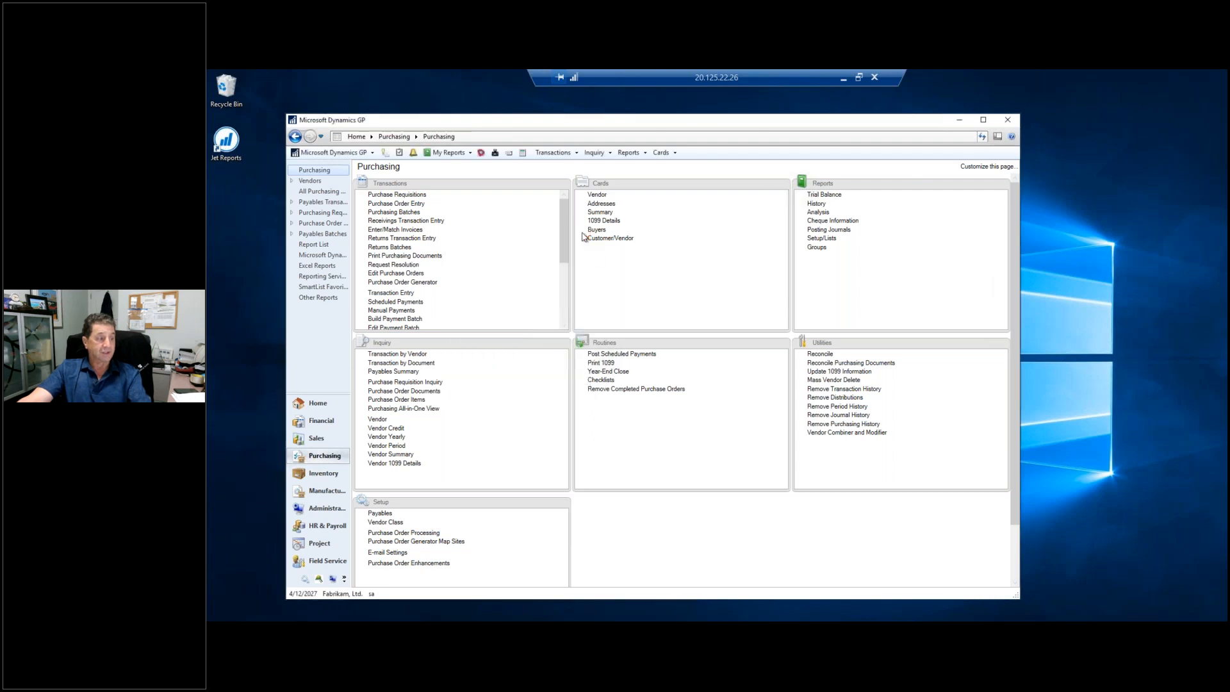
mouse_move(604, 239)
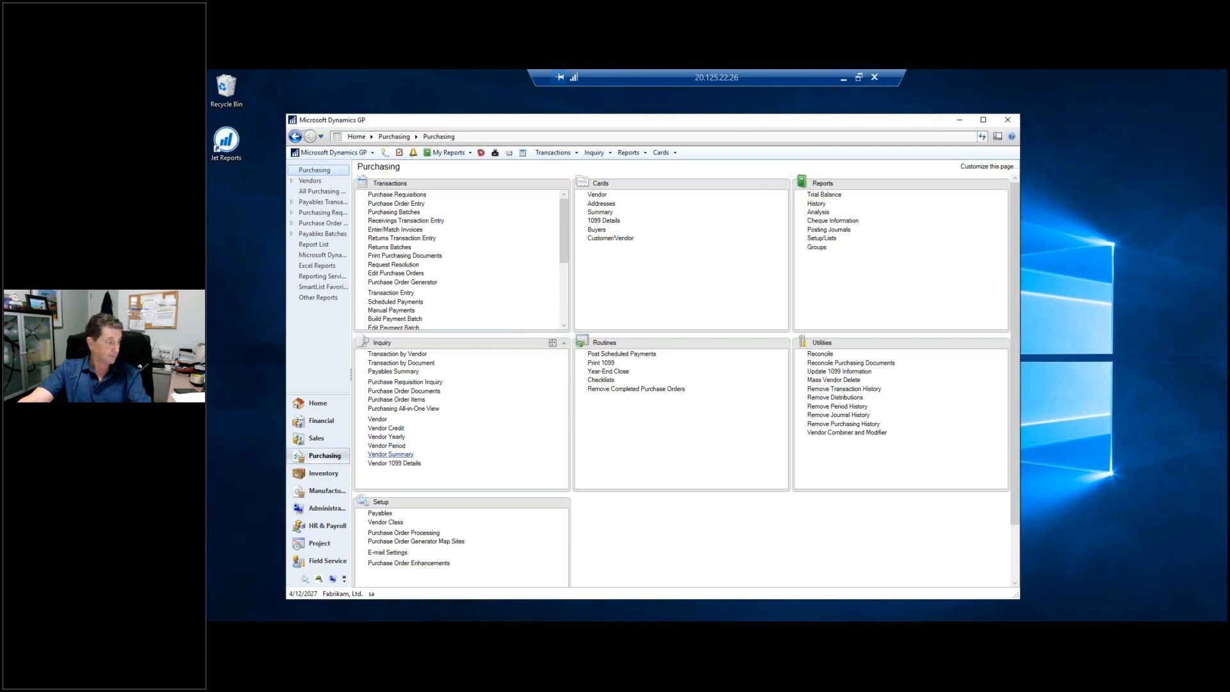
left_click(391, 454)
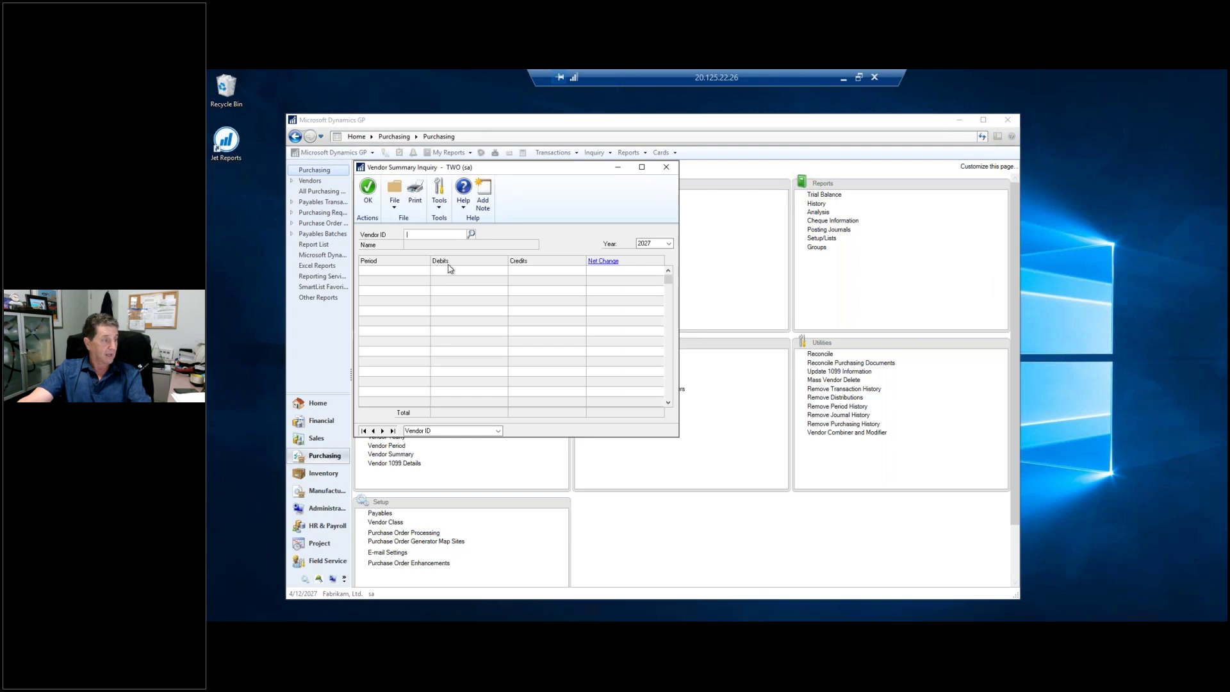
left_click(470, 234)
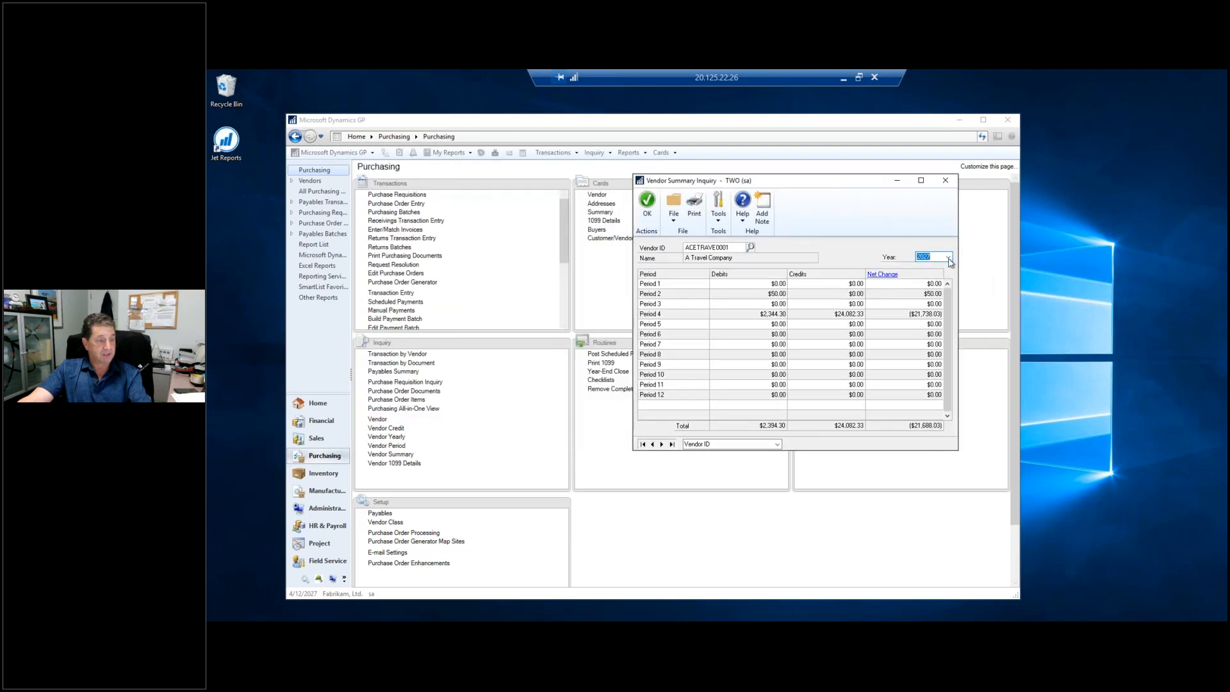
left_click(948, 257)
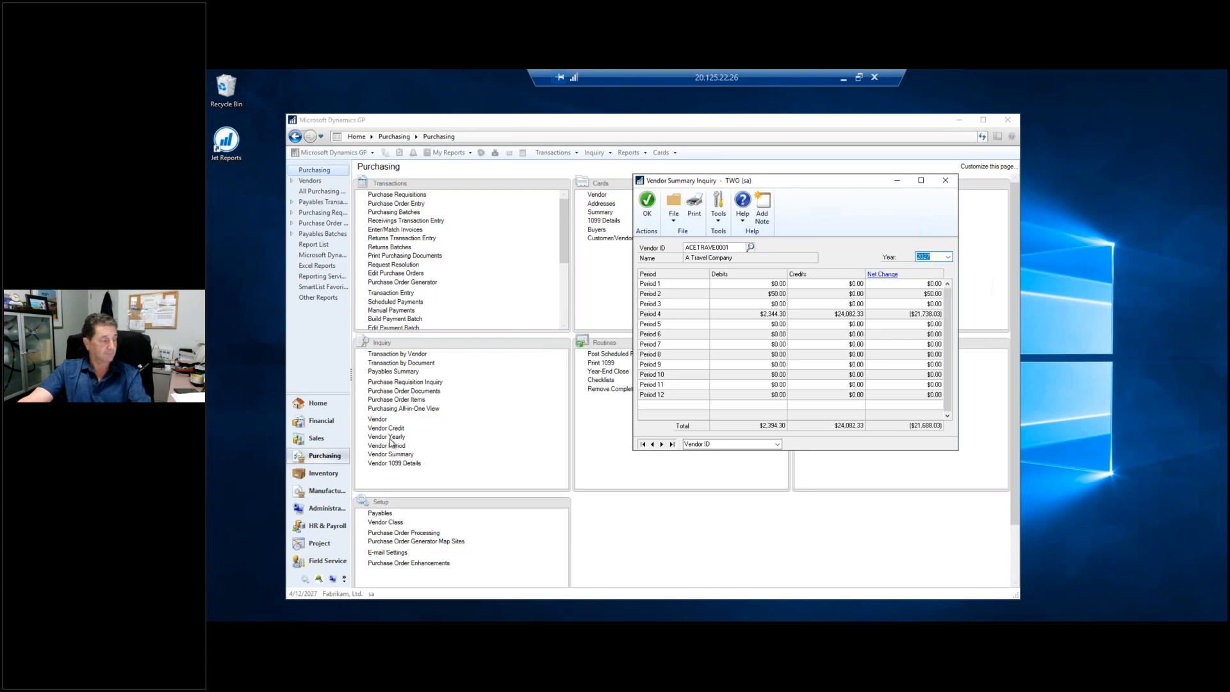
left_click(944, 180)
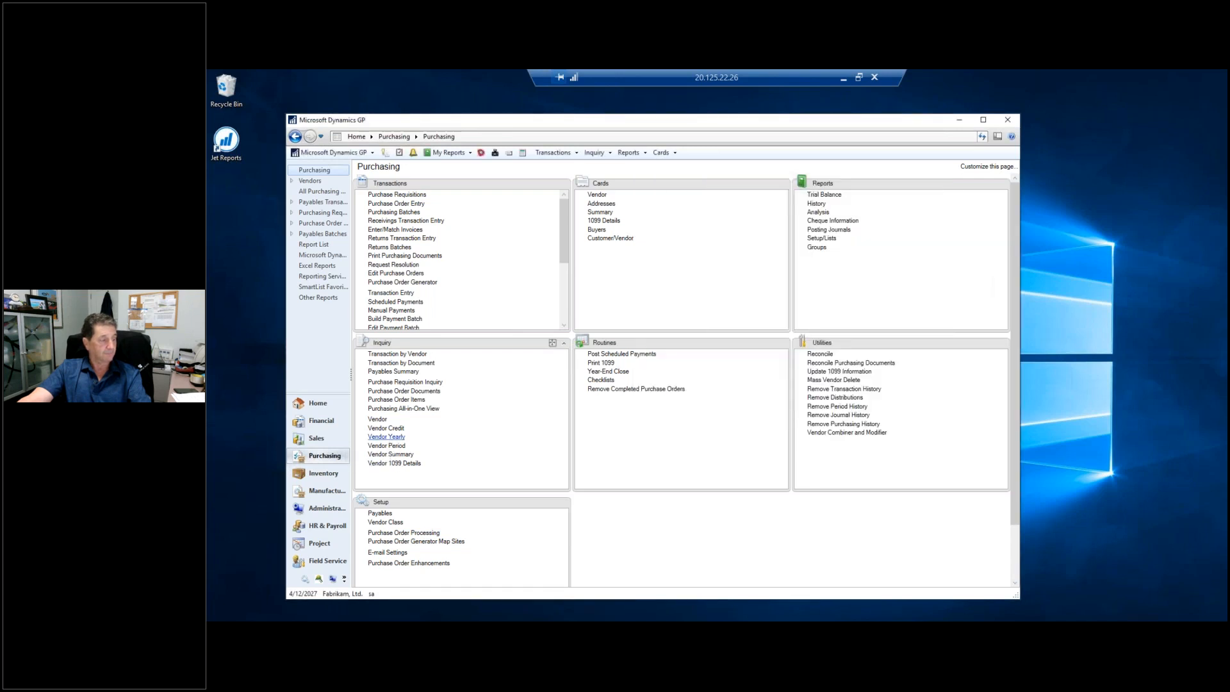
Step: Show the Vendor Yearly Summary by fiscal year and calculate the 2027 totals for Advanced Office Systems
left_click(386, 436)
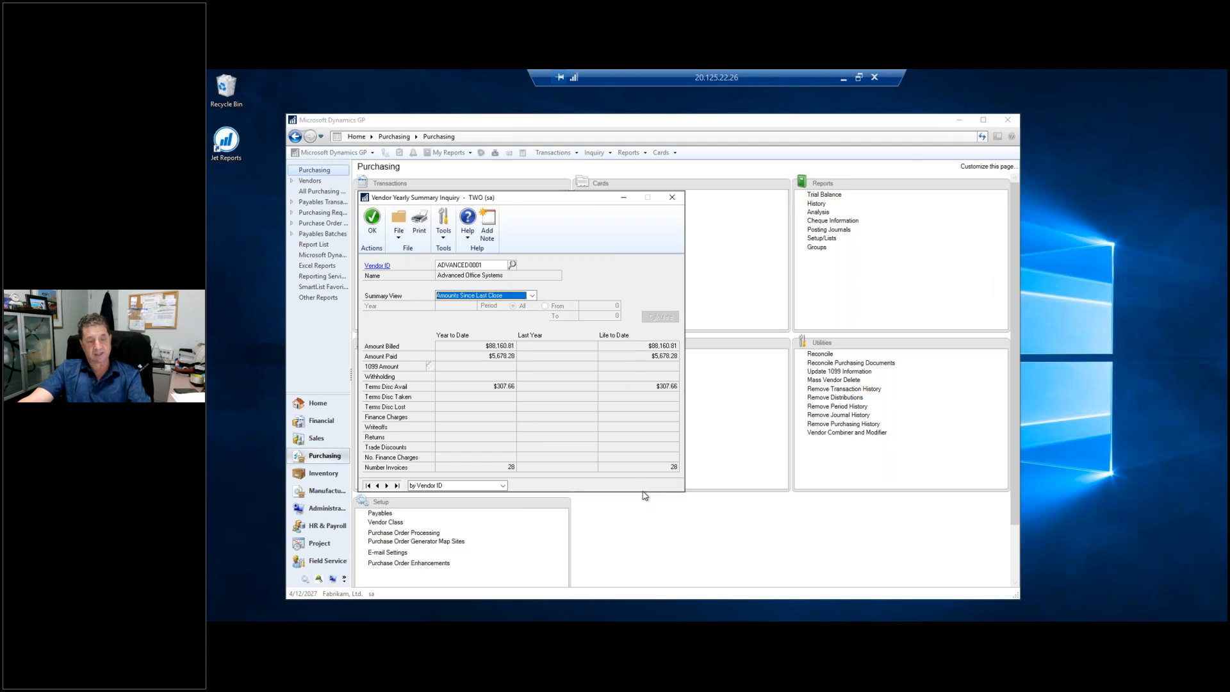
mouse_move(481, 371)
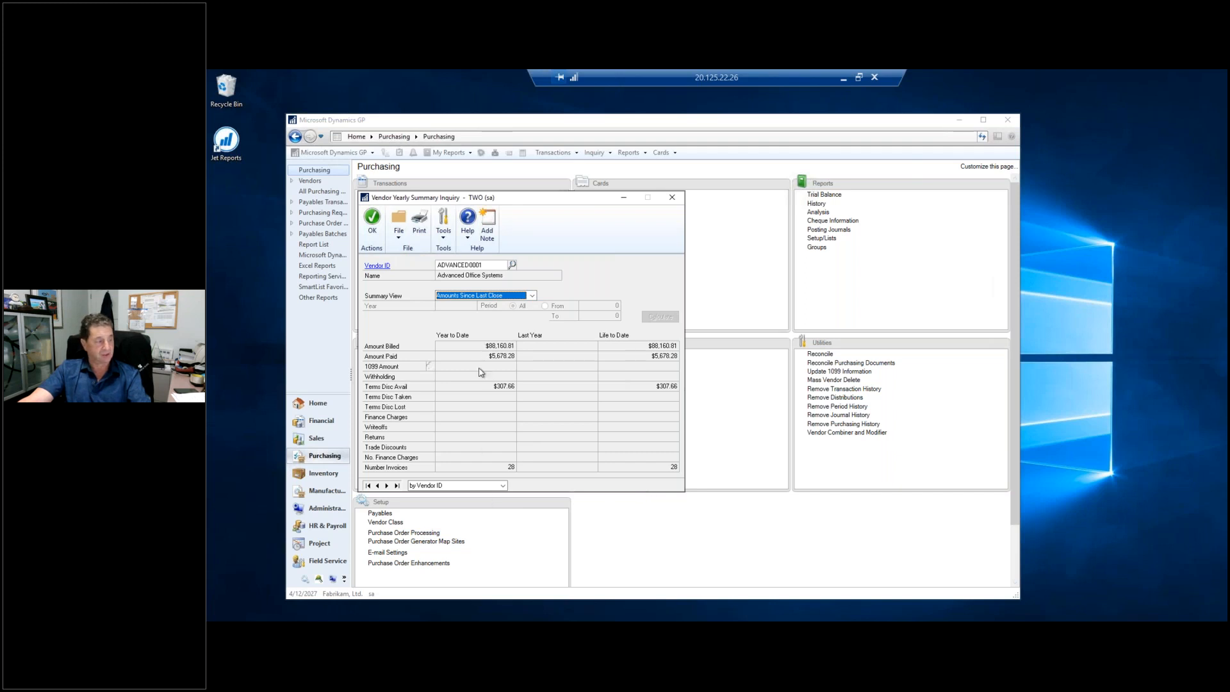
mouse_move(558, 353)
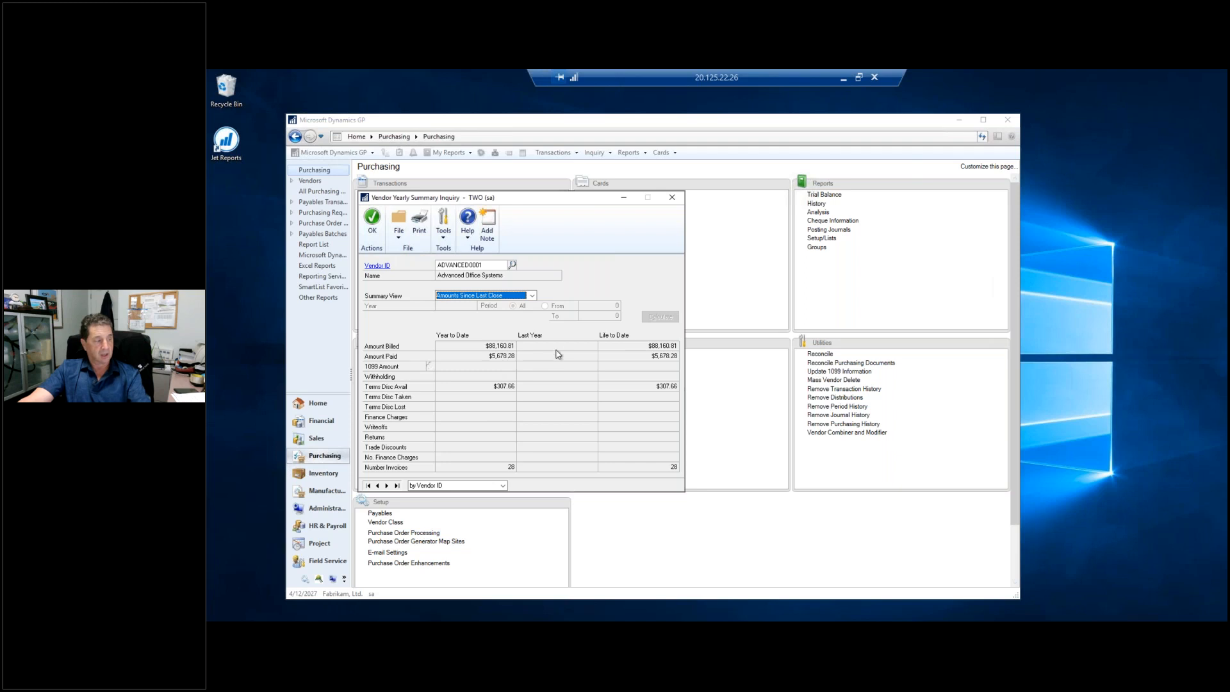
mouse_move(568, 474)
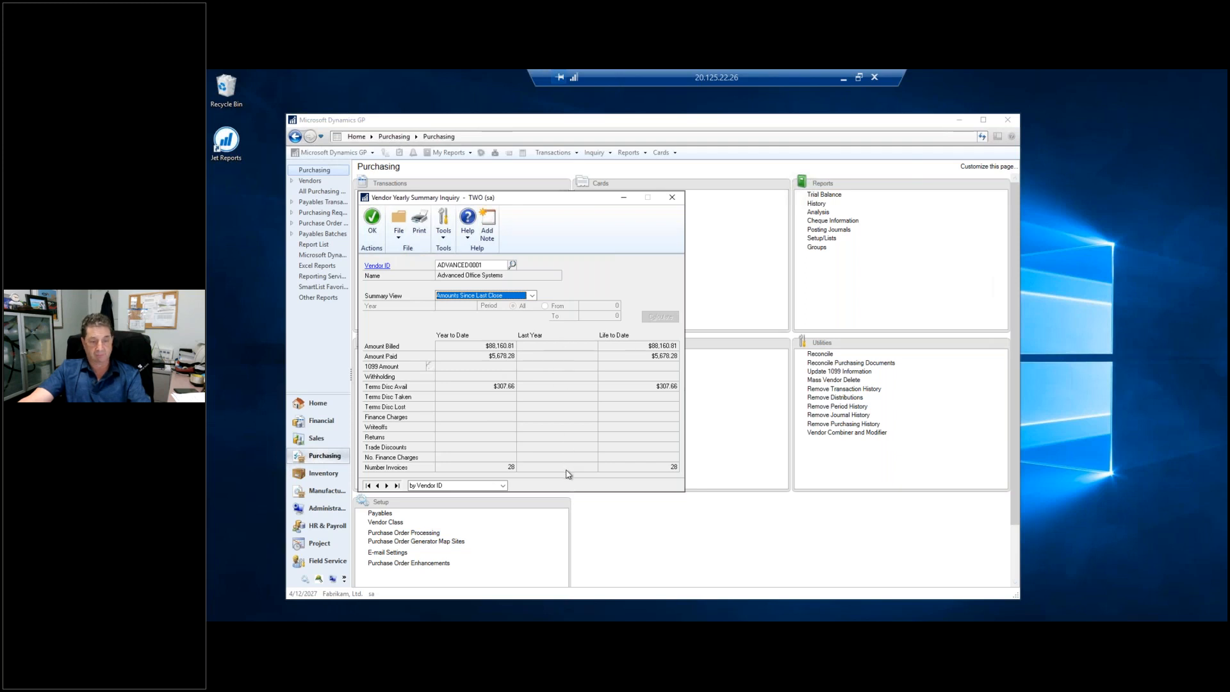
mouse_move(558, 368)
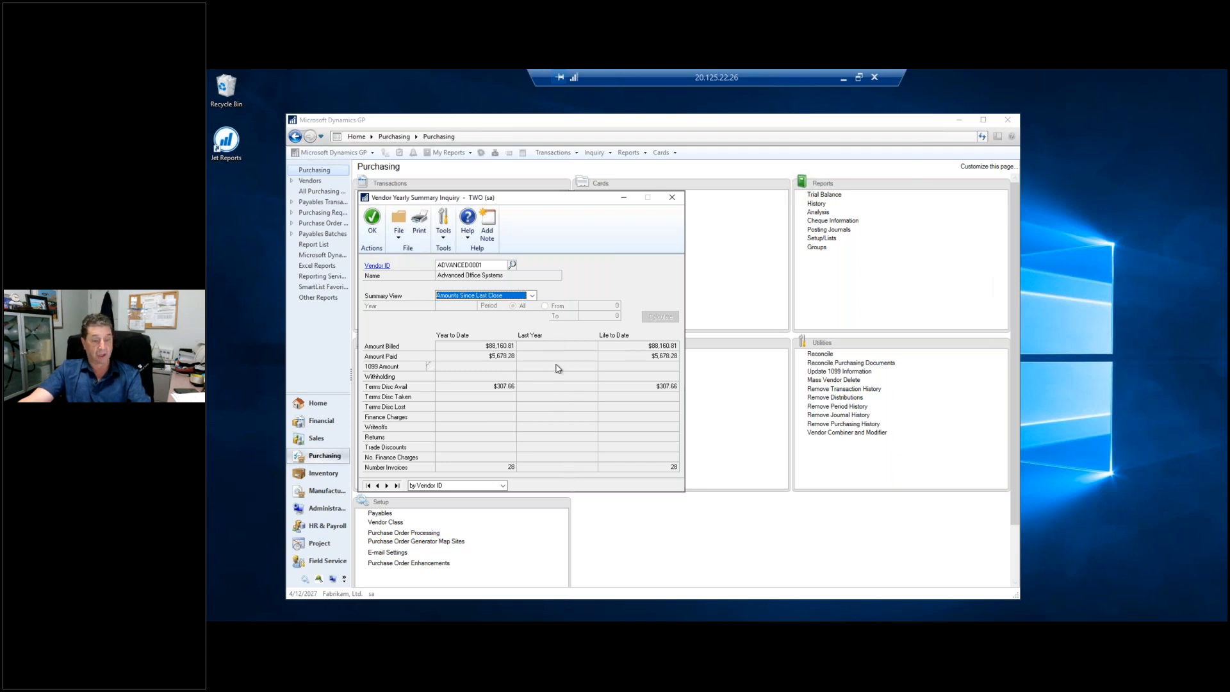
mouse_move(504, 359)
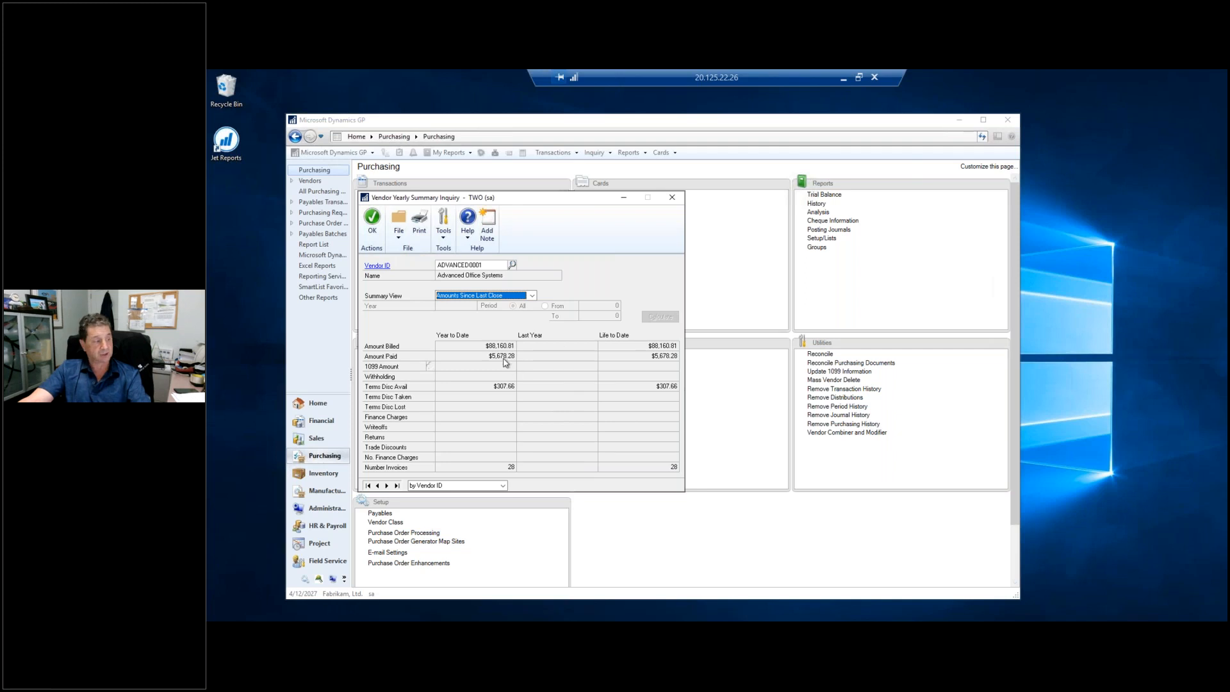
mouse_move(588, 465)
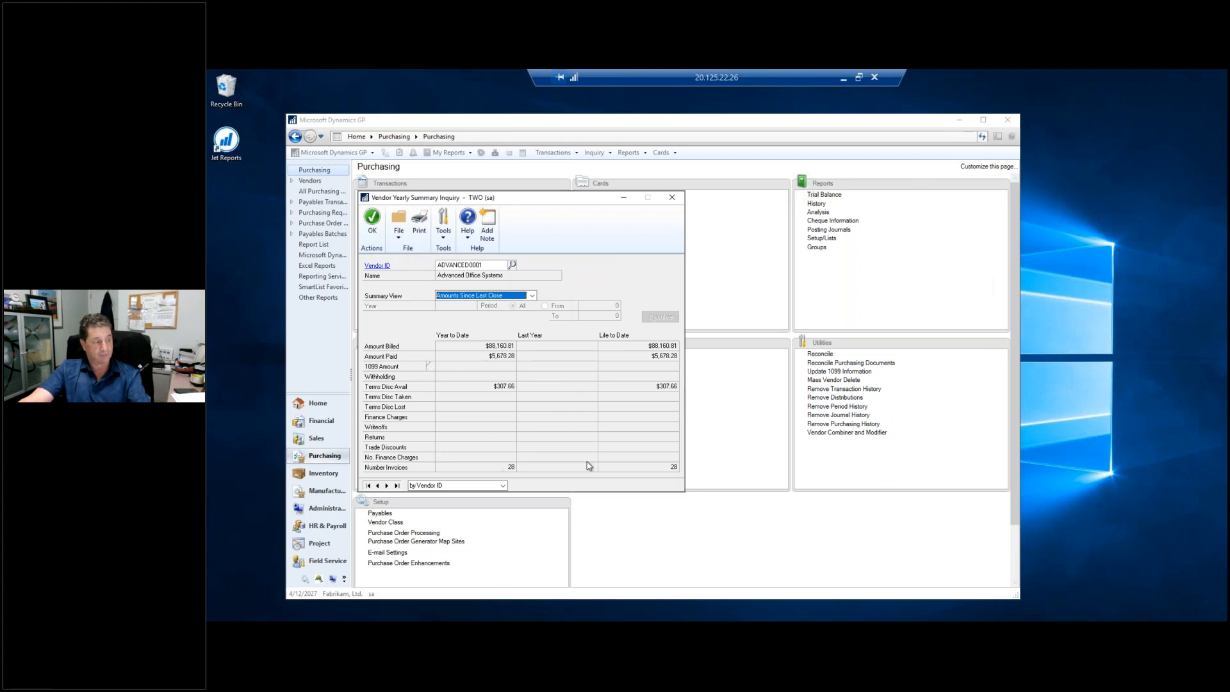
mouse_move(501, 479)
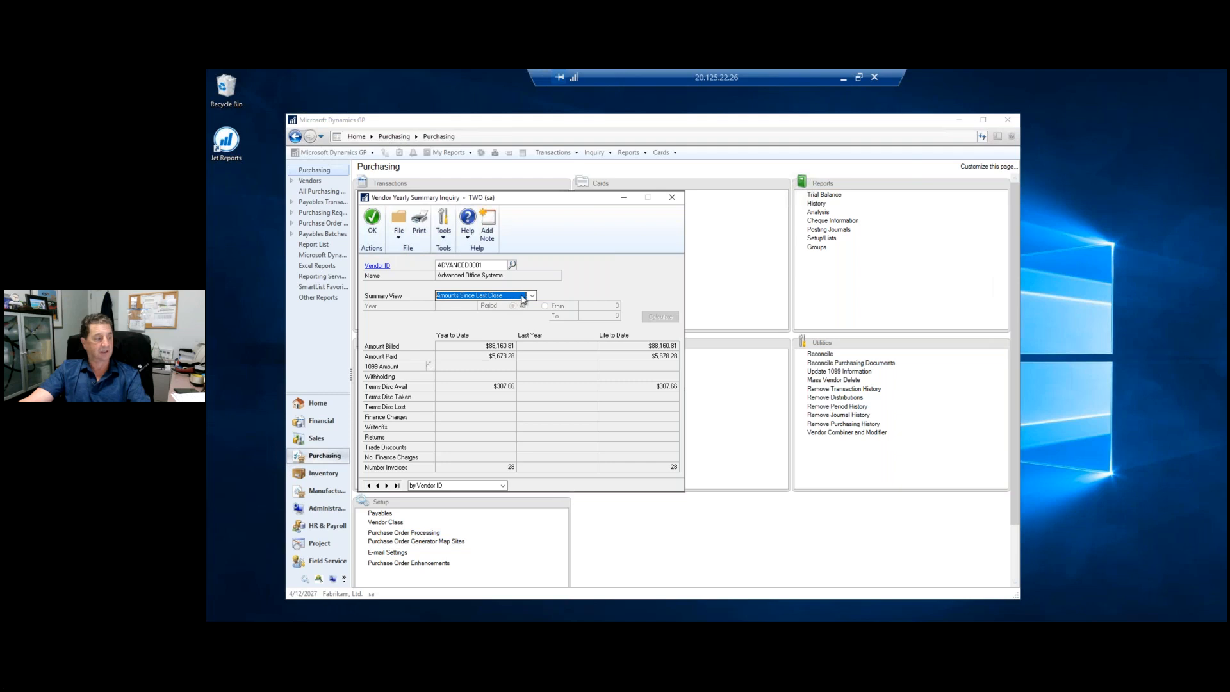
left_click(530, 296)
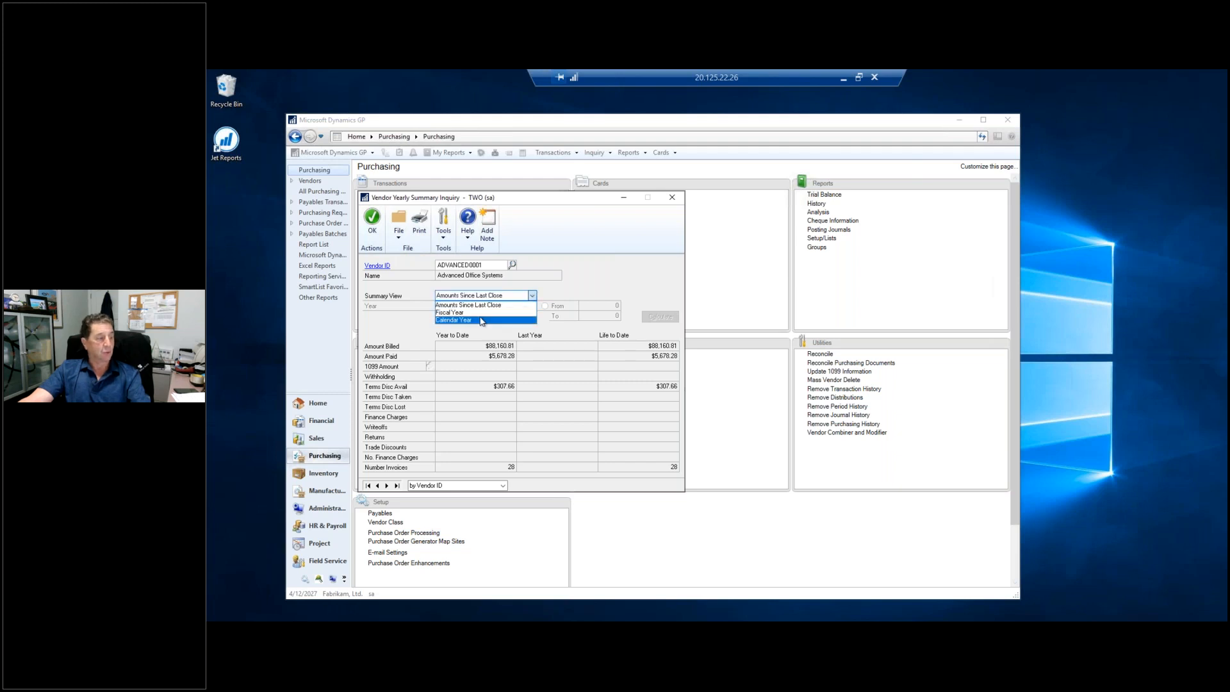
left_click(449, 312)
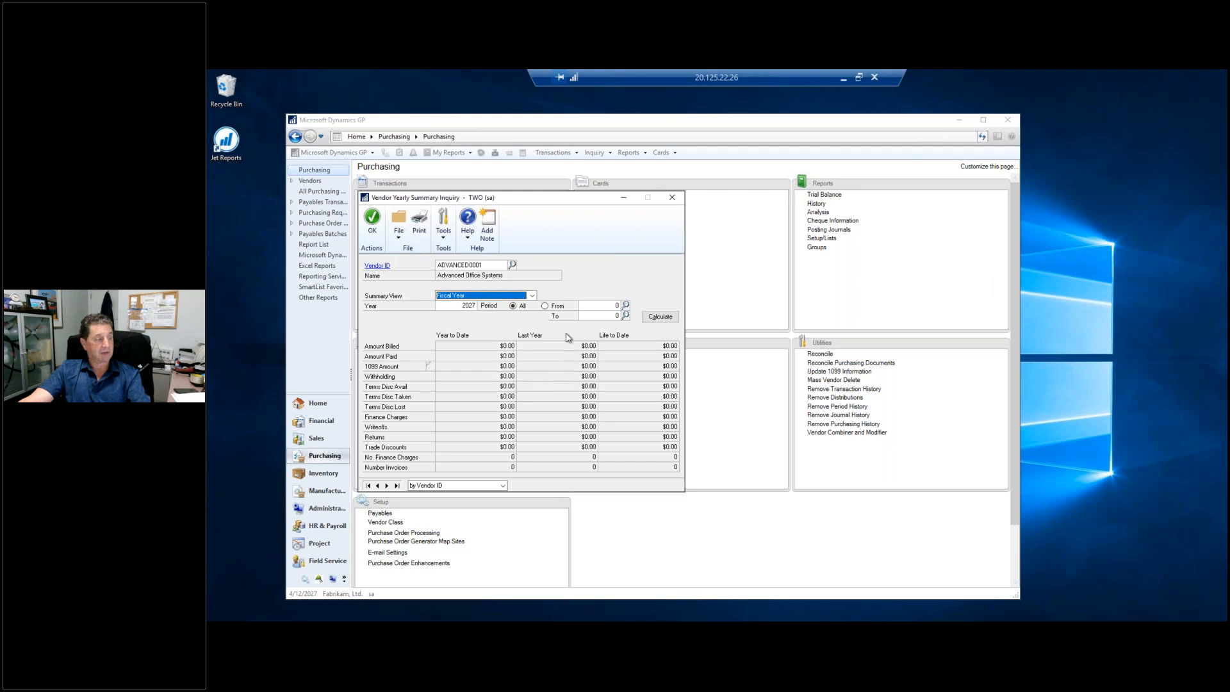
left_click(659, 316)
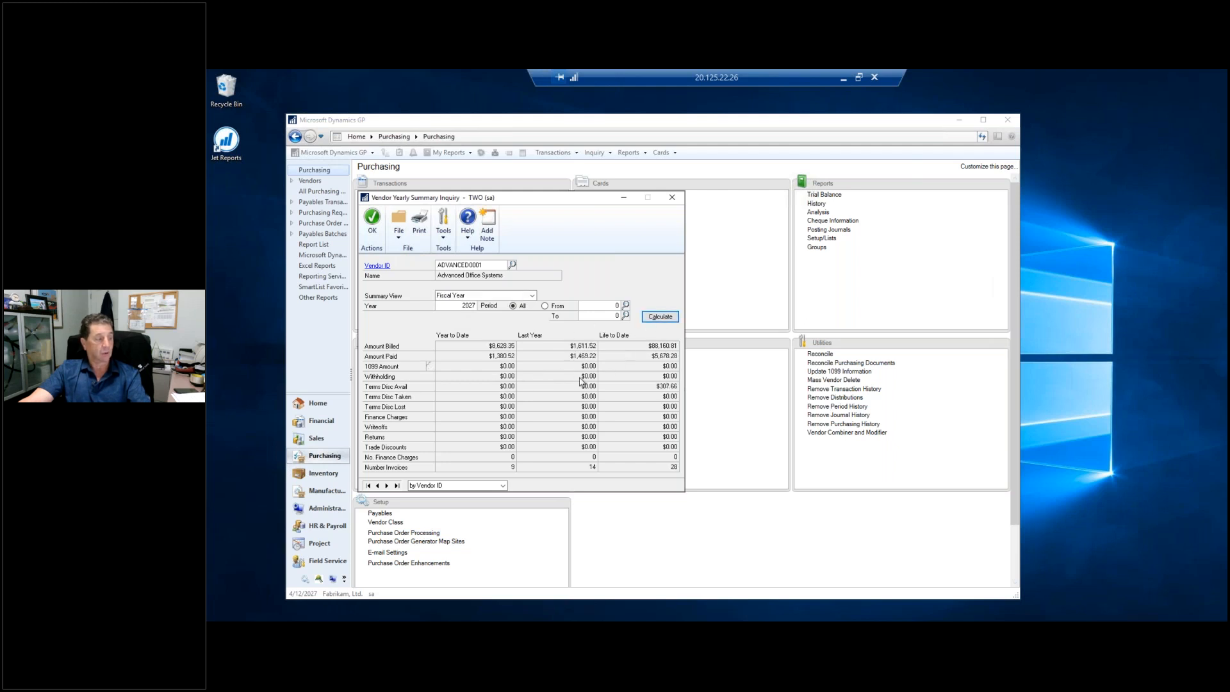
mouse_move(580, 356)
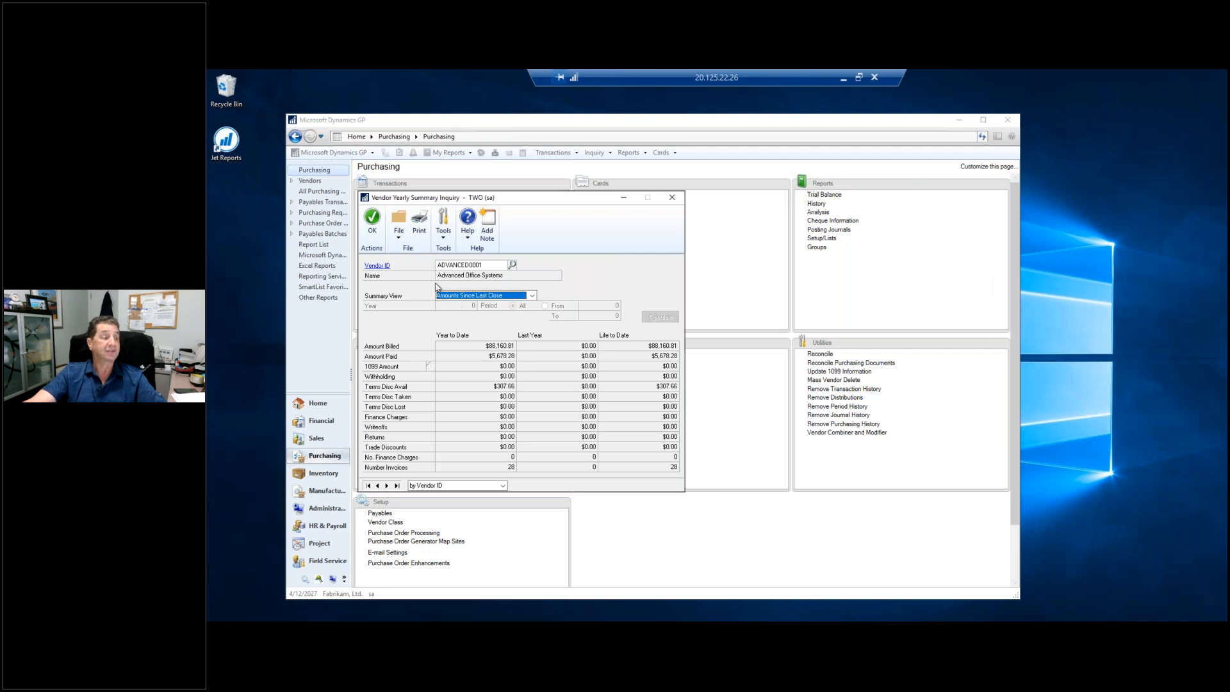
mouse_move(618, 283)
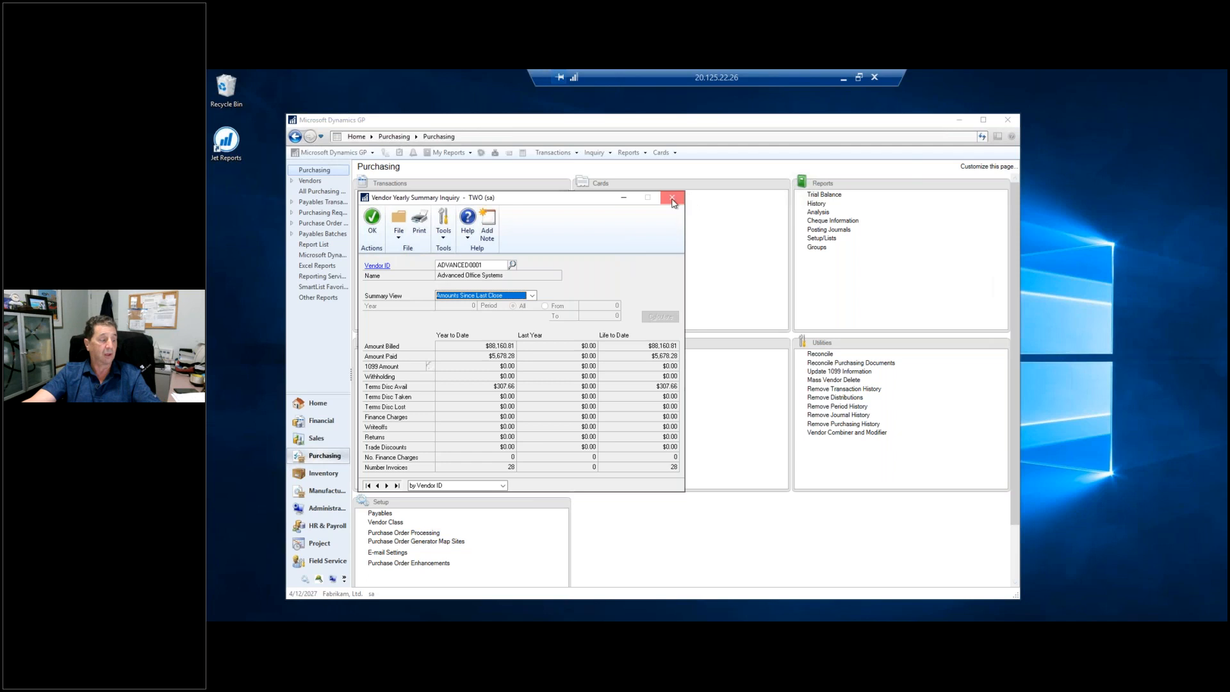
Step: Close the yearly summary and move to the Financial area, scrolling the Routines list toward Fixed Assets
left_click(672, 198)
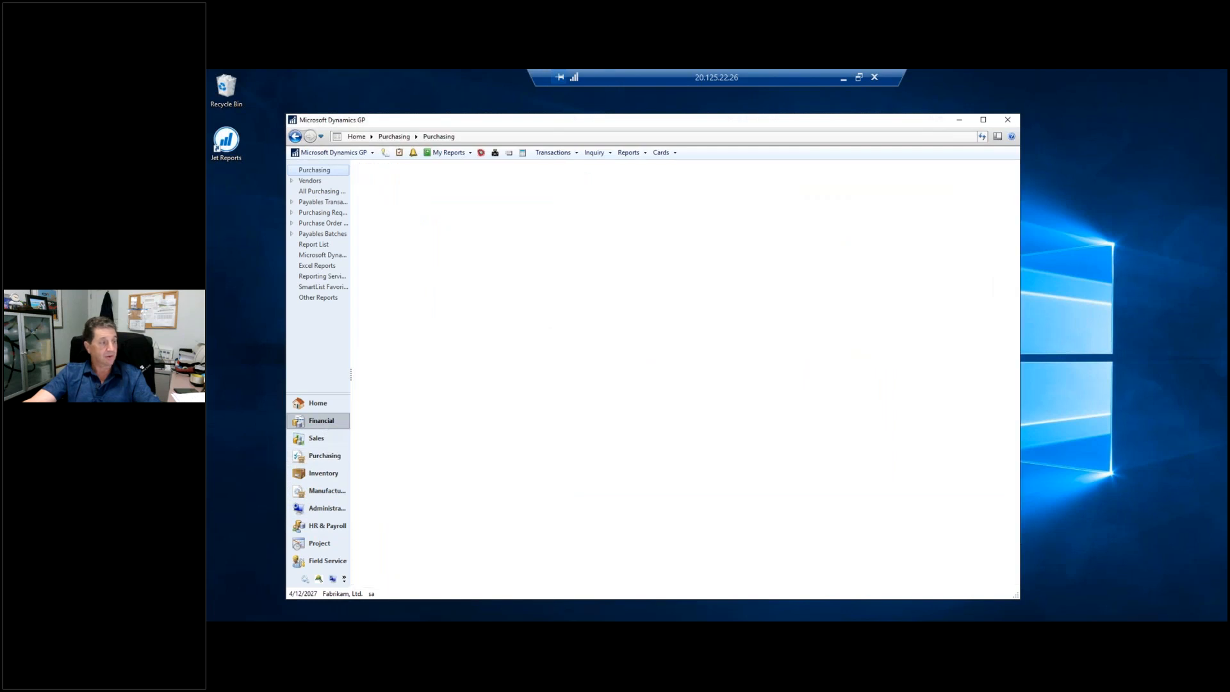
left_click(321, 420)
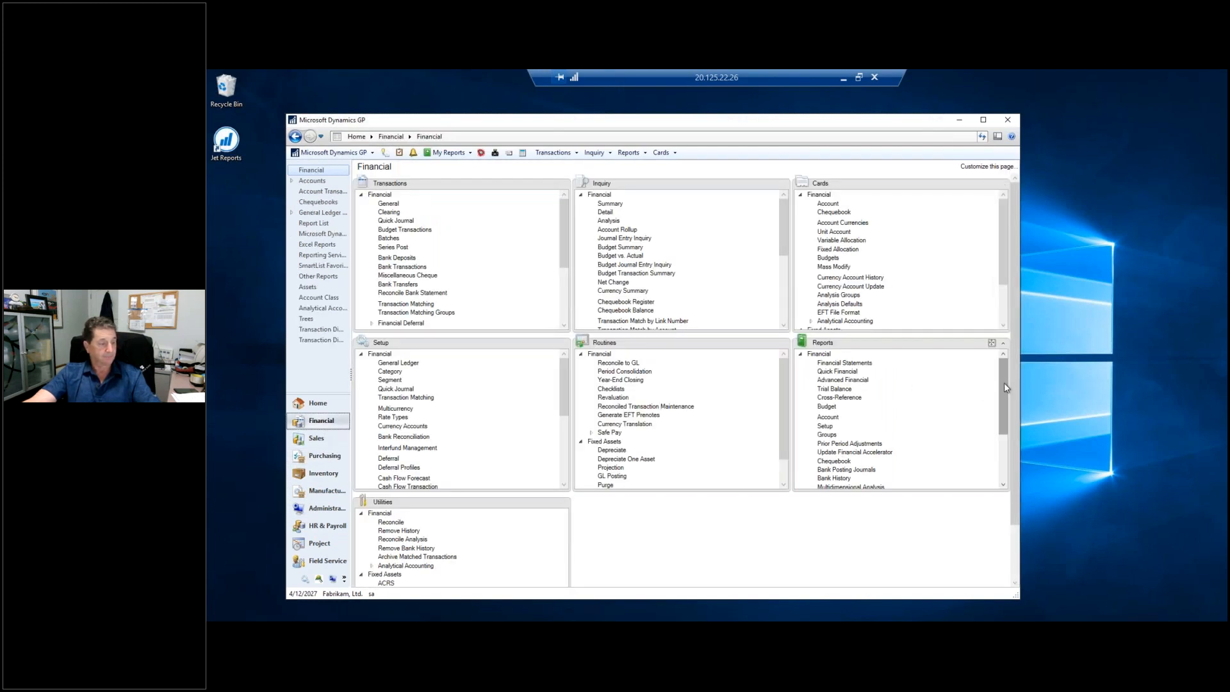
scroll("down", 3)
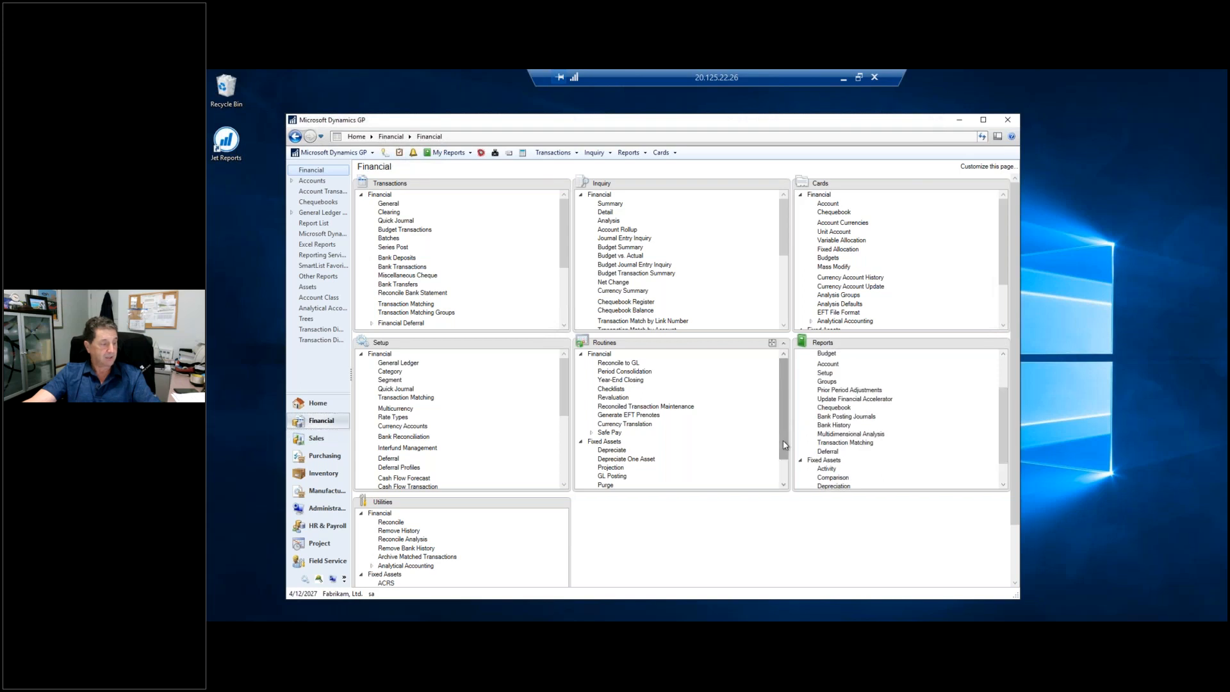
scroll("down", 3)
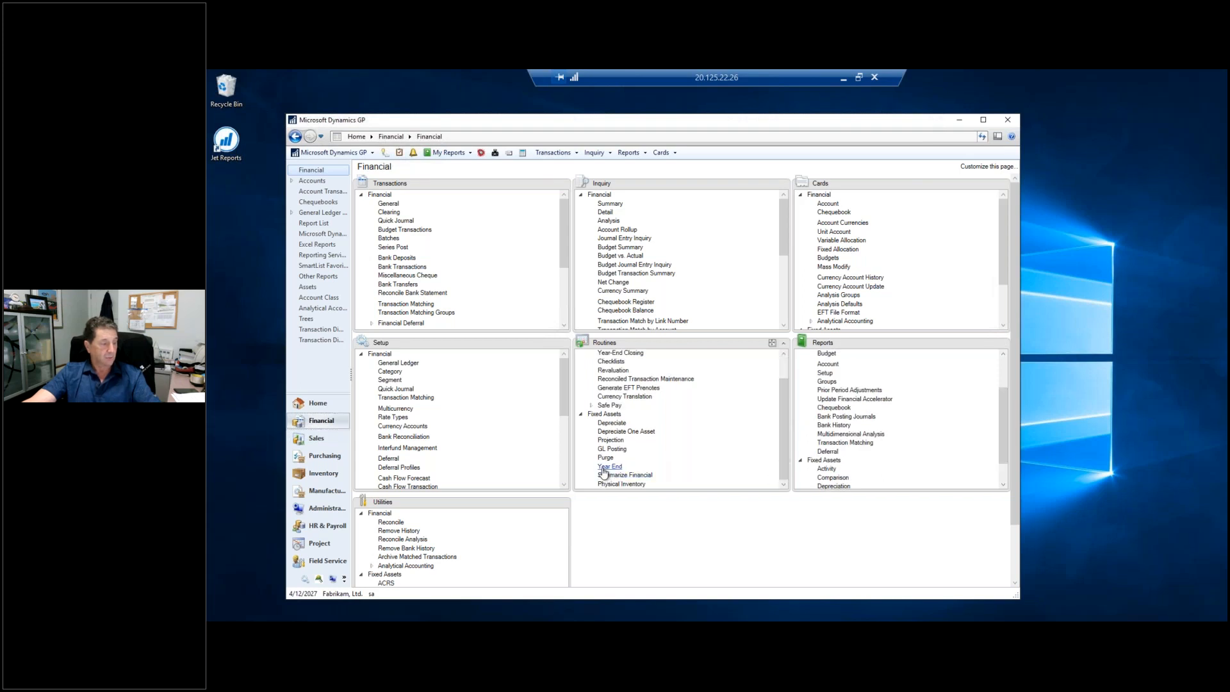
left_click(609, 466)
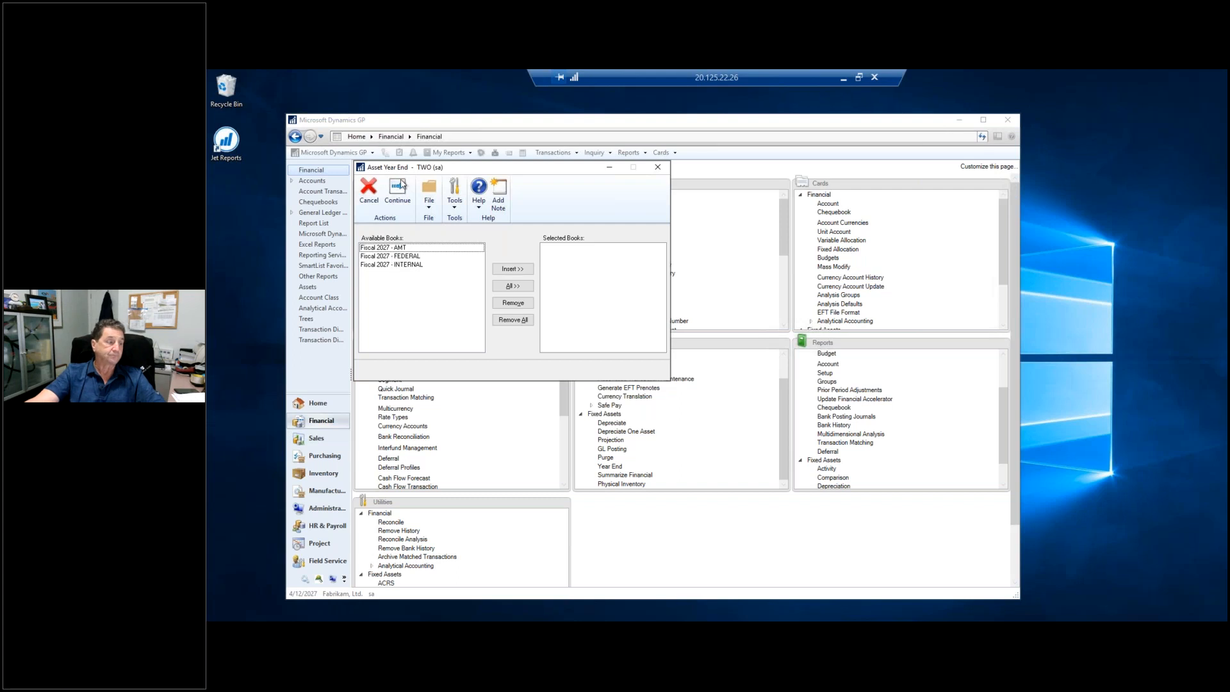
mouse_move(658, 166)
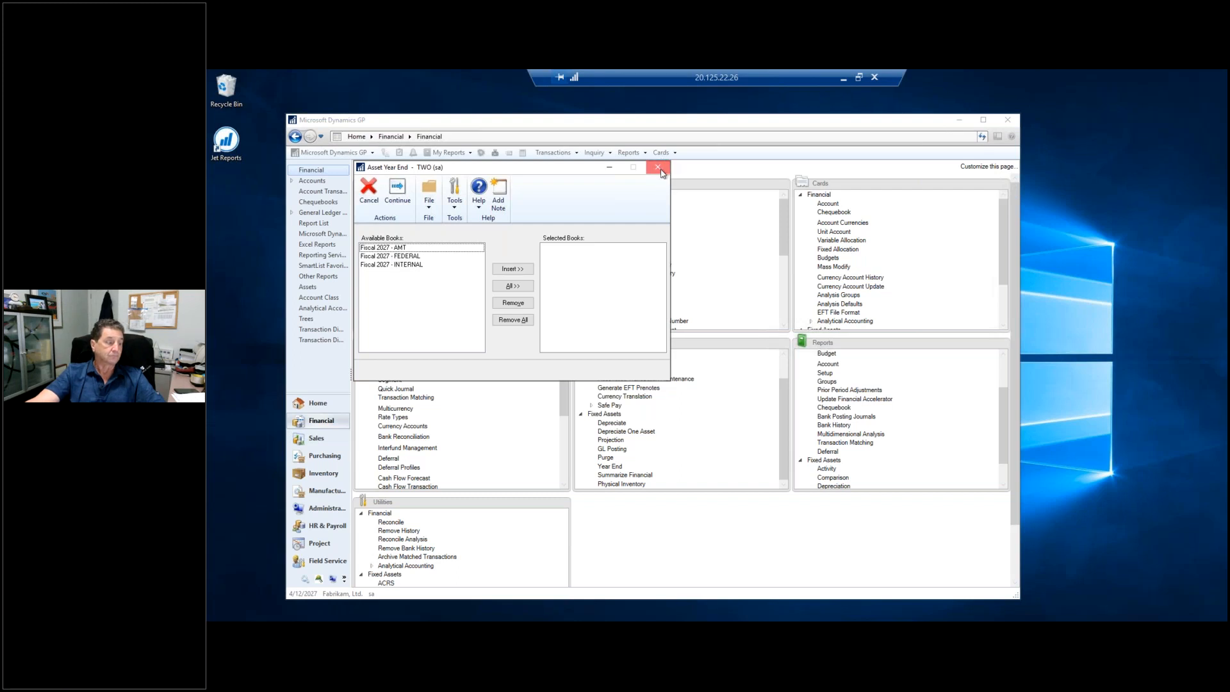
left_click(658, 167)
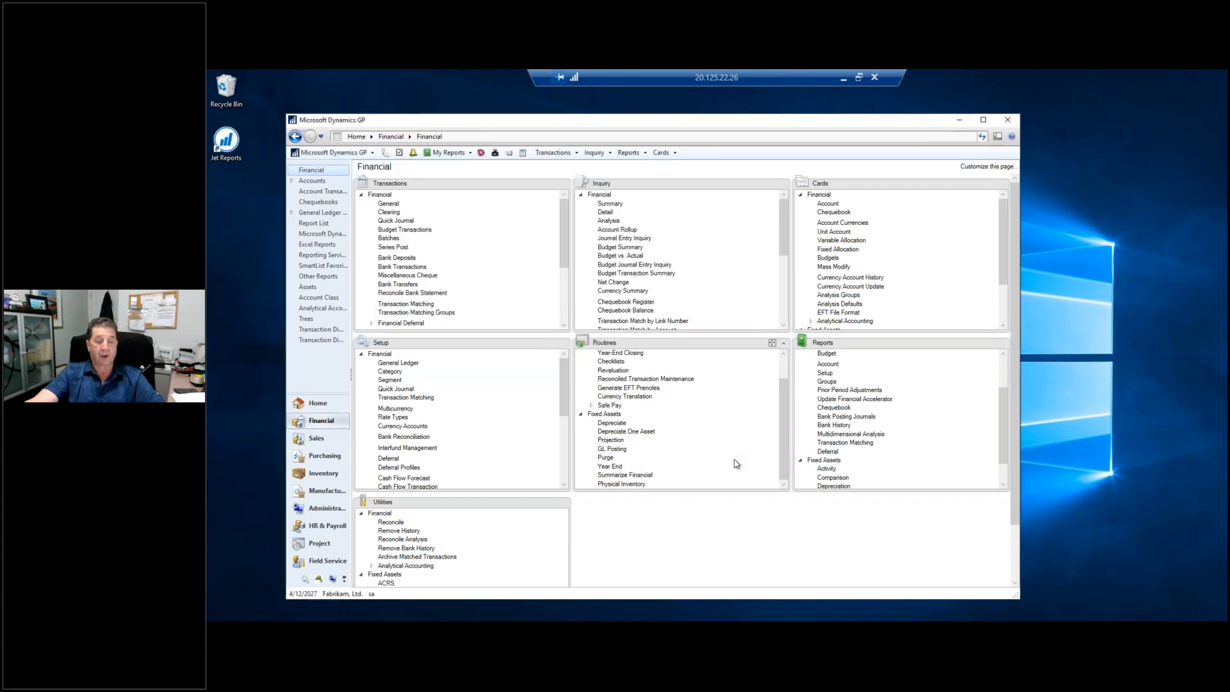
mouse_move(1197, 527)
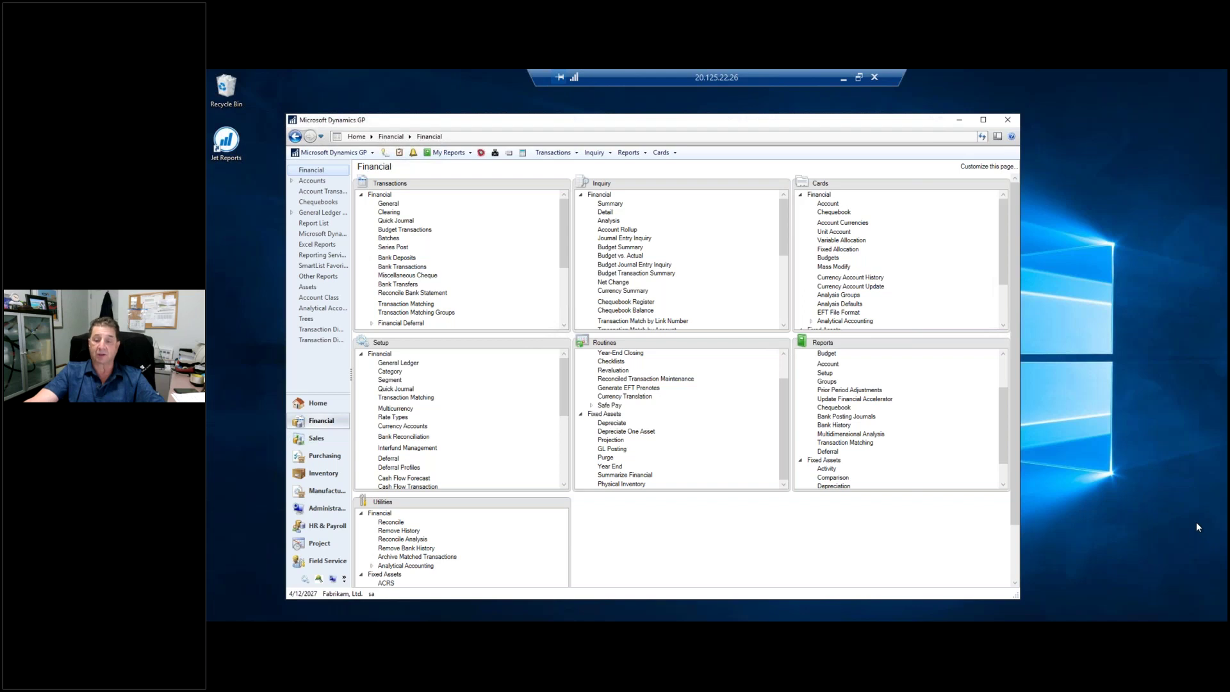
mouse_move(964, 490)
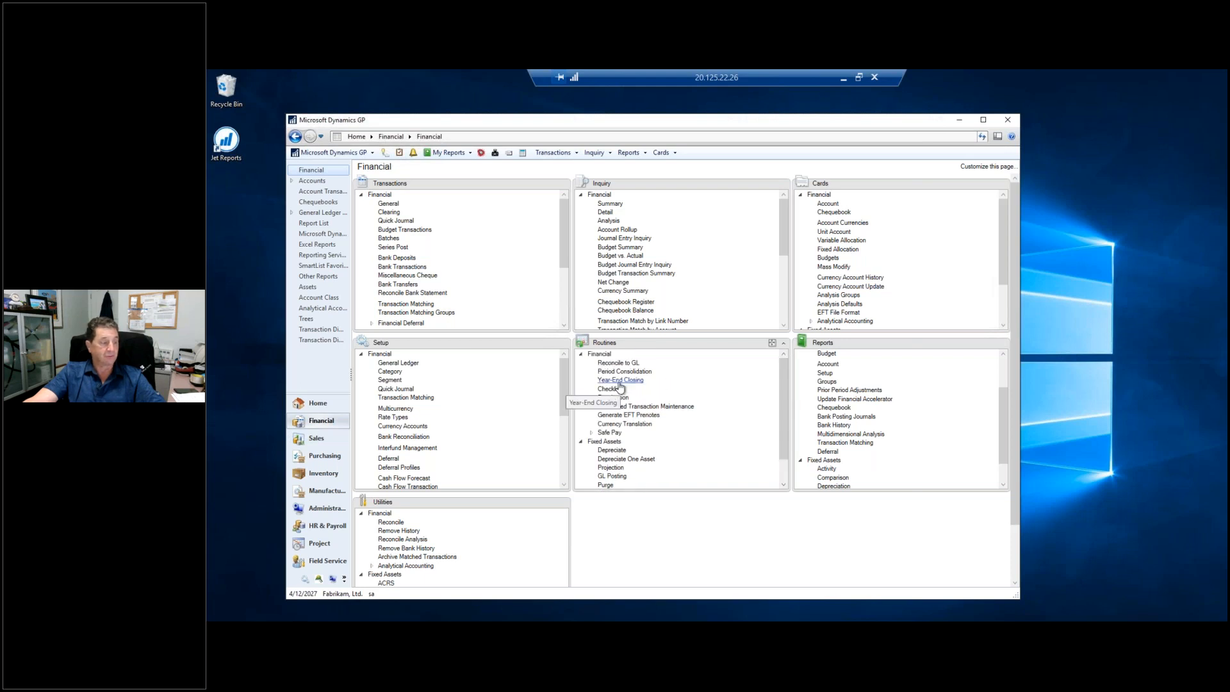
Step: Bring up the general ledger Year-End Closing routine showing year 2027
left_click(619, 380)
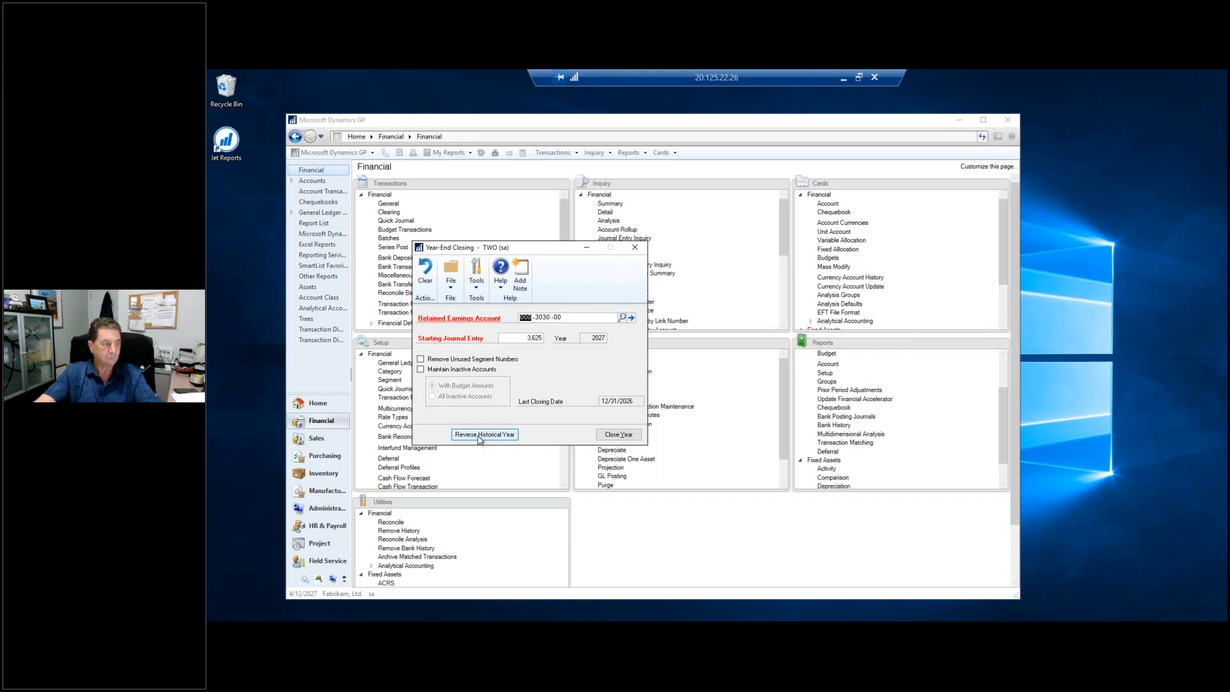
mouse_move(524, 348)
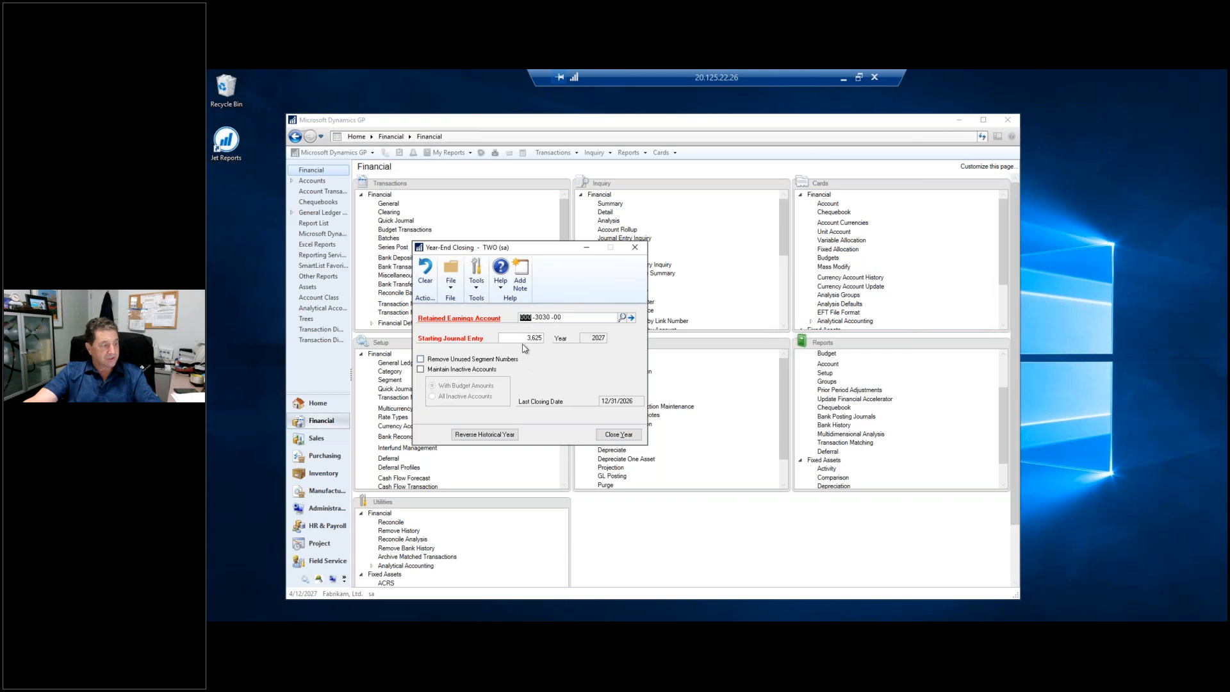
mouse_move(603, 346)
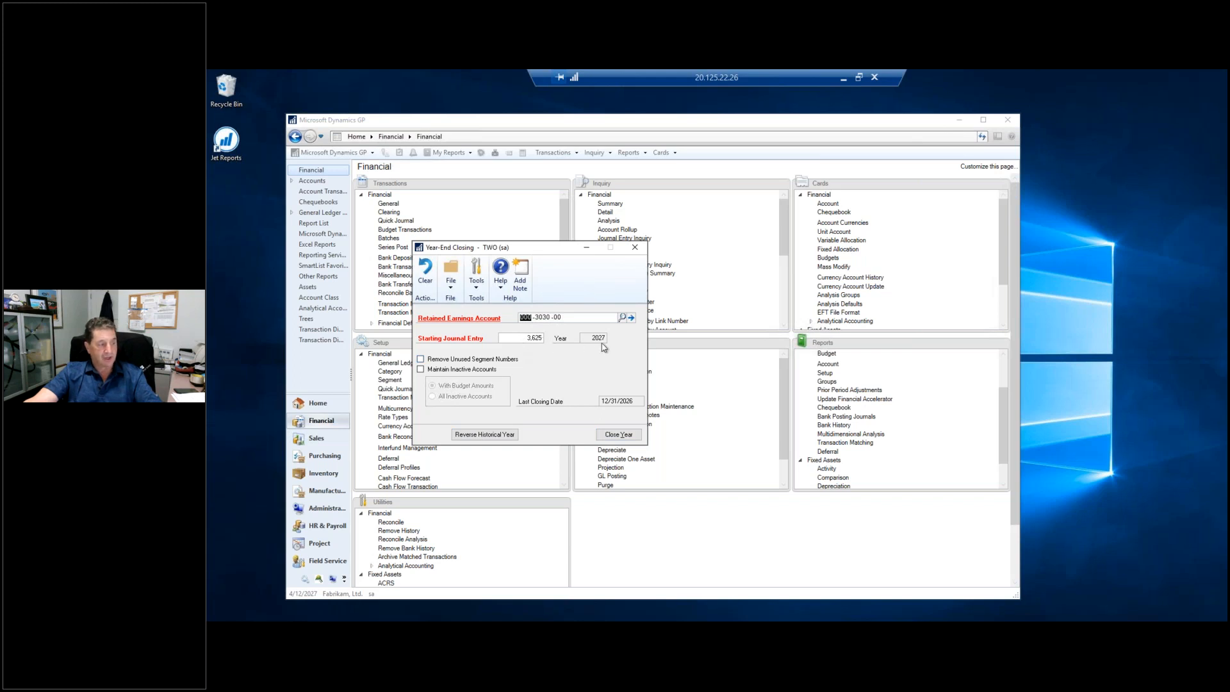
mouse_move(595, 346)
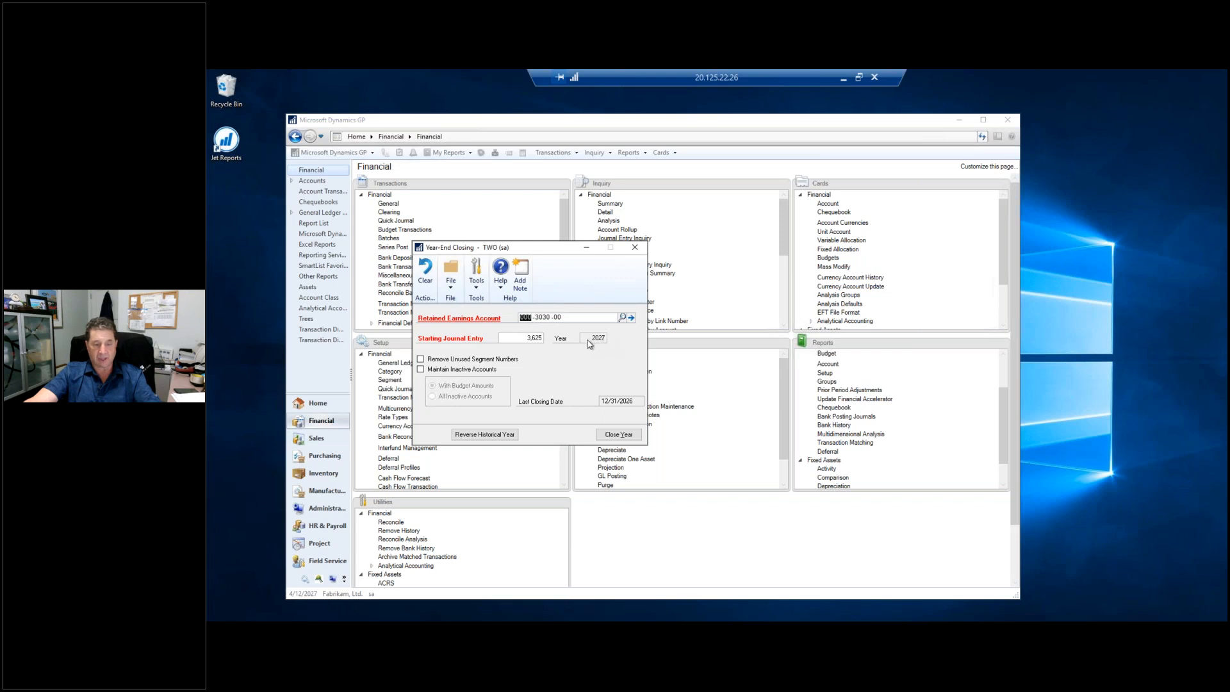
mouse_move(616, 407)
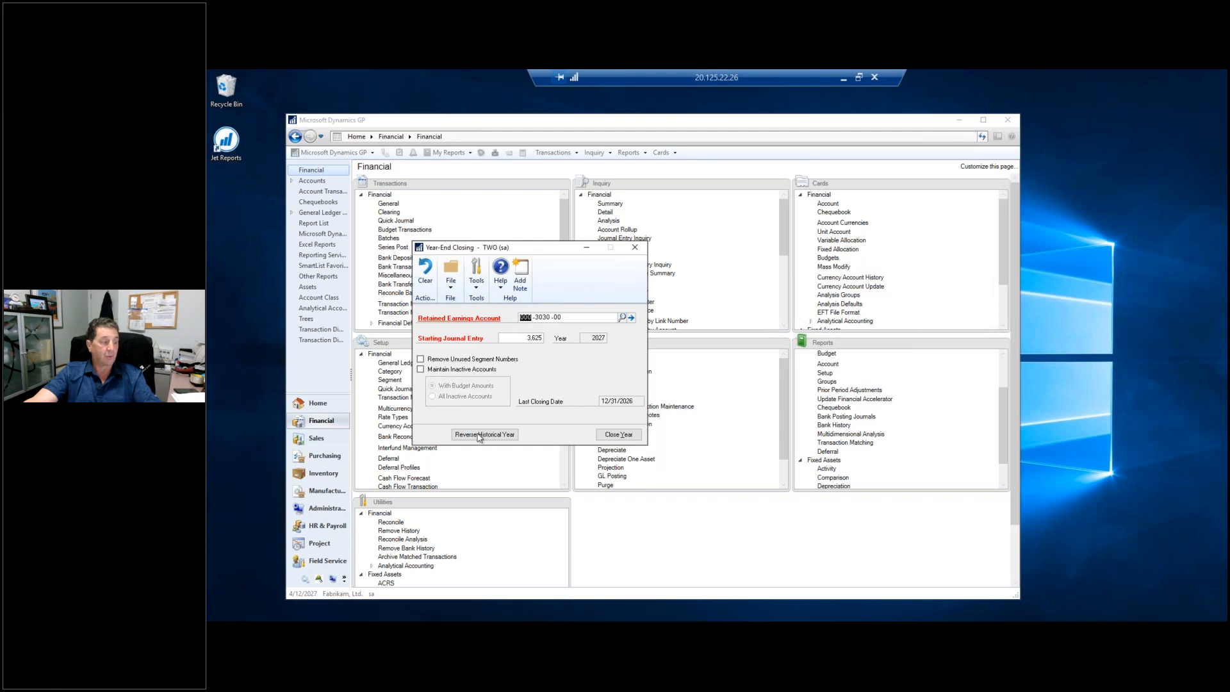
mouse_move(501, 438)
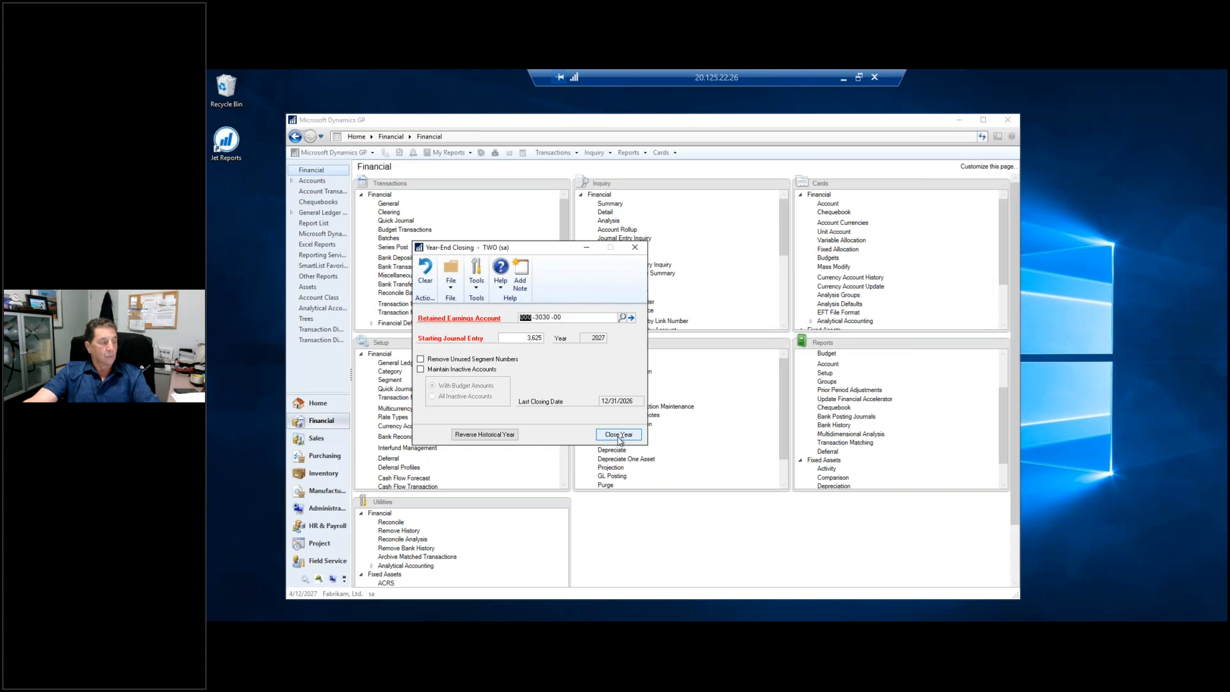
Step: Start closing fiscal year 2027, reaching the unposted-transaction warning
left_click(619, 434)
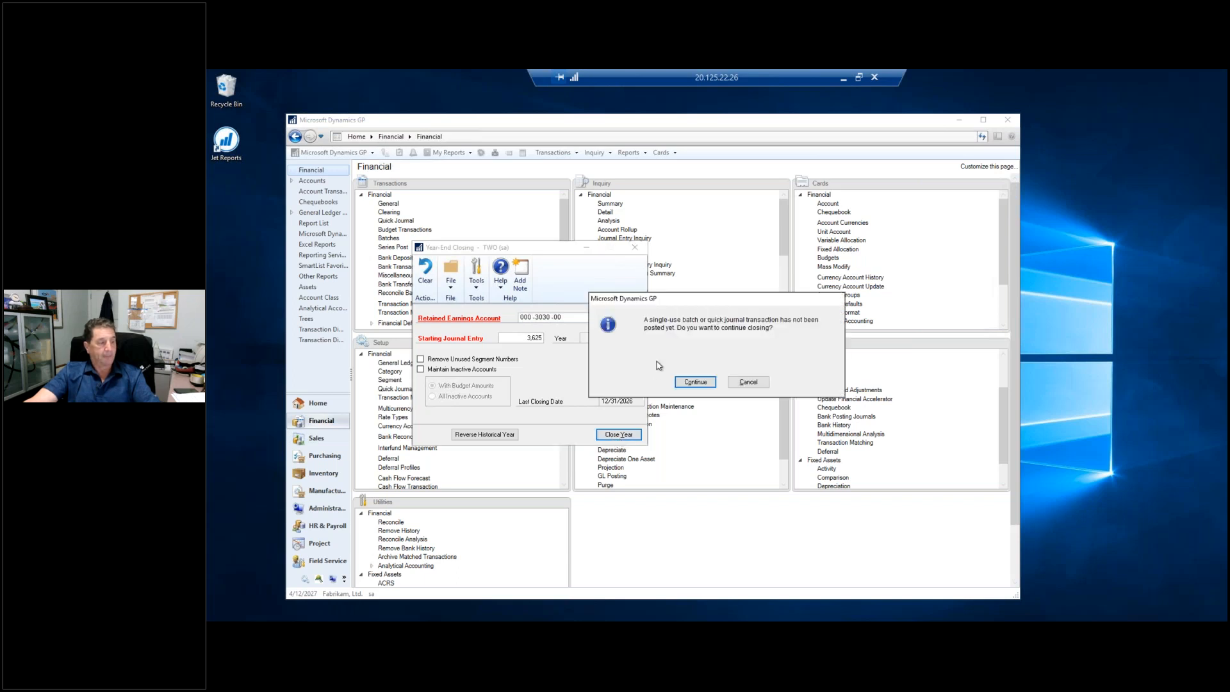
mouse_move(660, 341)
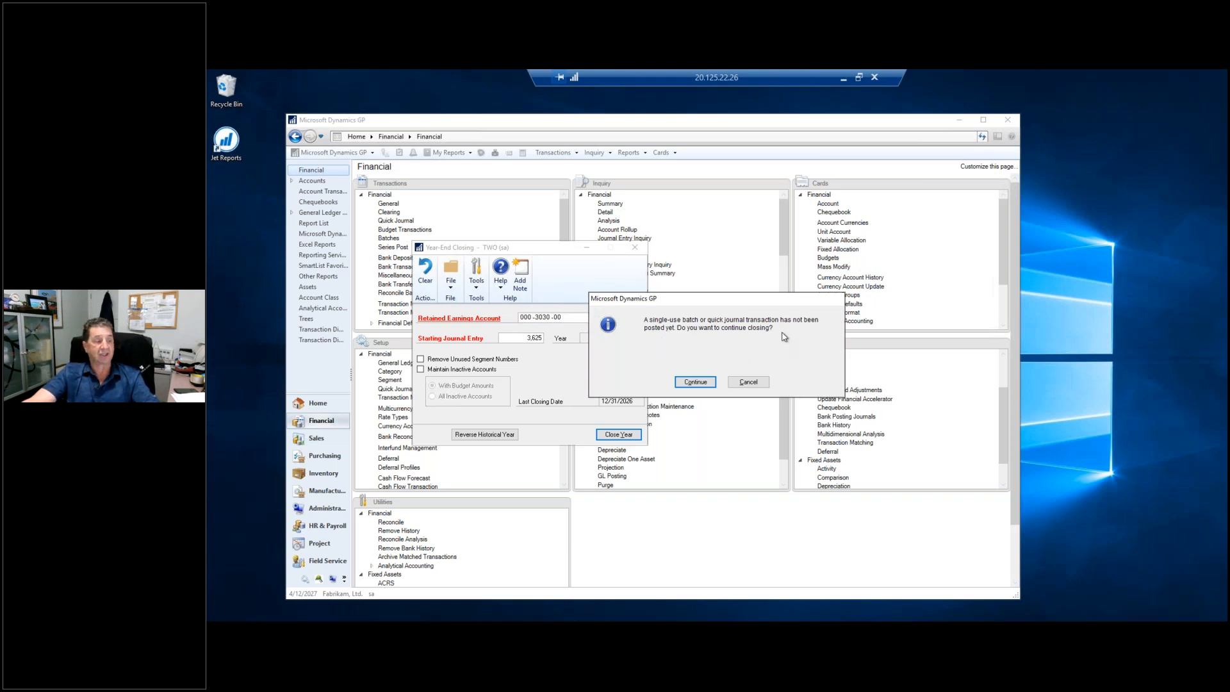
mouse_move(702, 353)
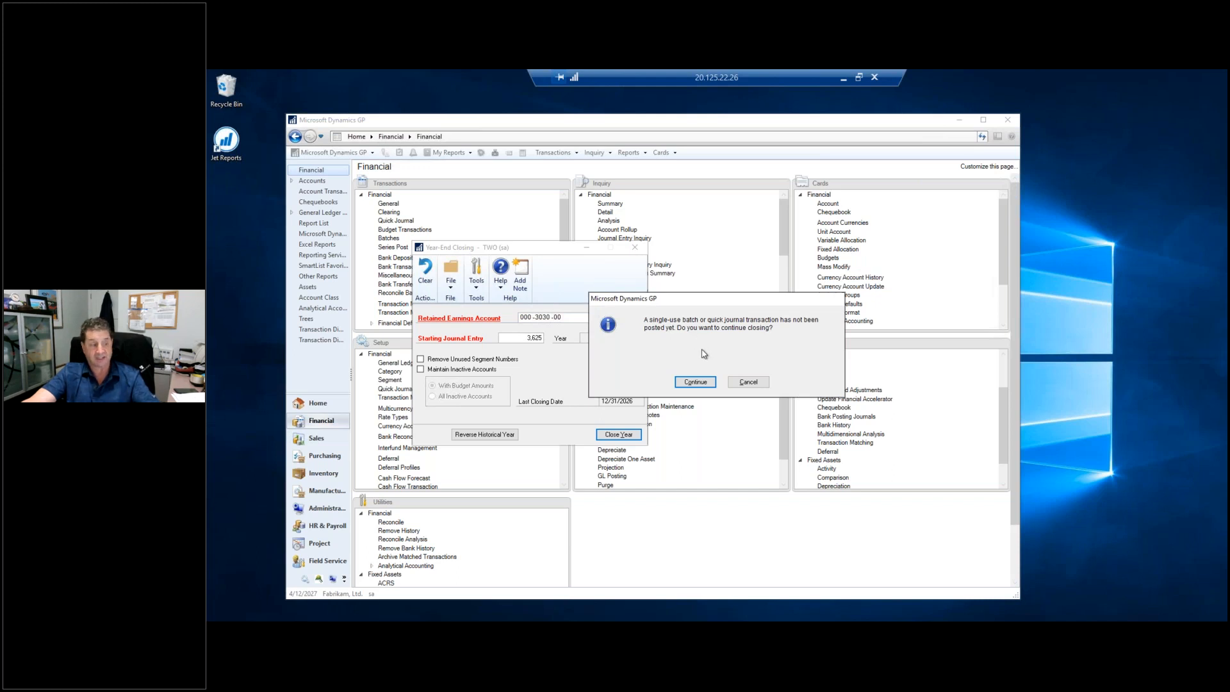
Step: Continue past the warning and send the AA and Year-End Closing reports to screen
left_click(695, 382)
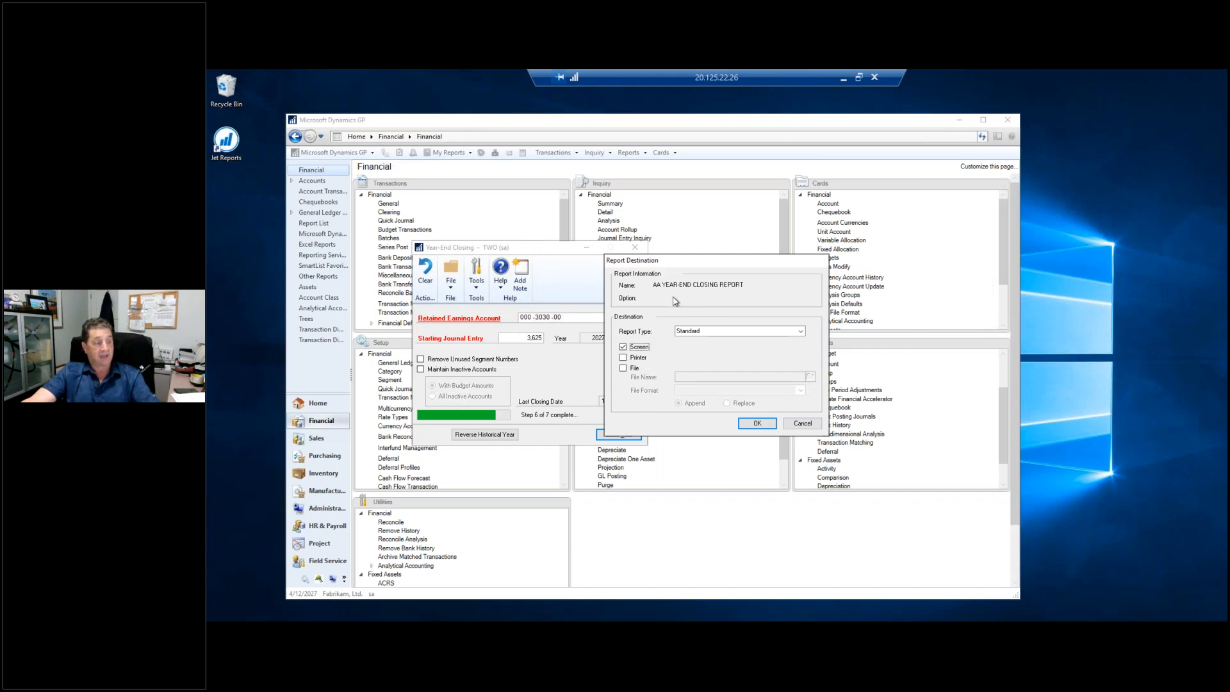
mouse_move(757, 427)
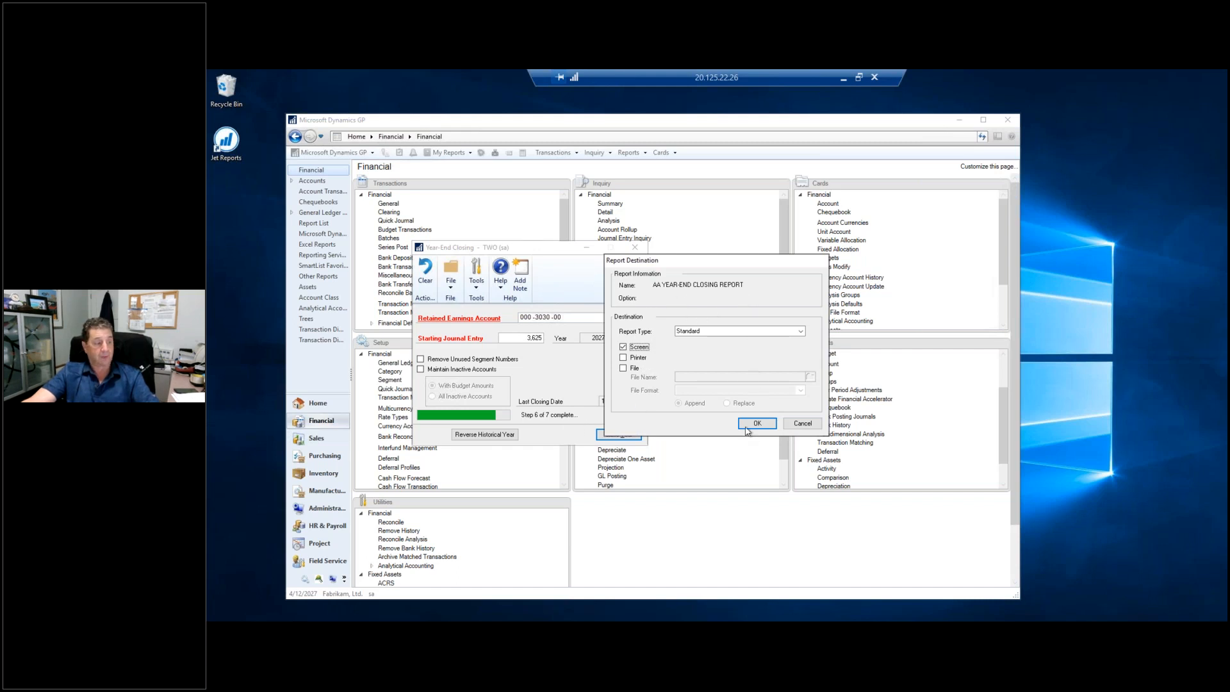
left_click(756, 423)
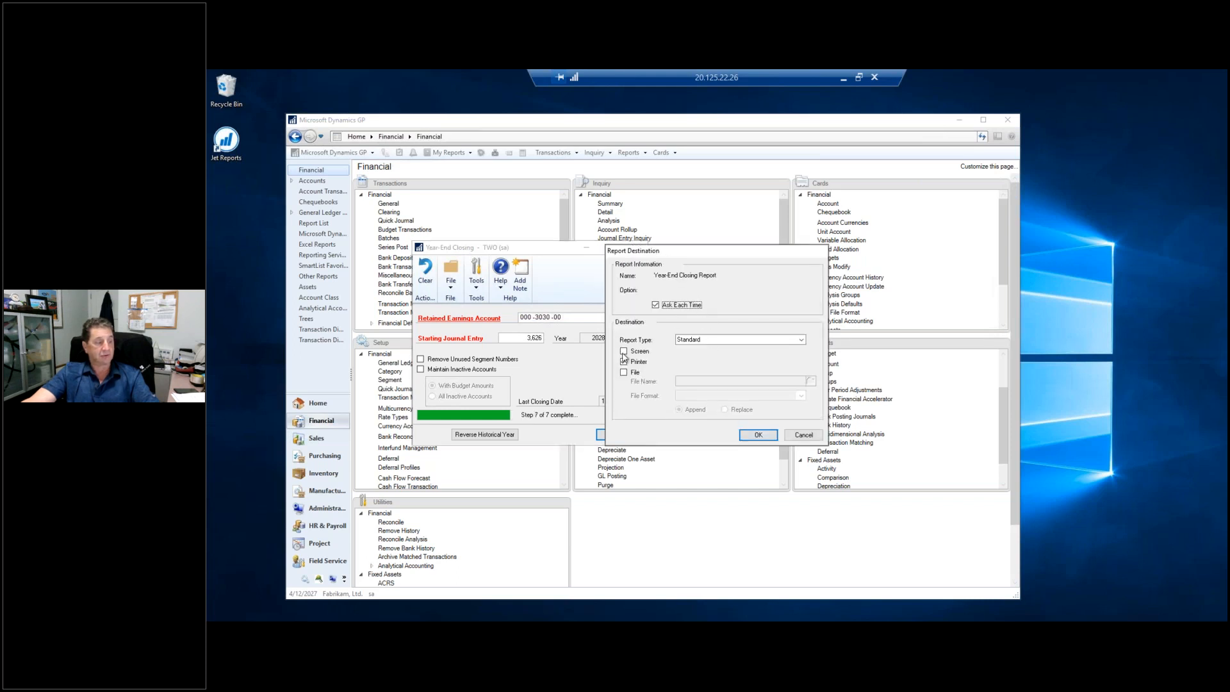
left_click(623, 351)
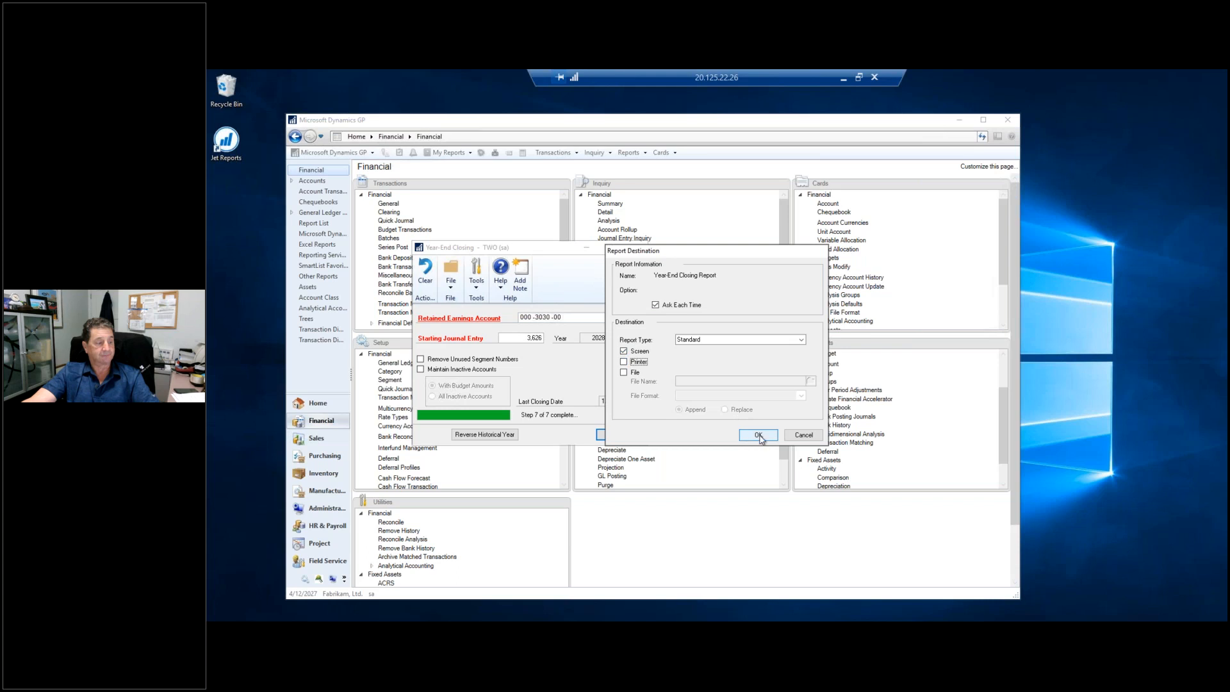
Step: Output the closing reports to screen and scroll through the AA Year-End Closing Report
left_click(758, 435)
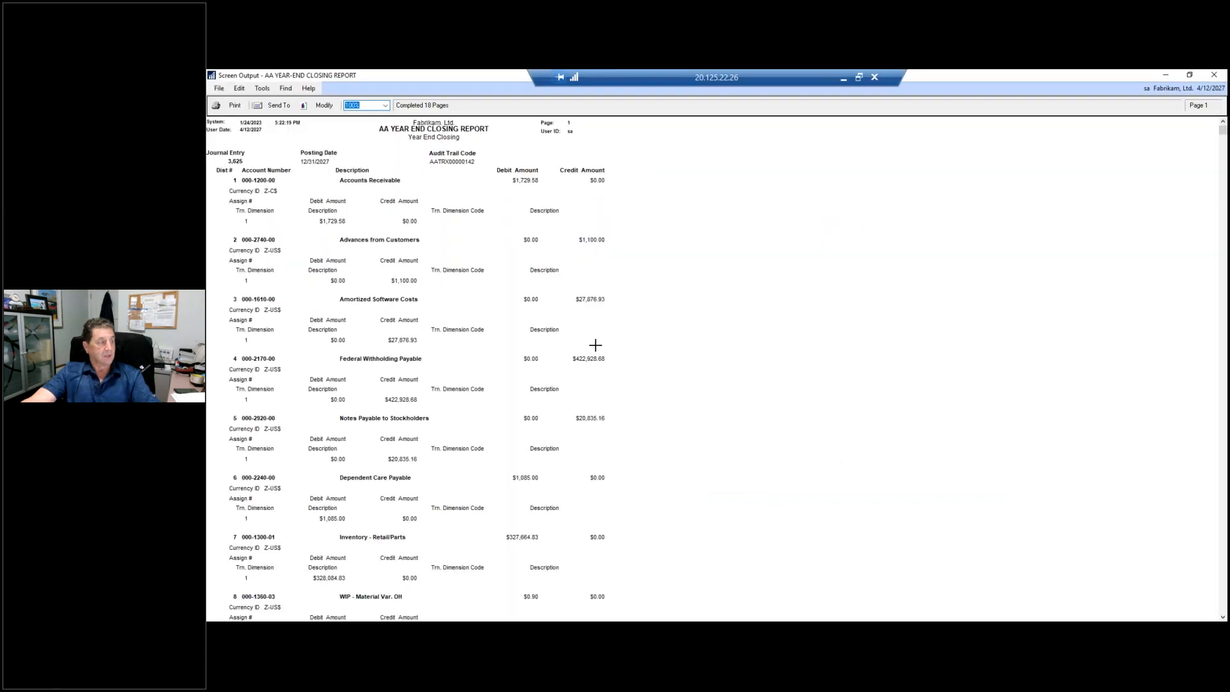
mouse_move(416, 230)
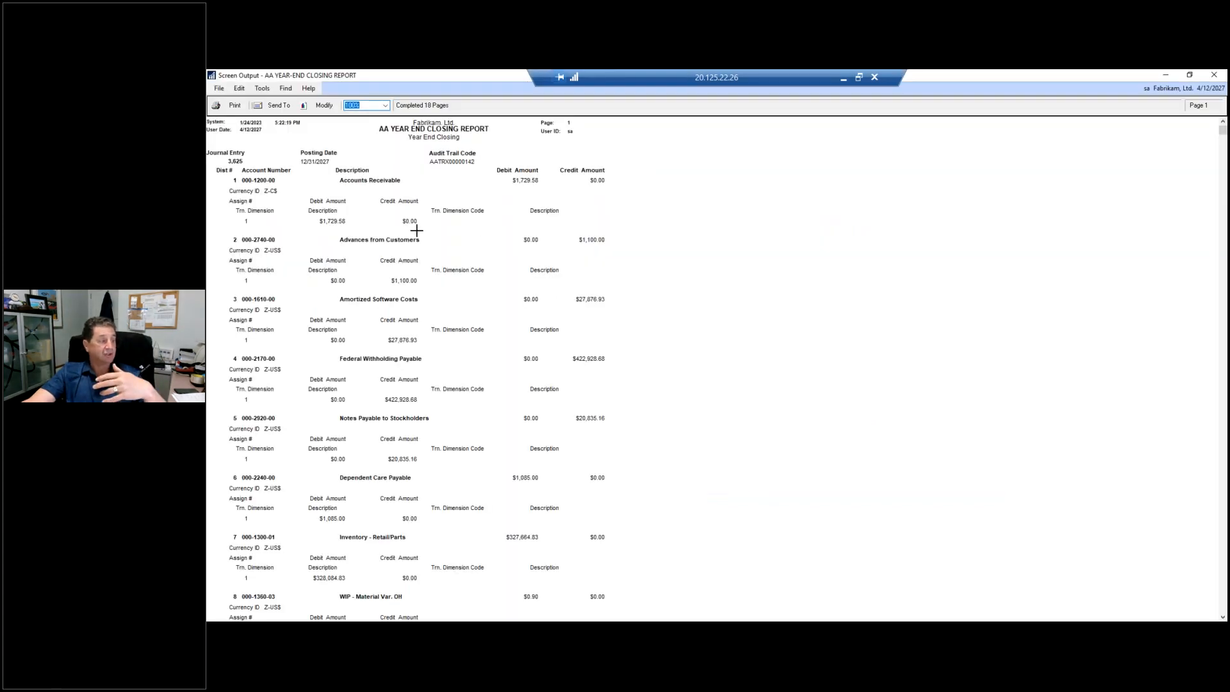
scroll("down", 3)
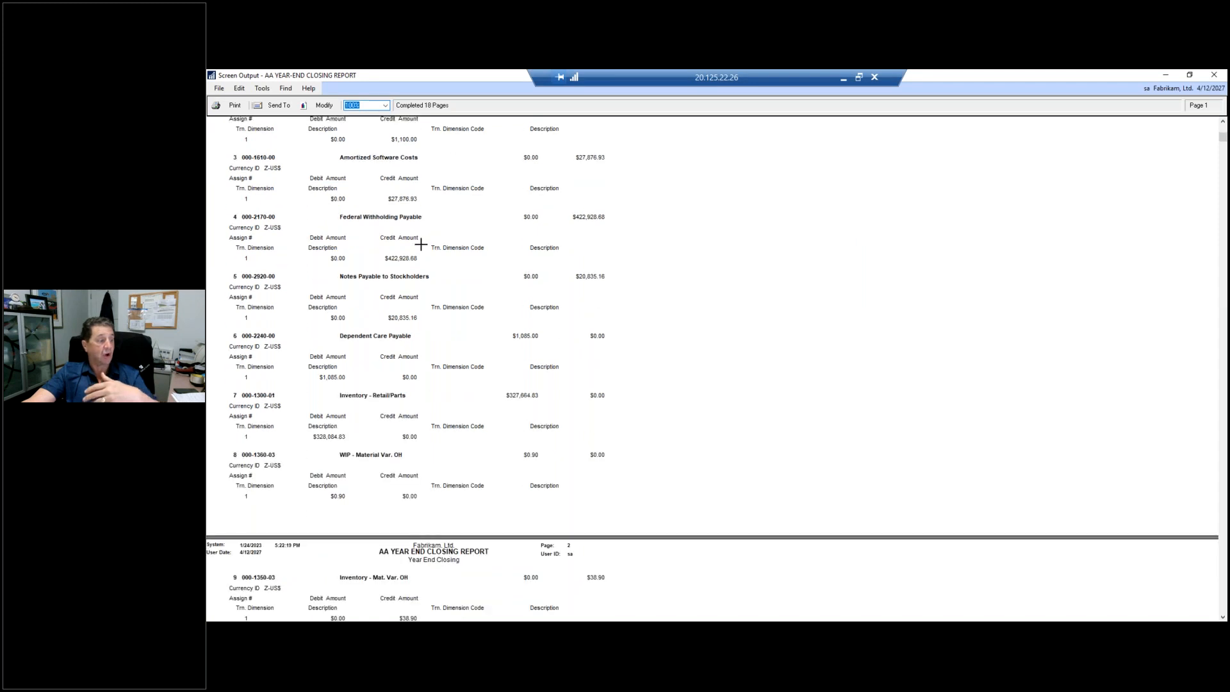
scroll("down", 3)
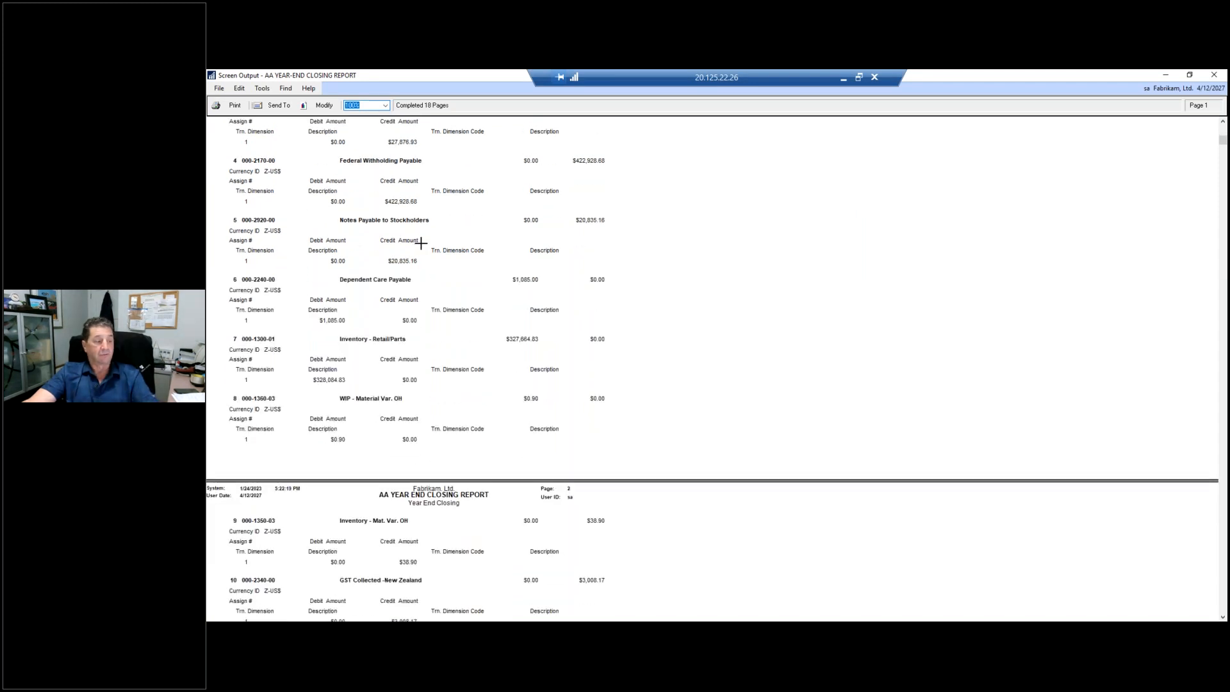
scroll("down", 3)
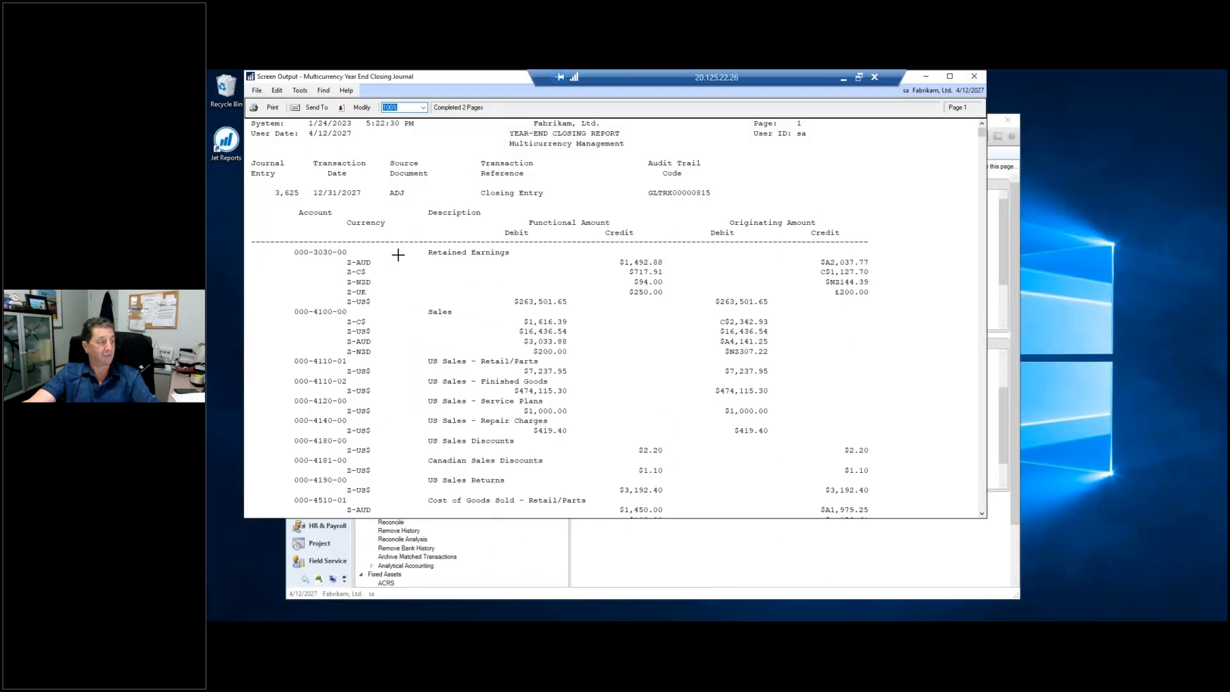
mouse_move(666, 436)
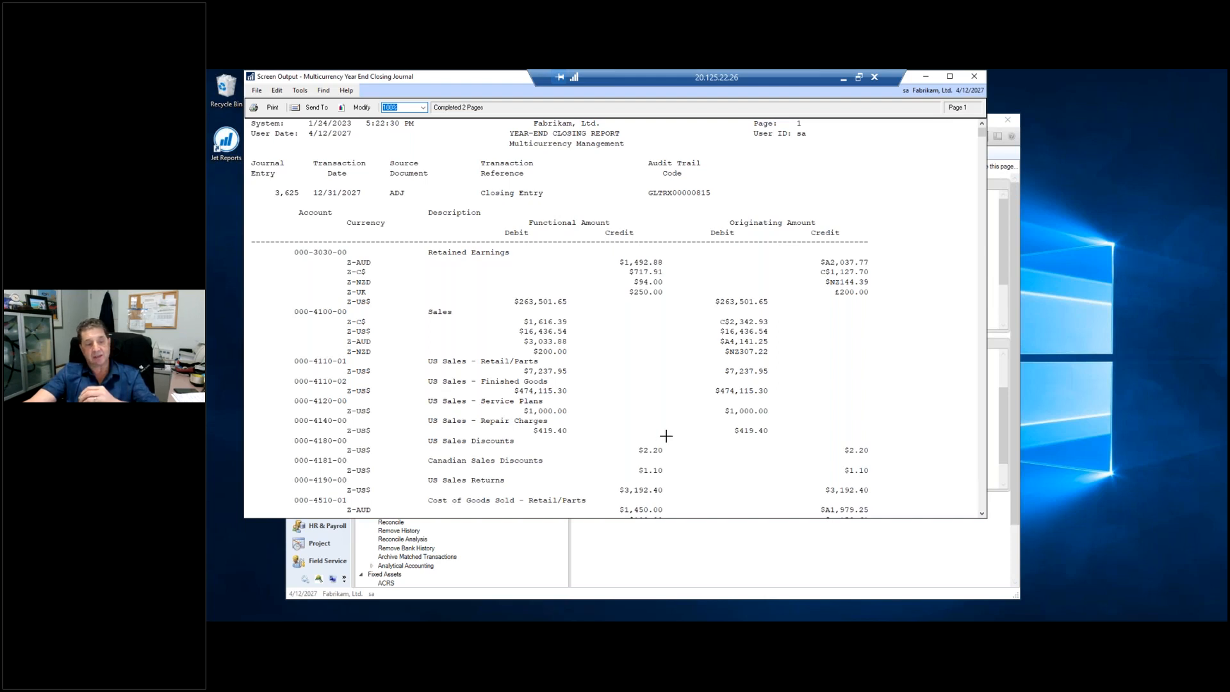
mouse_move(617, 308)
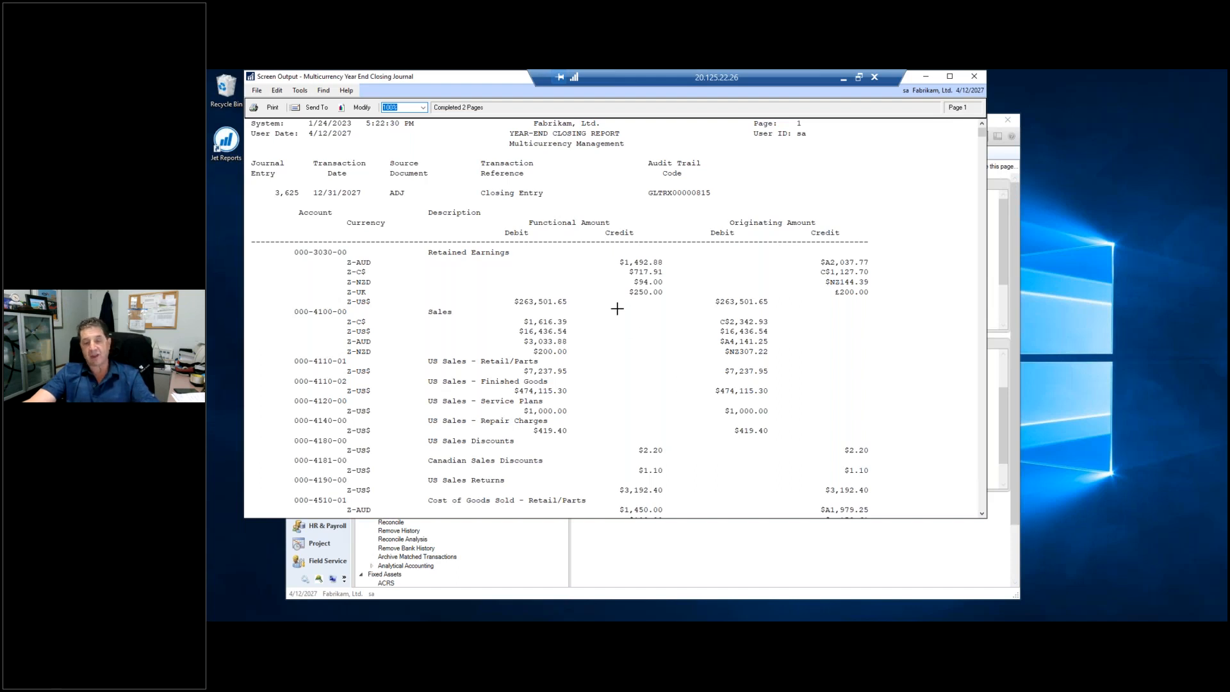
mouse_move(625, 312)
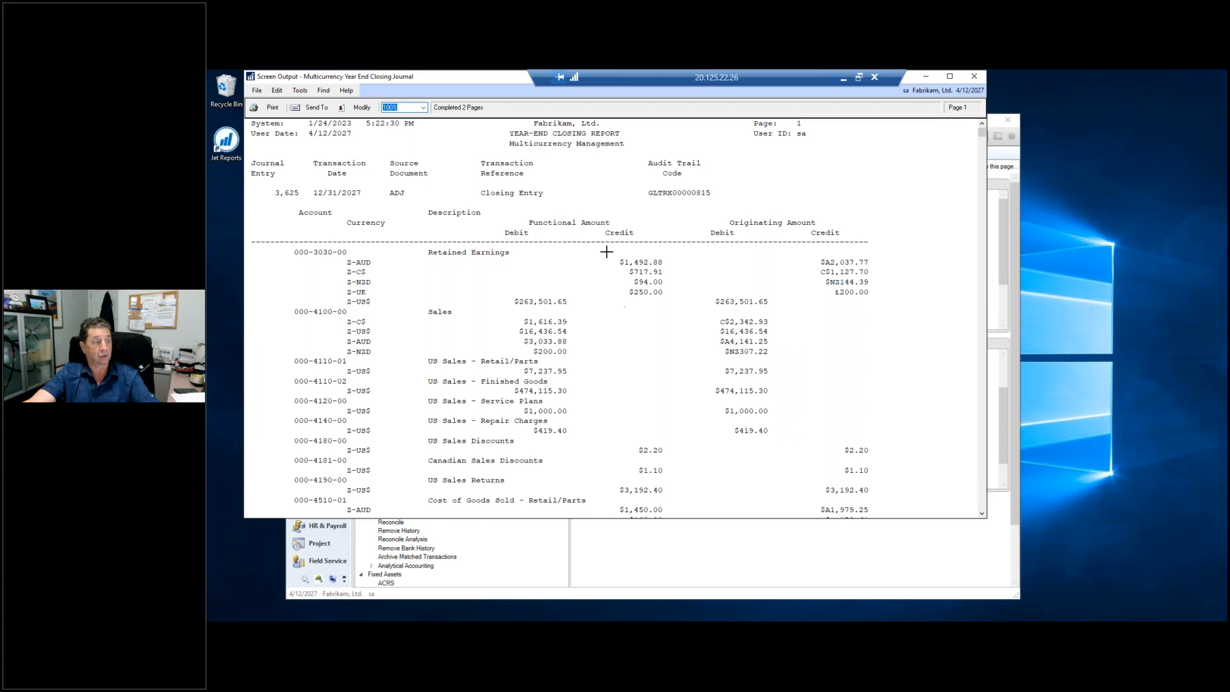
mouse_move(378, 262)
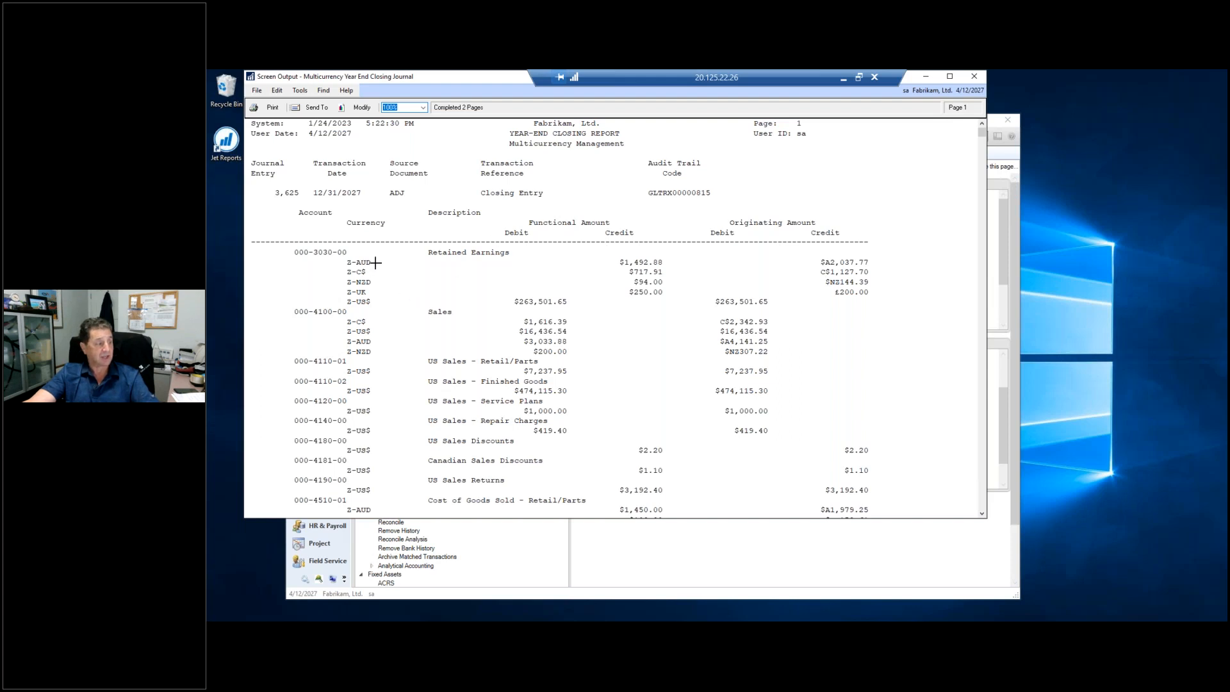
mouse_move(389, 294)
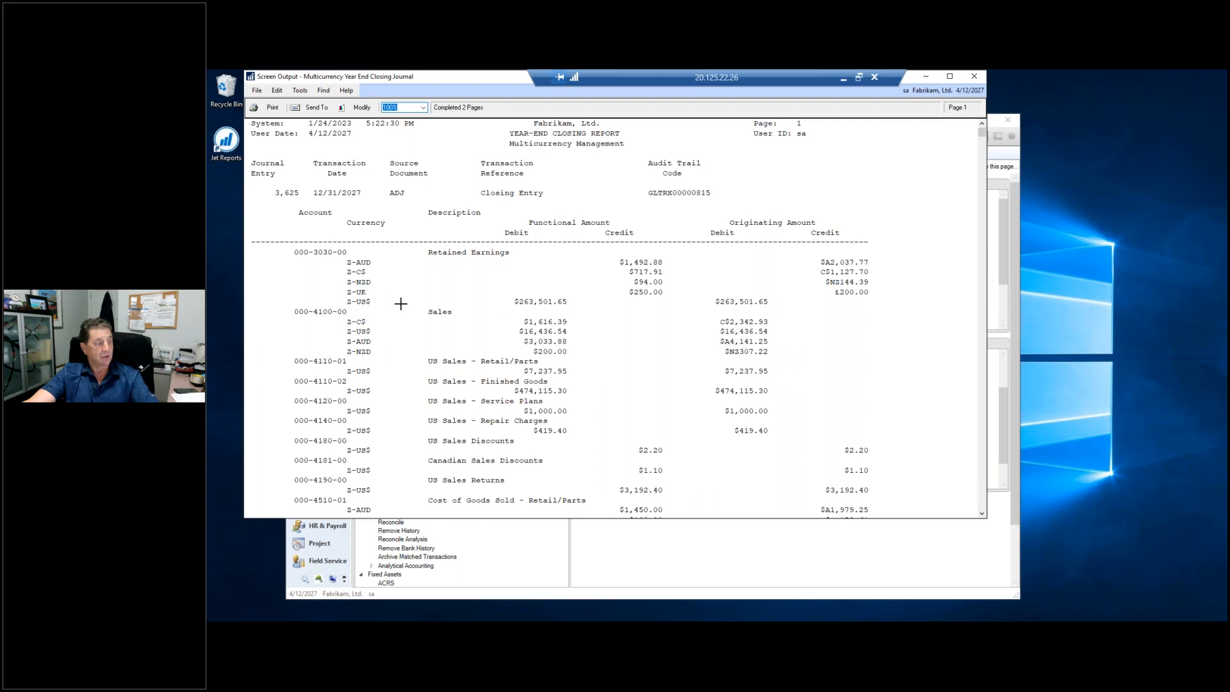
mouse_move(413, 291)
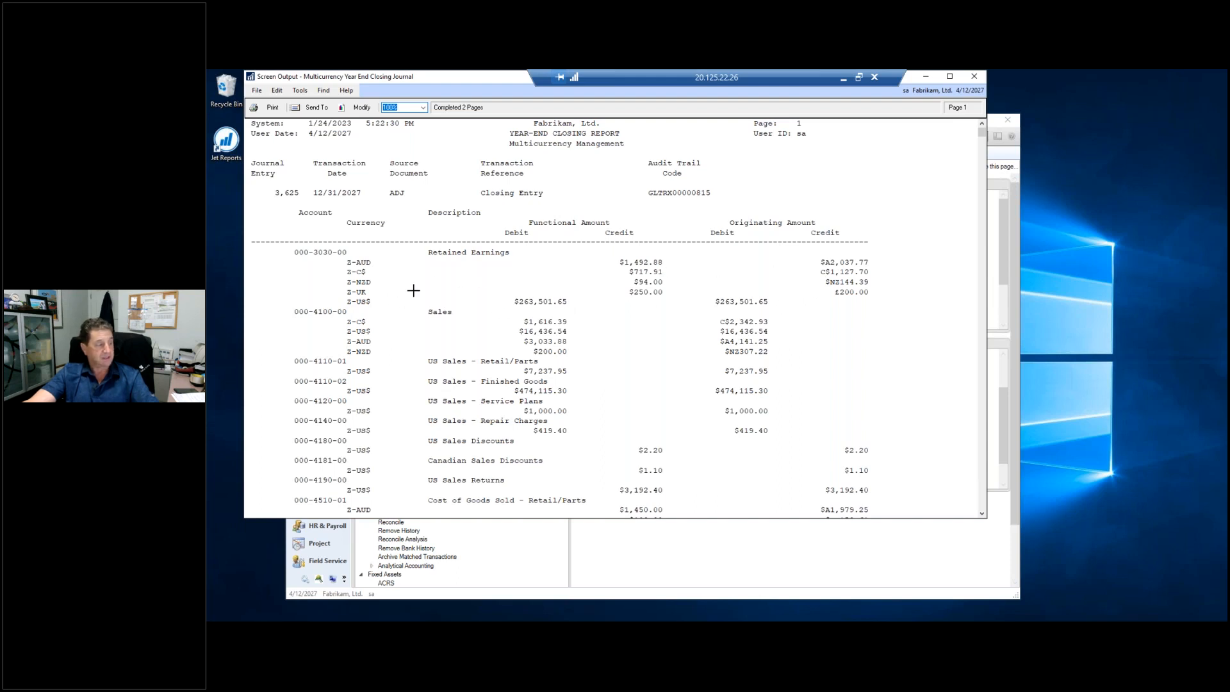
mouse_move(391, 433)
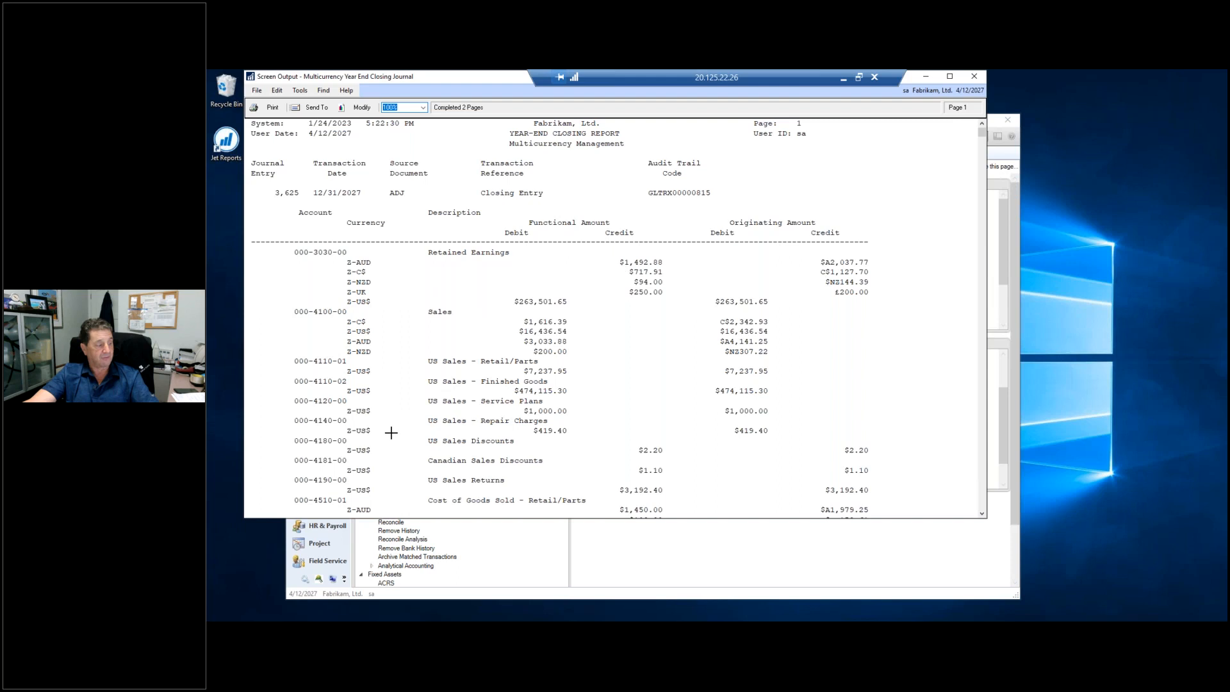
Step: Scroll the Multicurrency Year-End Closing Journal down to its second page of account lines
scroll("down", 3)
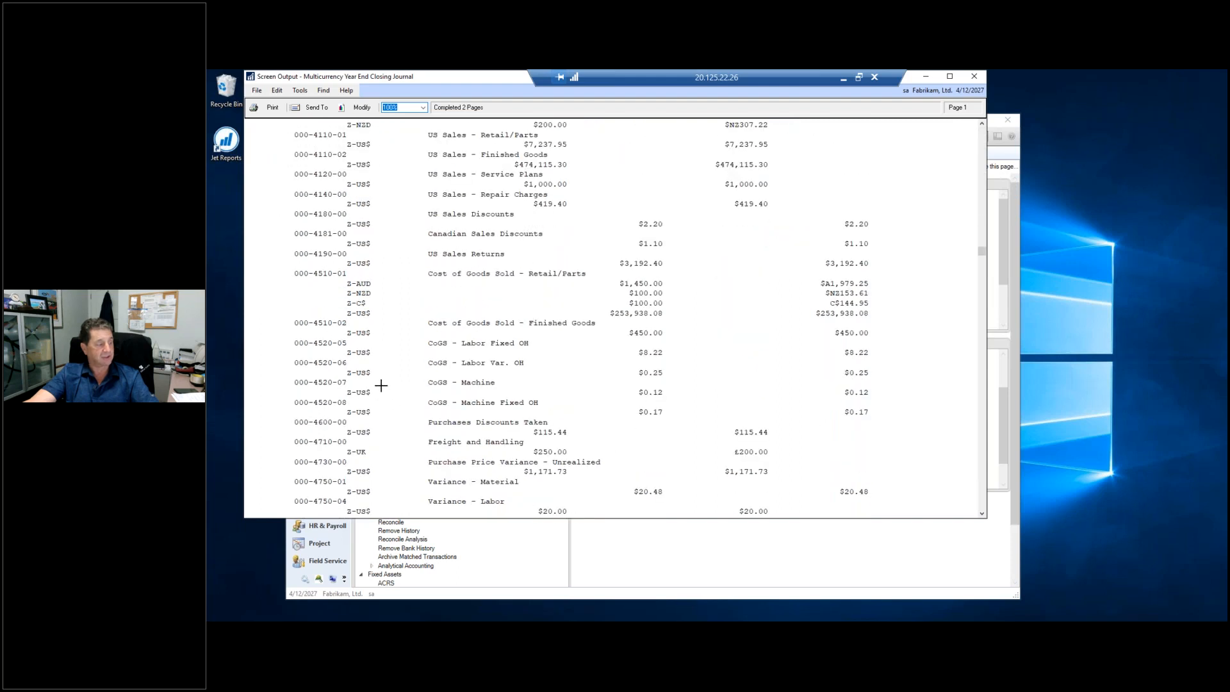
scroll("down", 3)
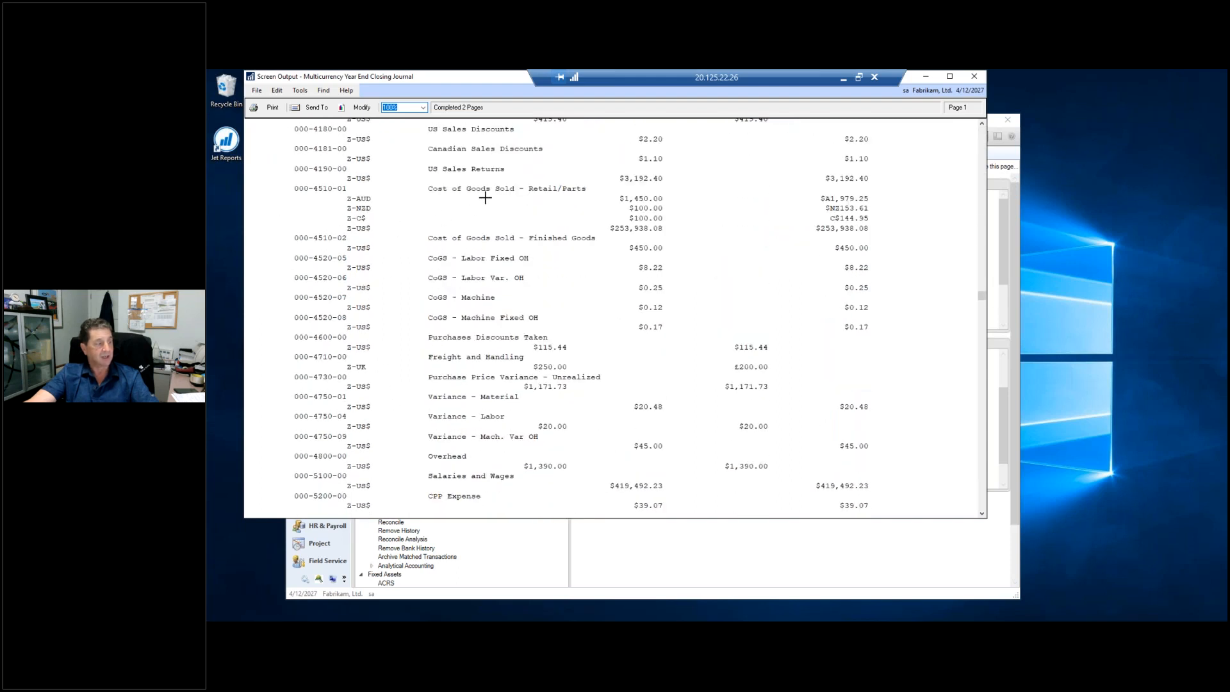
mouse_move(361, 208)
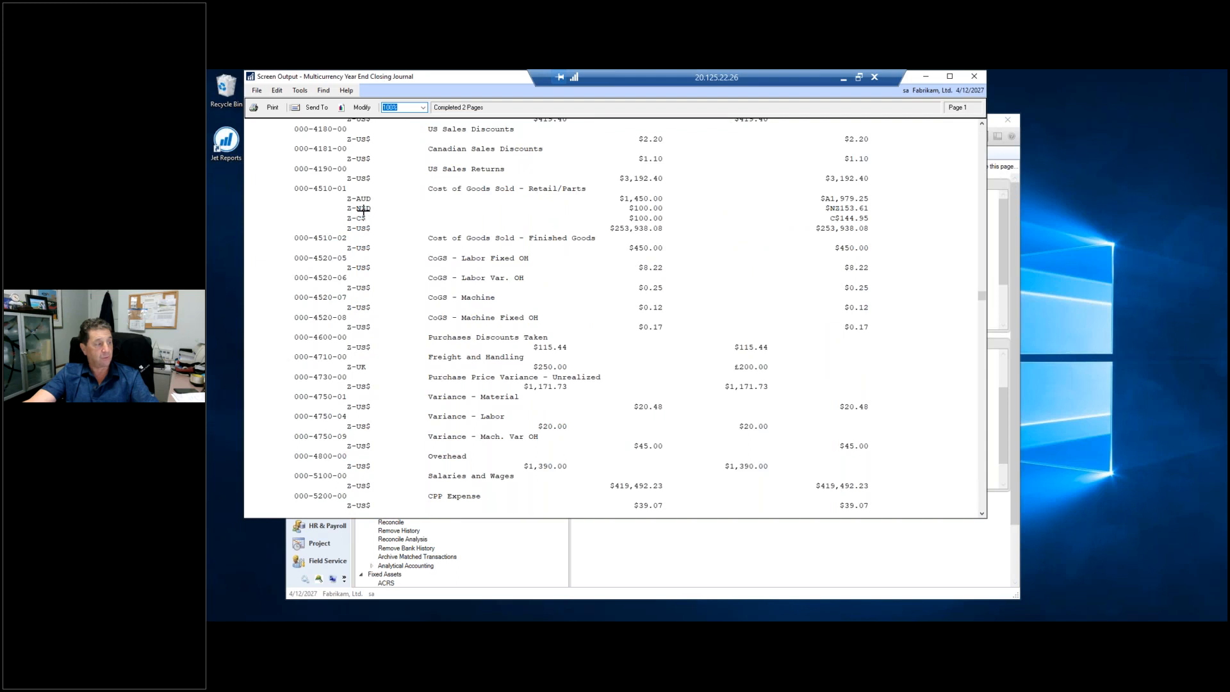
mouse_move(488, 427)
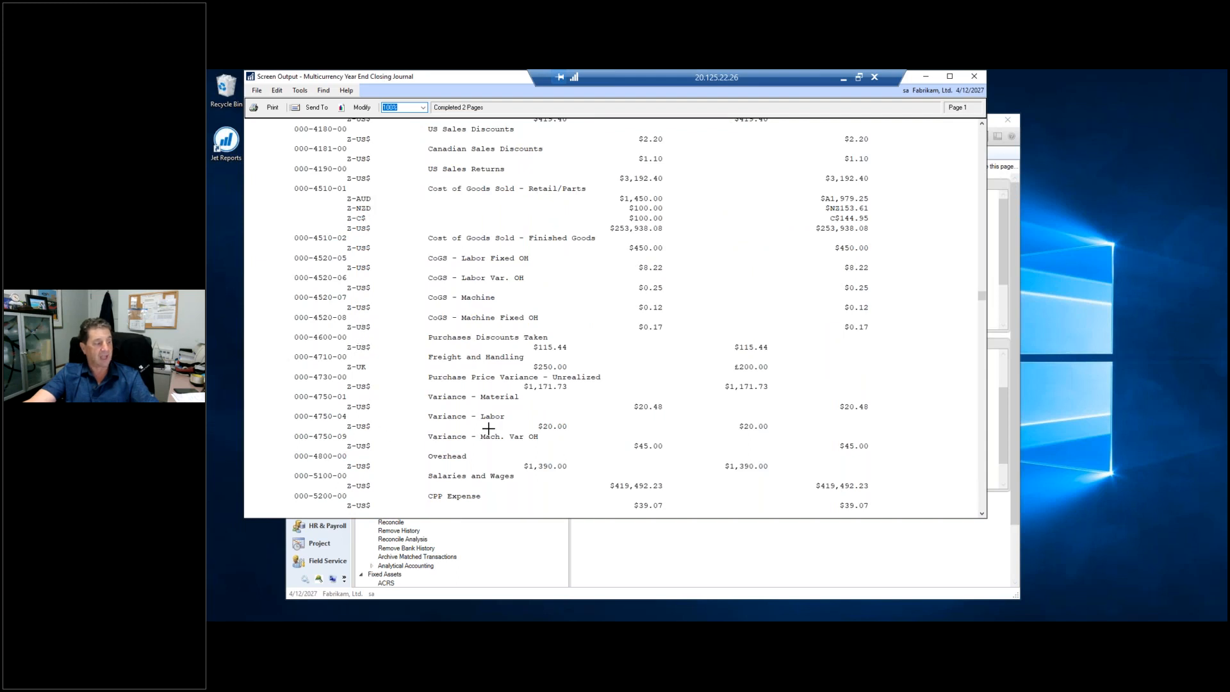
scroll("down", 3)
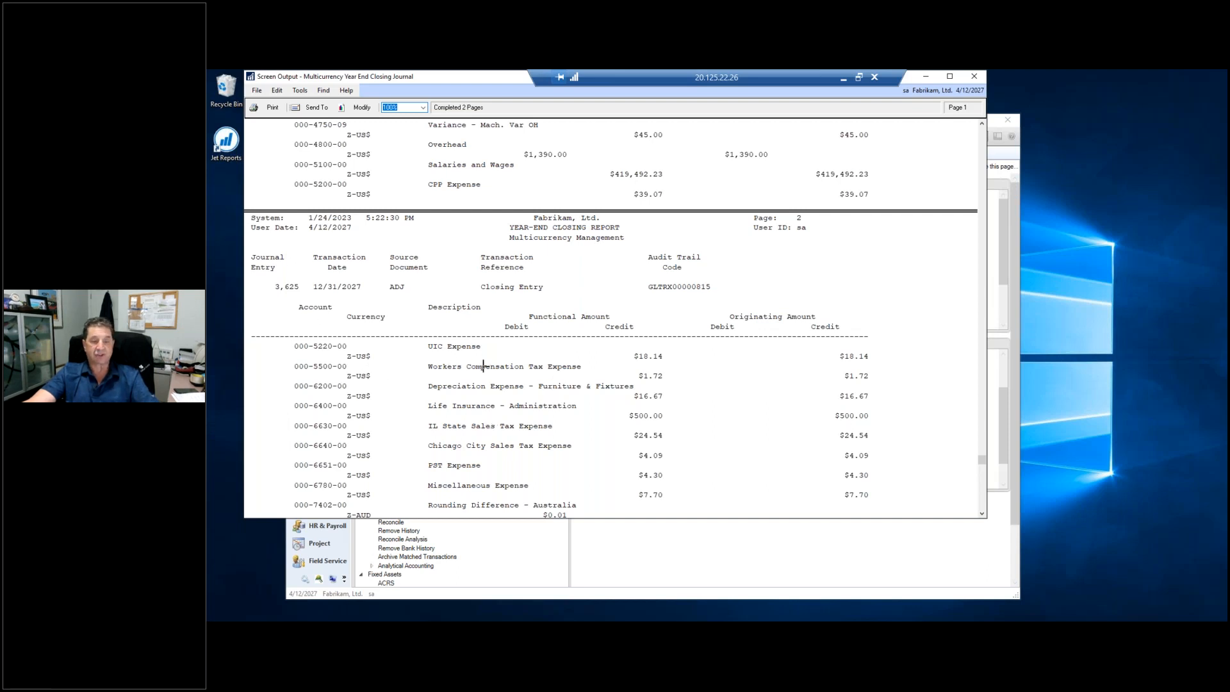
mouse_move(865, 426)
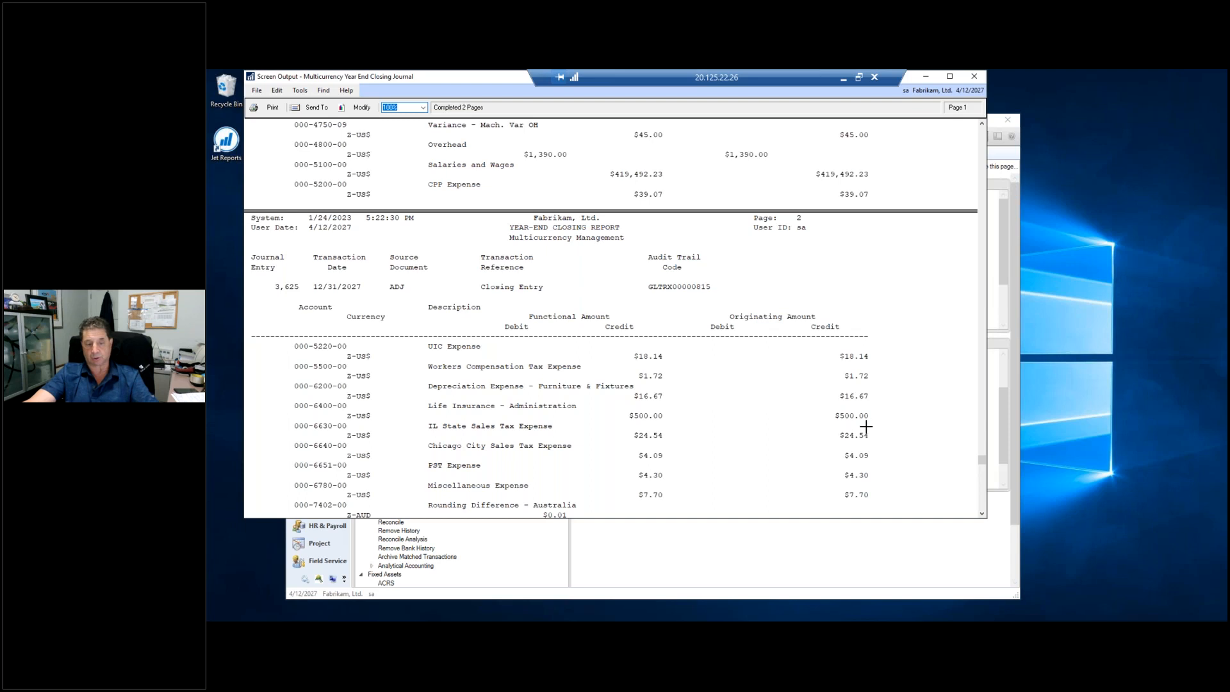
mouse_move(722, 421)
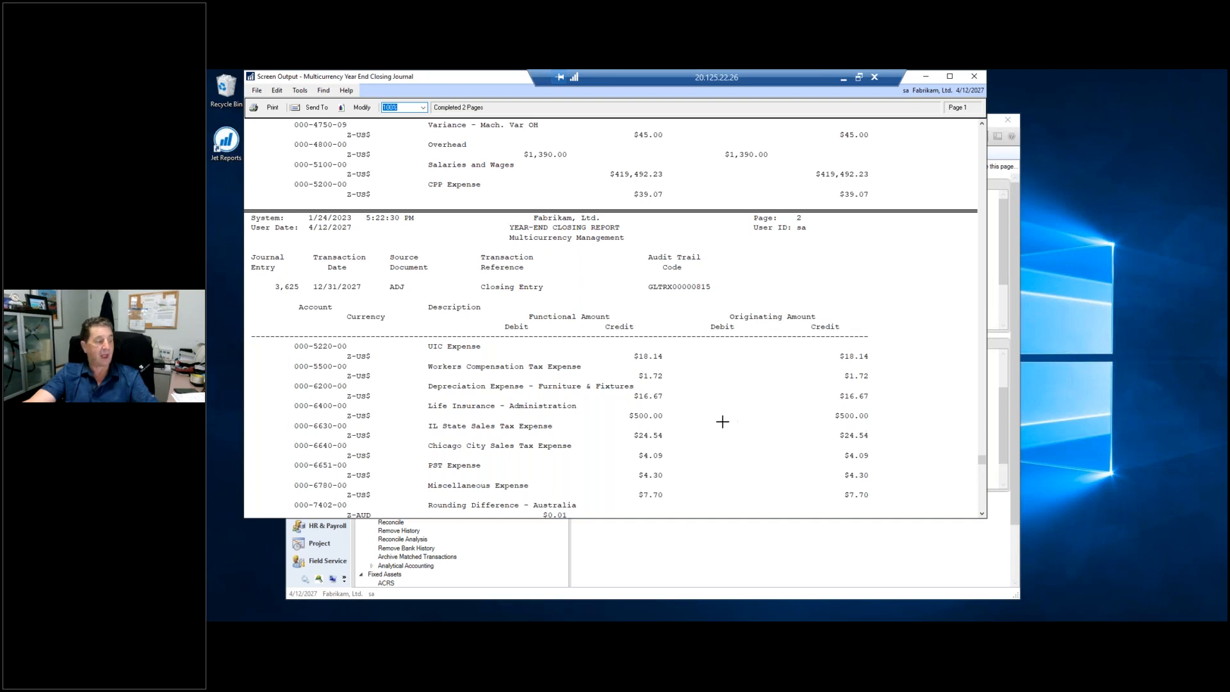
scroll("down", 3)
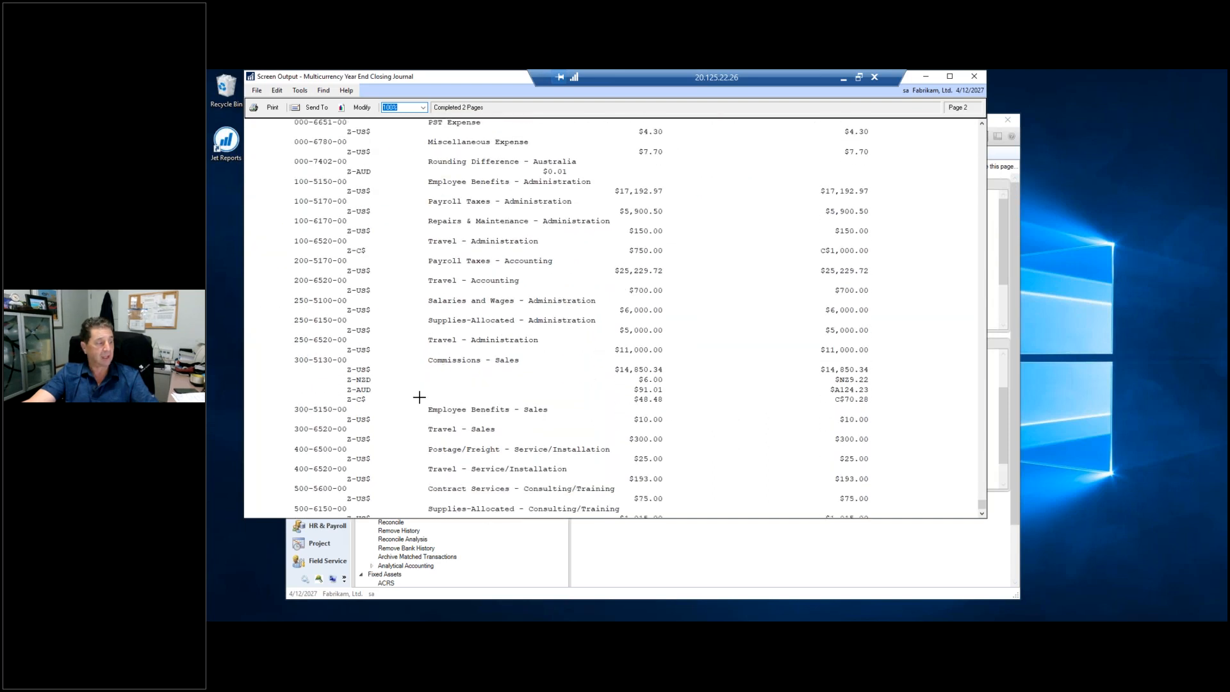
mouse_move(850, 406)
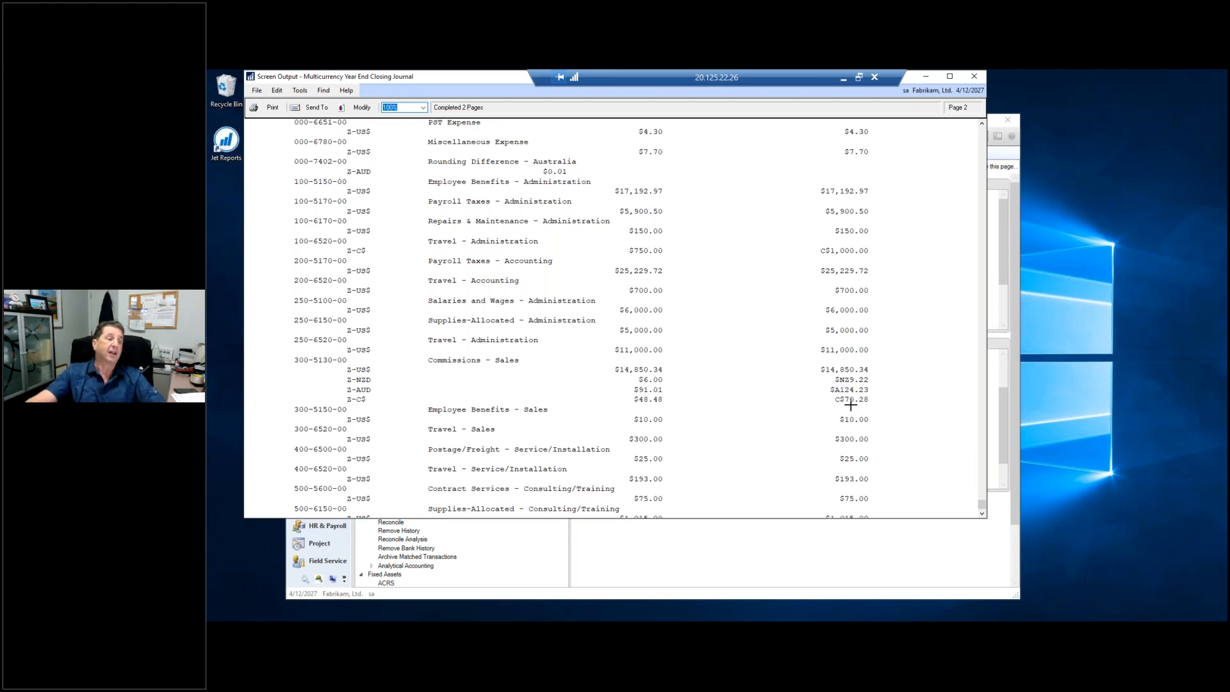
mouse_move(718, 95)
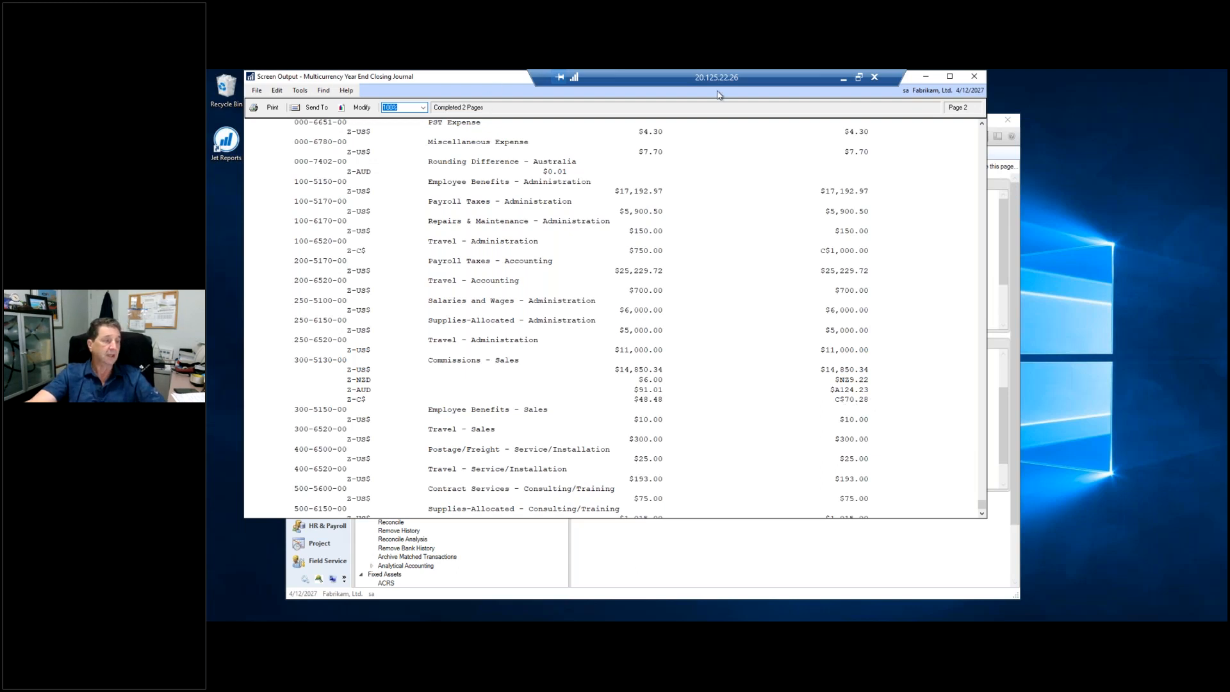
scroll("down", 3)
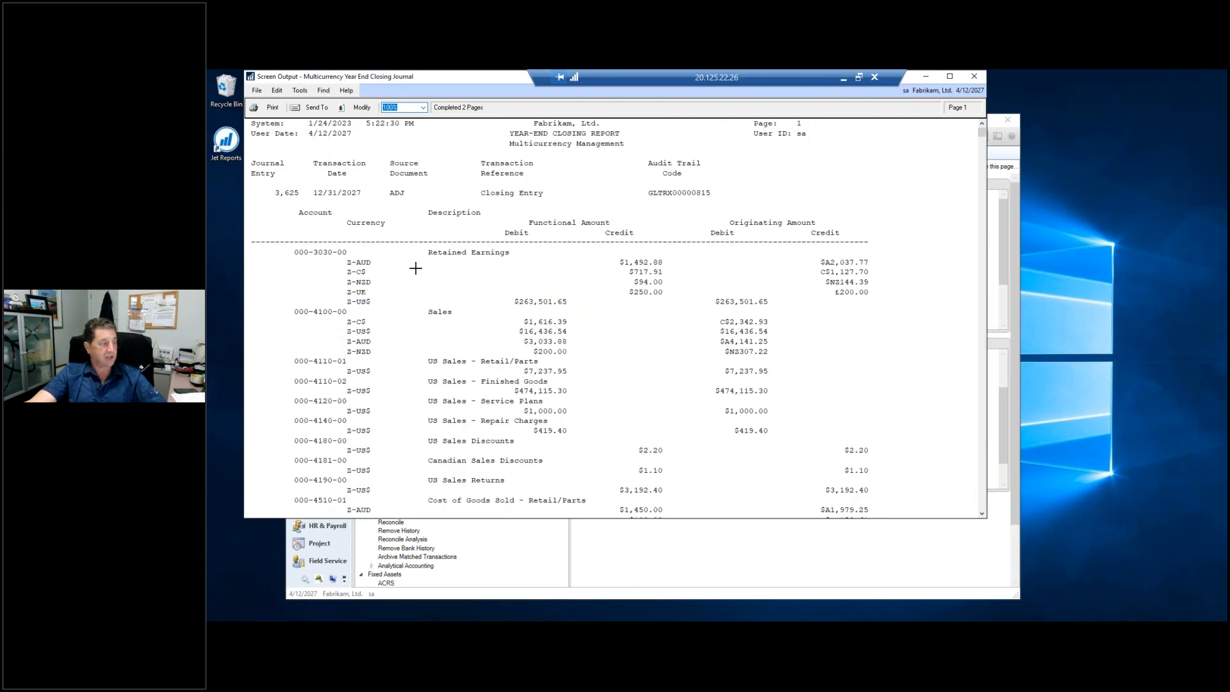
mouse_move(791, 302)
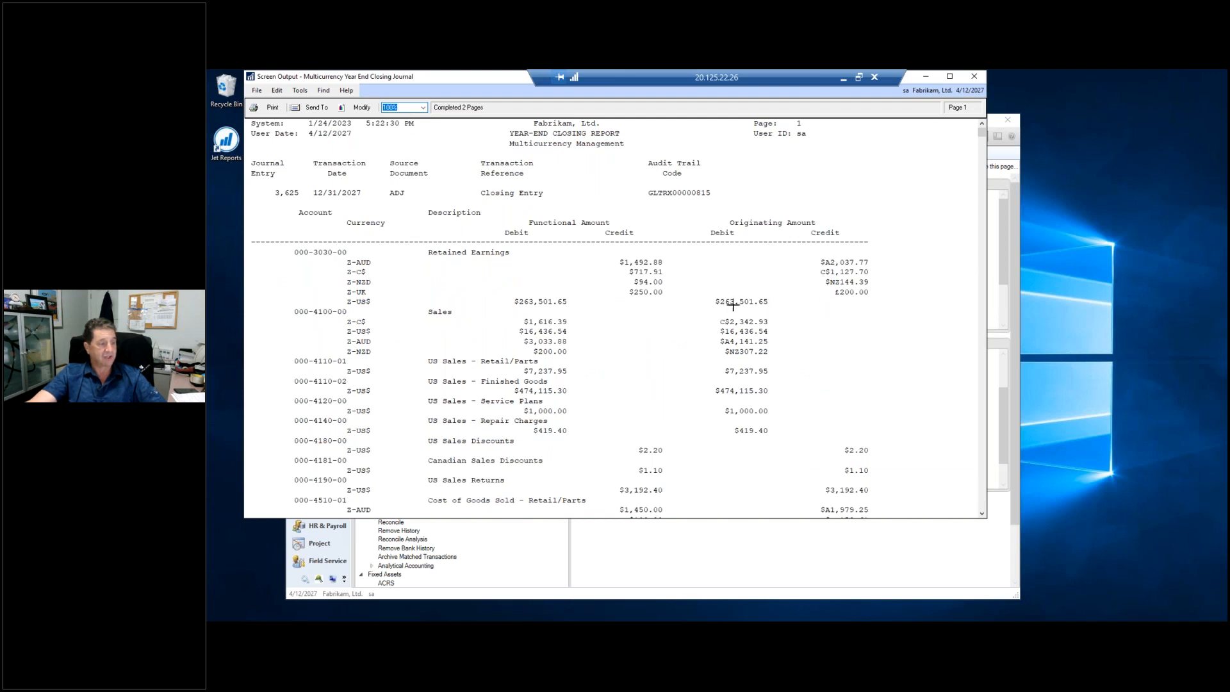
mouse_move(737, 391)
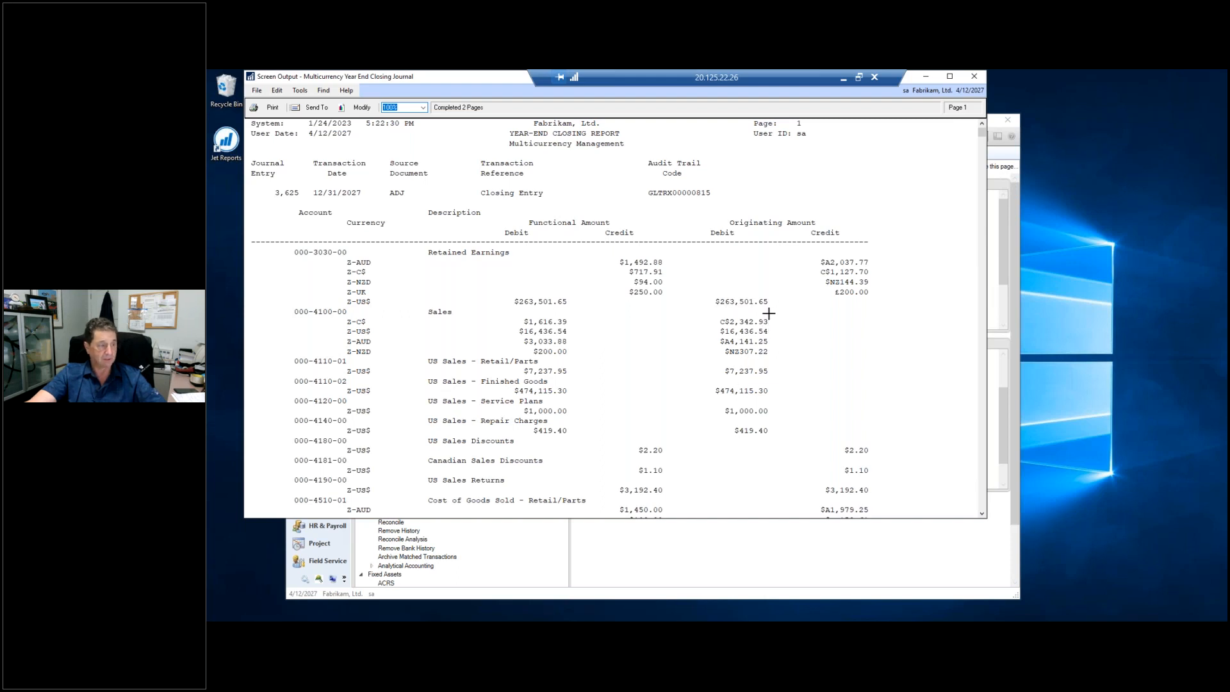
mouse_move(550, 292)
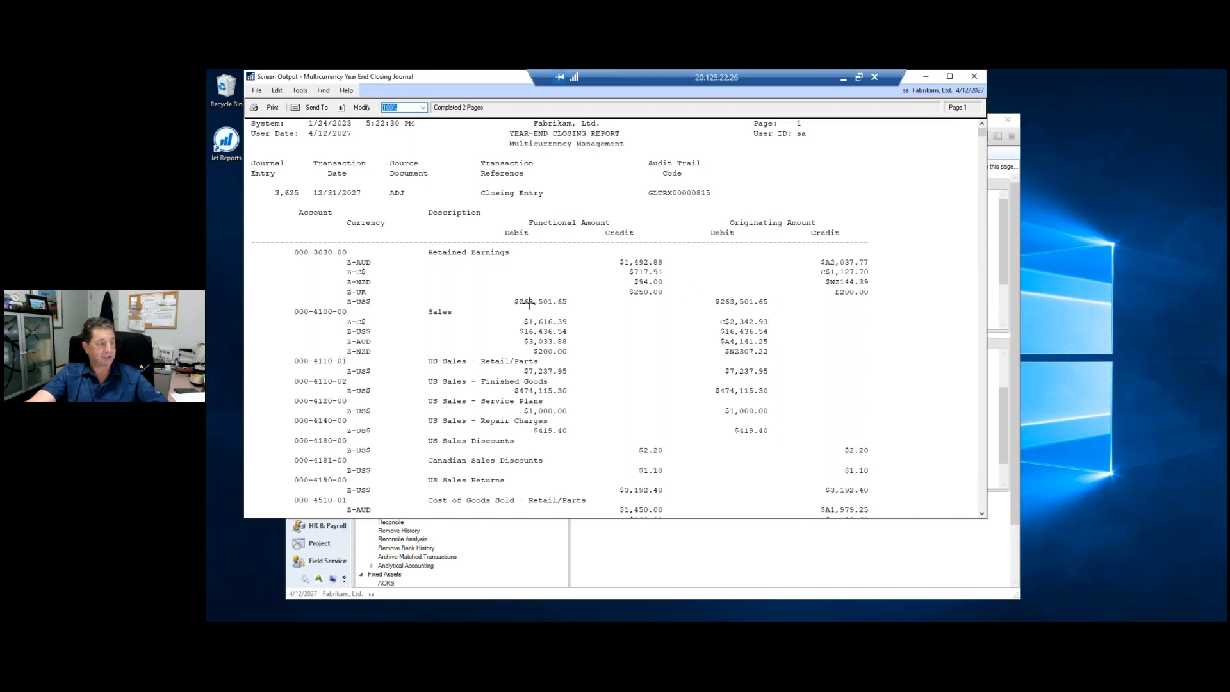
mouse_move(625, 274)
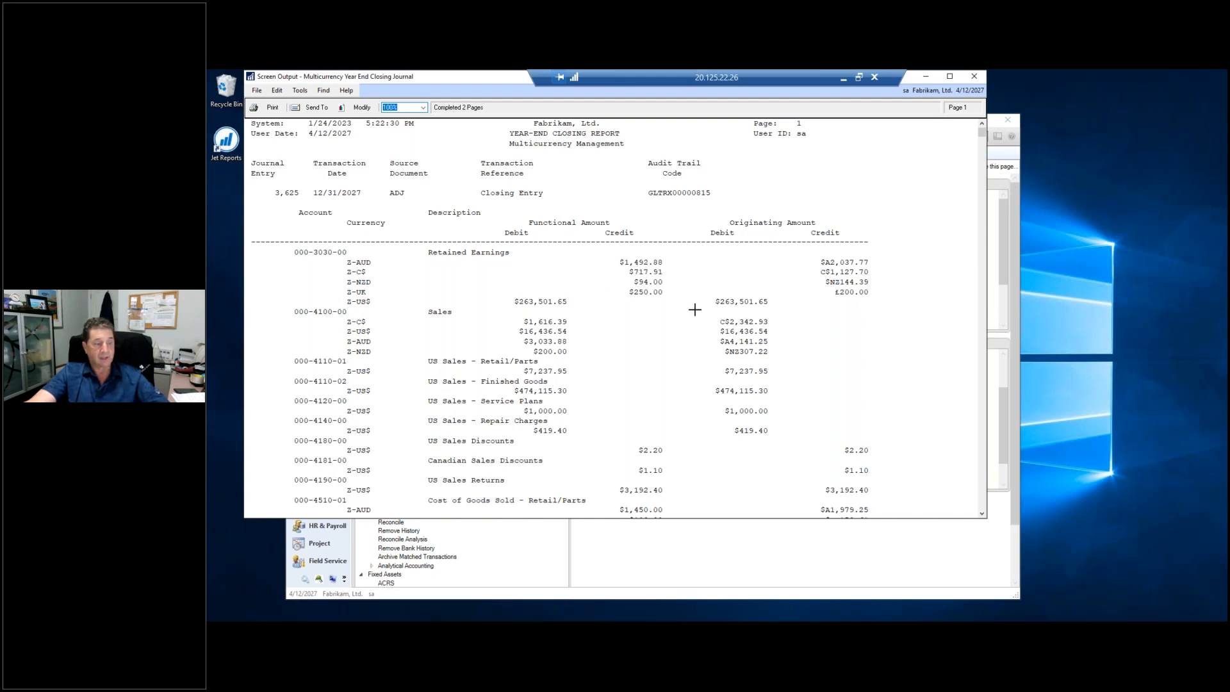
mouse_move(731, 329)
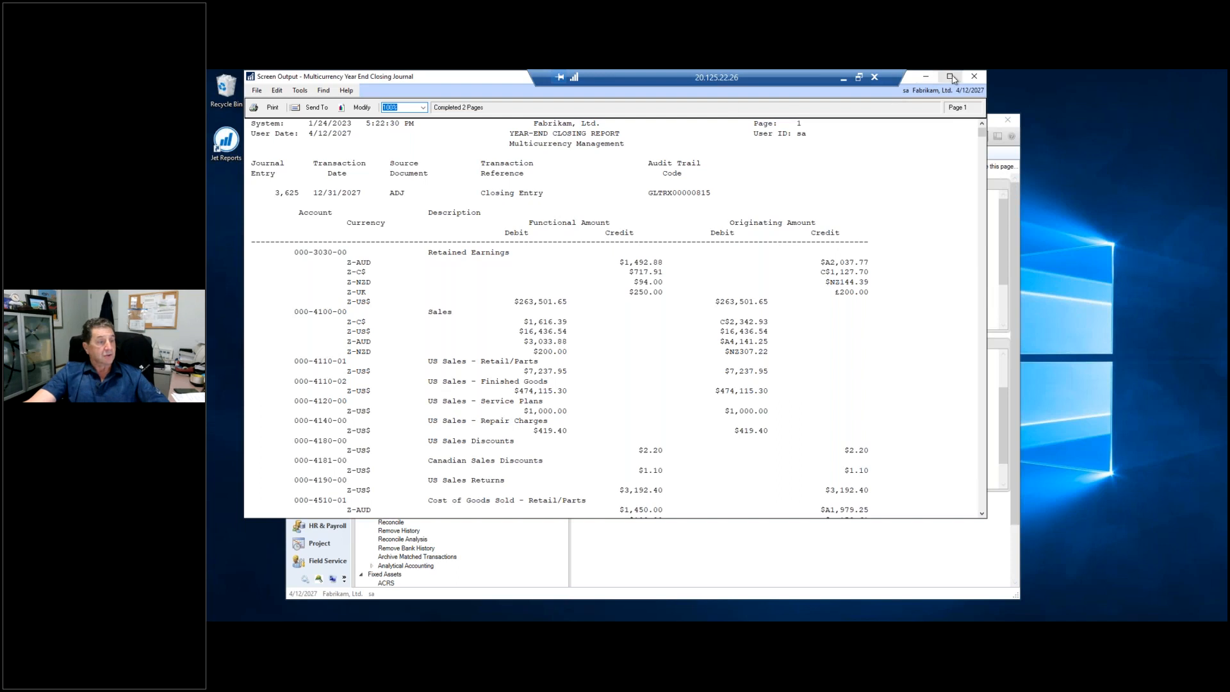
mouse_move(974, 76)
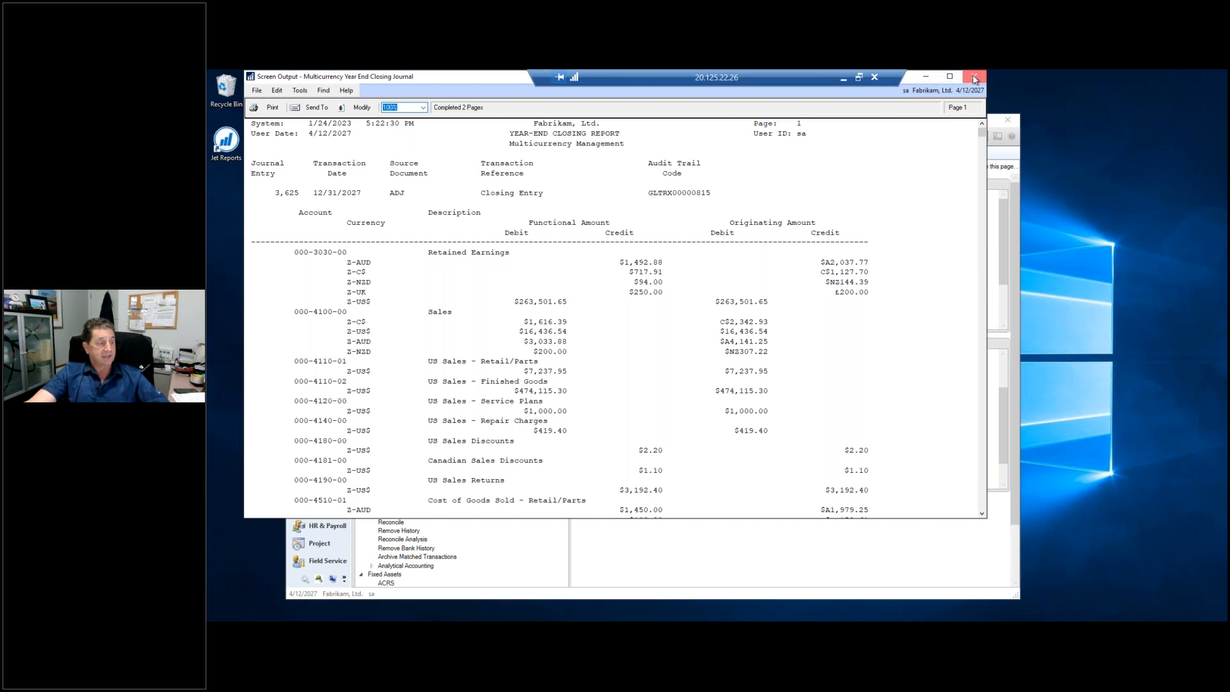
Step: Run Reverse Historical Year on 2027 from the Year-End Closing routine, continuing without a backup
left_click(973, 77)
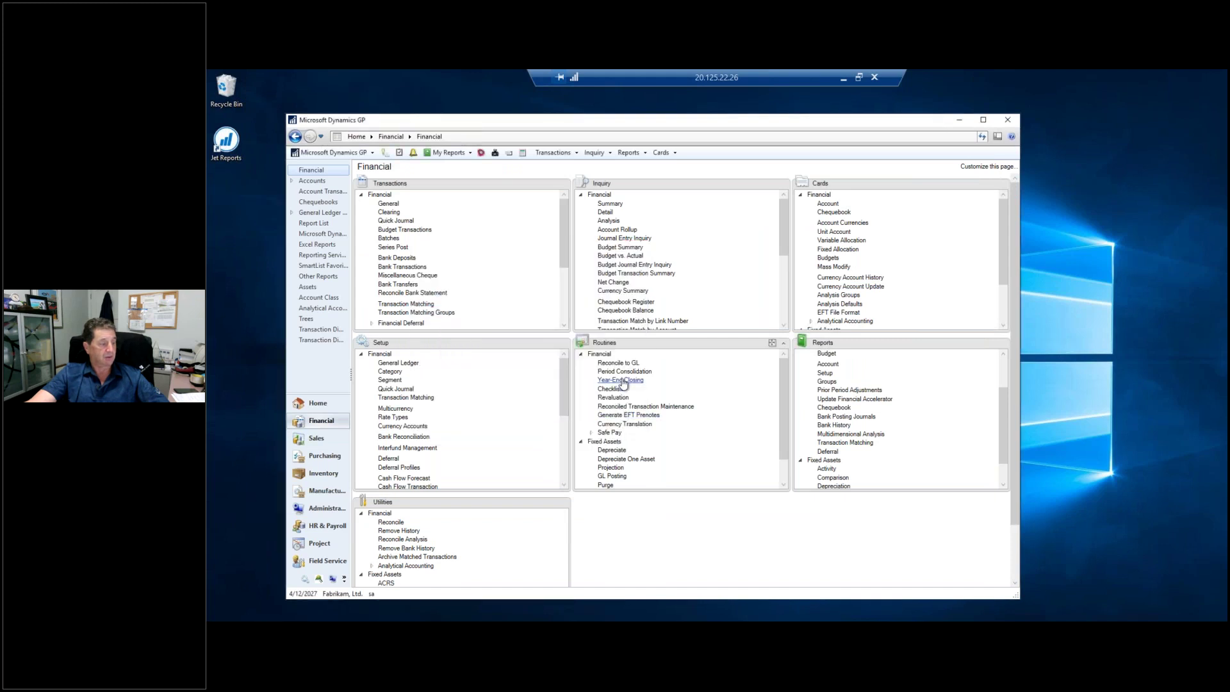
left_click(620, 379)
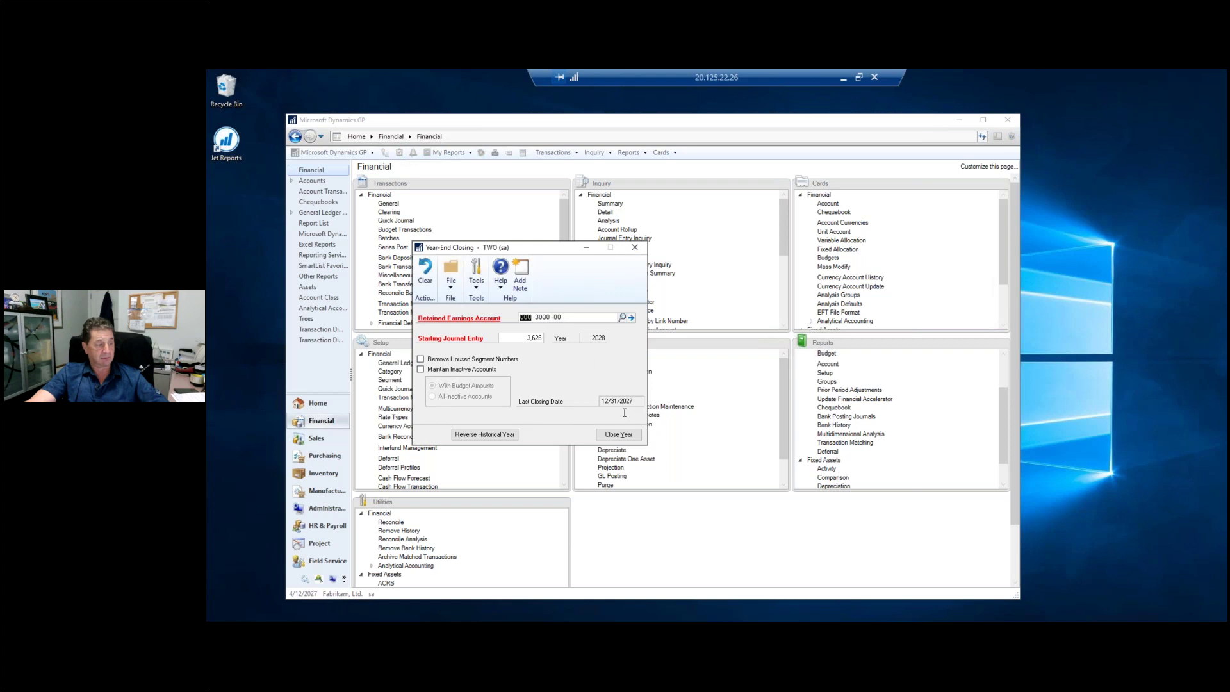
left_click(484, 434)
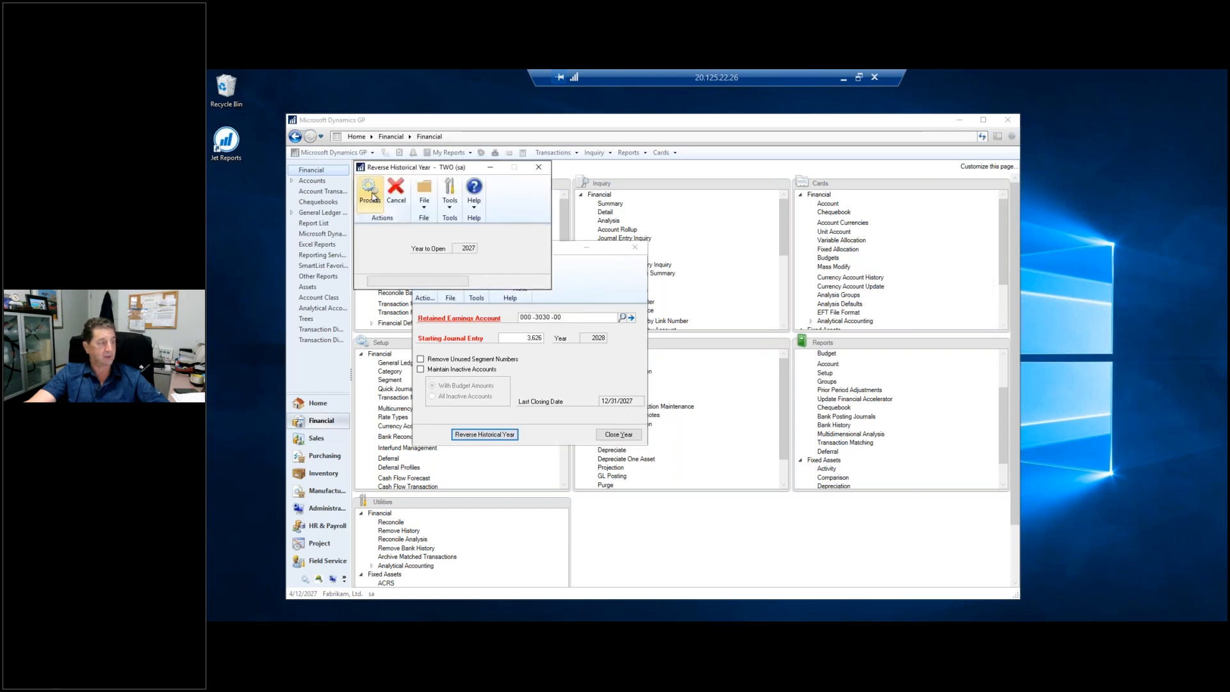
left_click(484, 434)
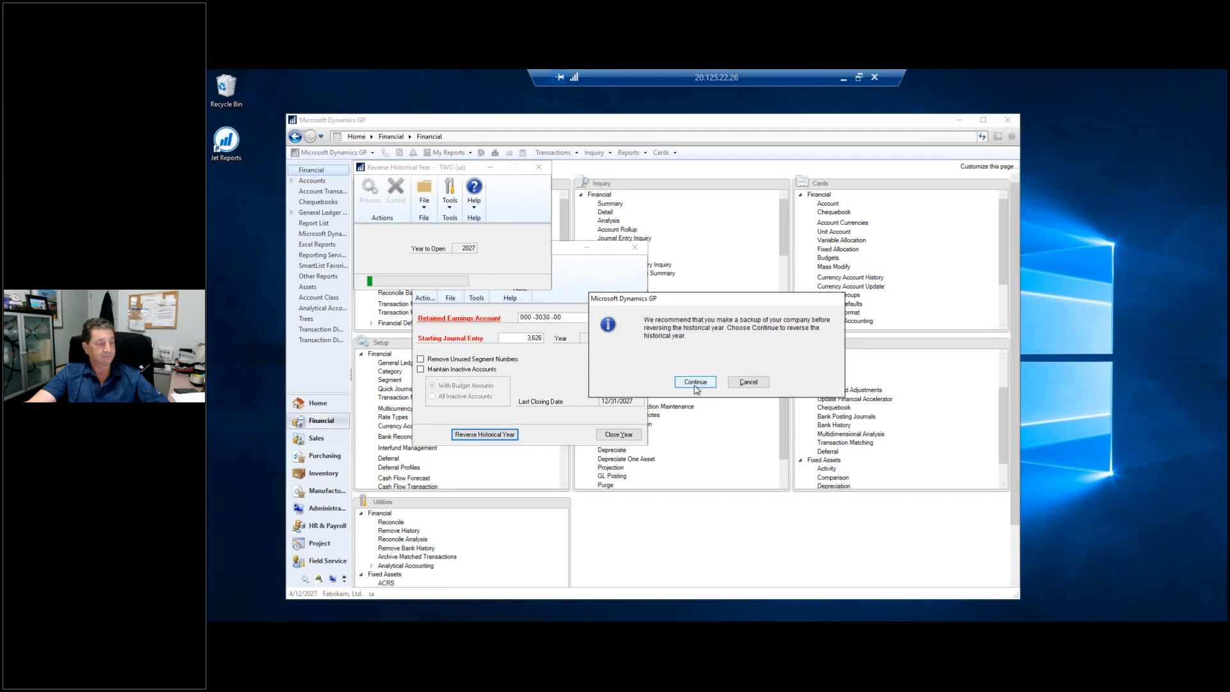
left_click(695, 381)
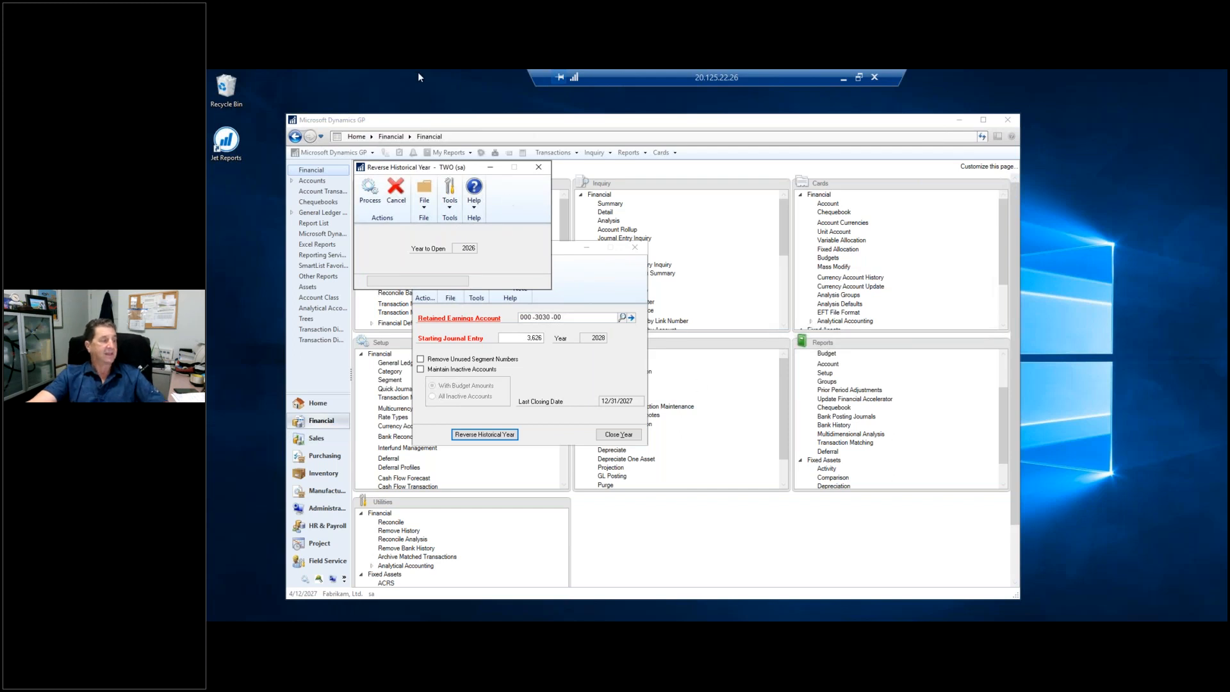
mouse_move(538, 167)
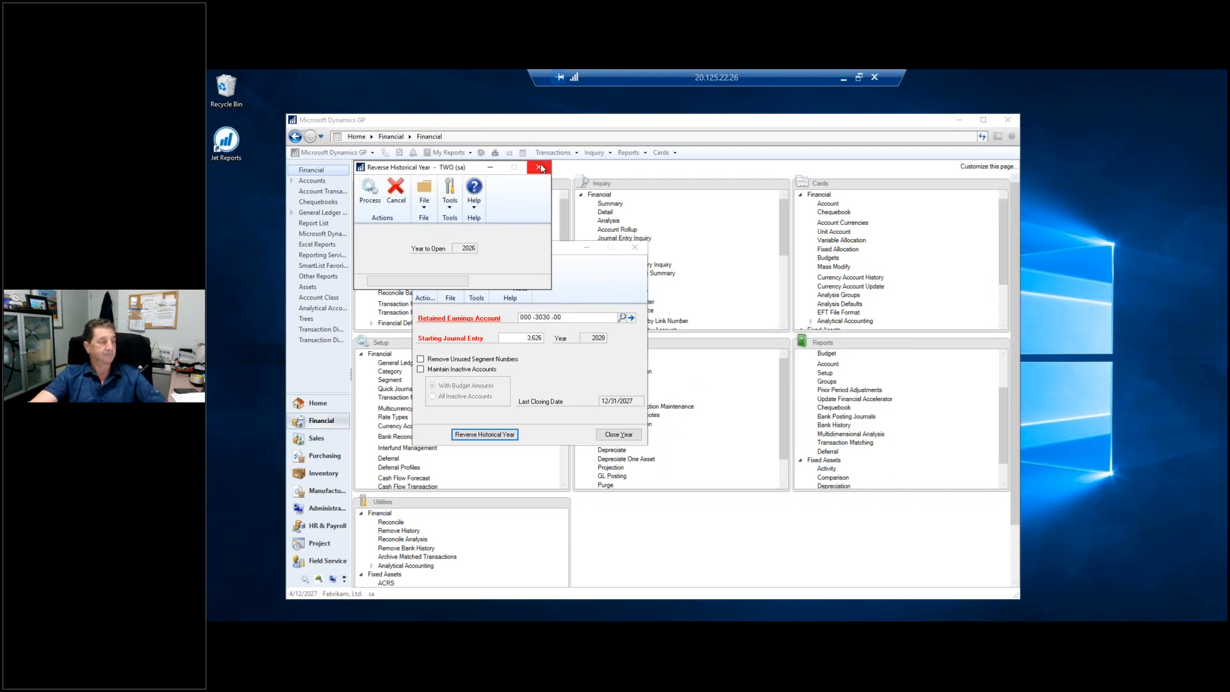
Step: Dismiss the reversal window, acknowledge the reconcile advice and leave Year-End Closing
left_click(540, 167)
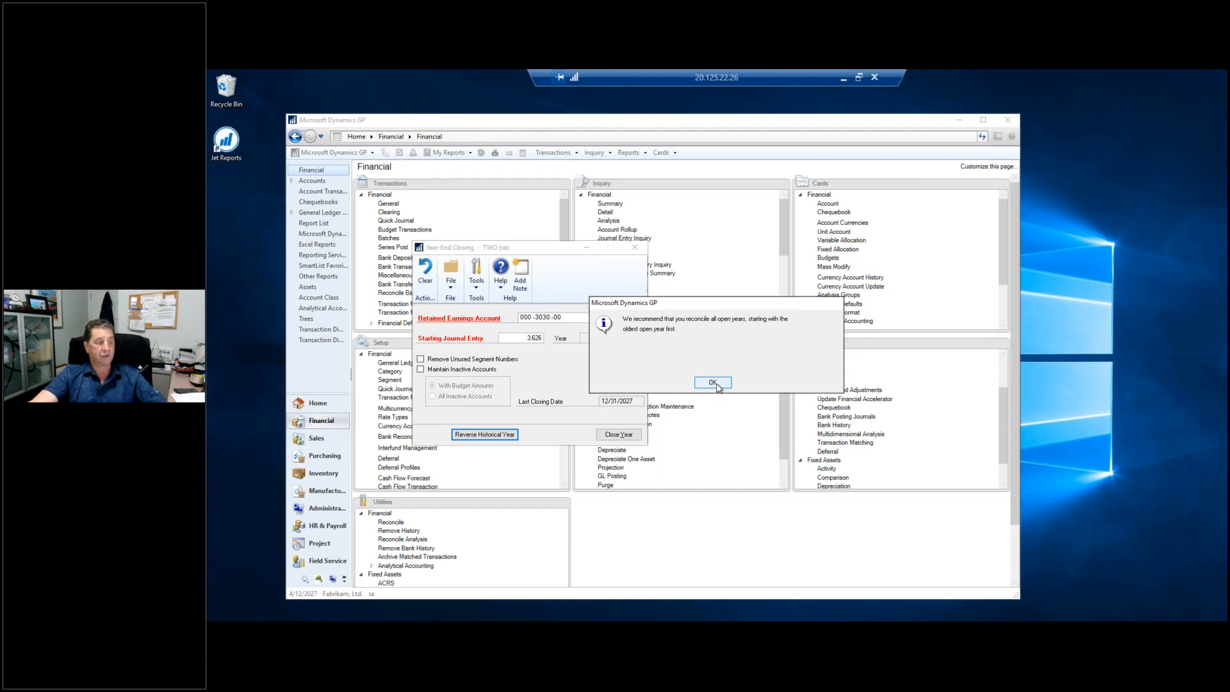
left_click(712, 382)
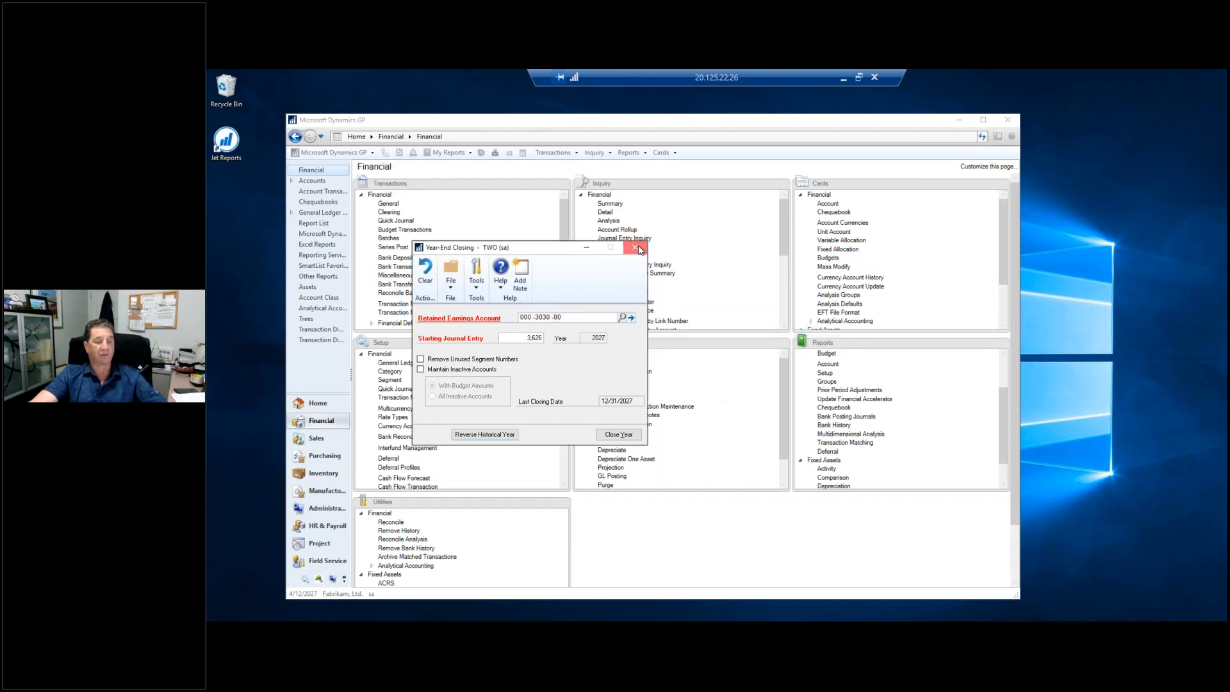
left_click(635, 247)
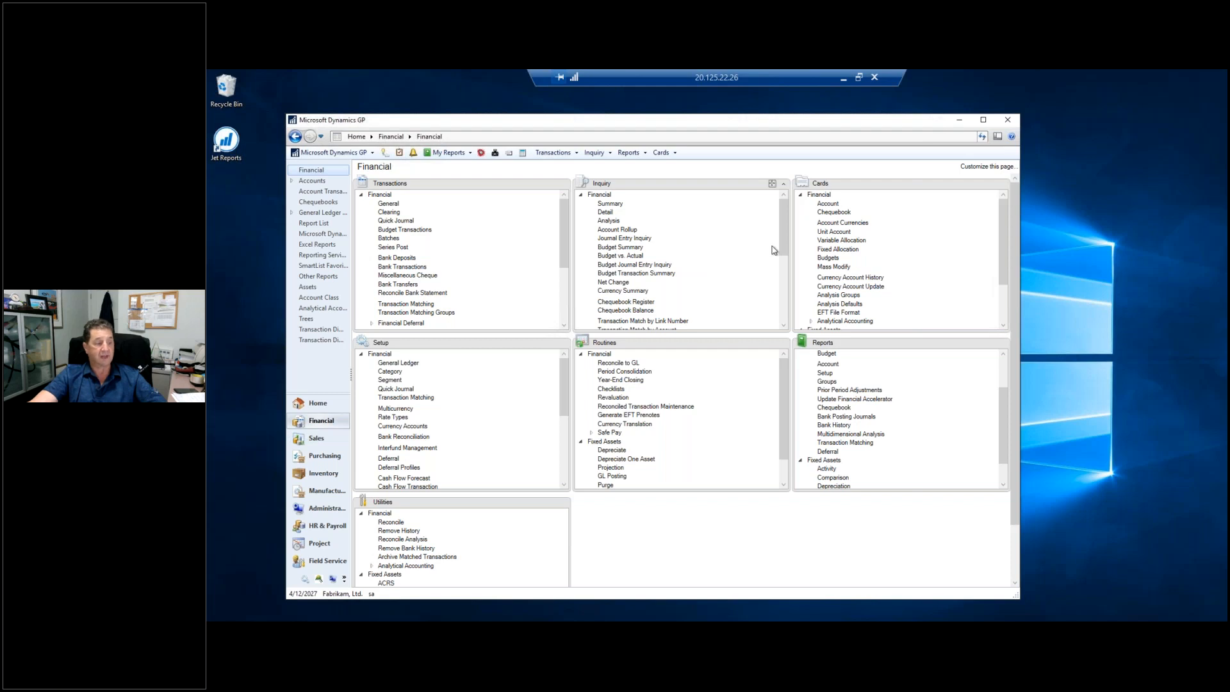
mouse_move(777, 366)
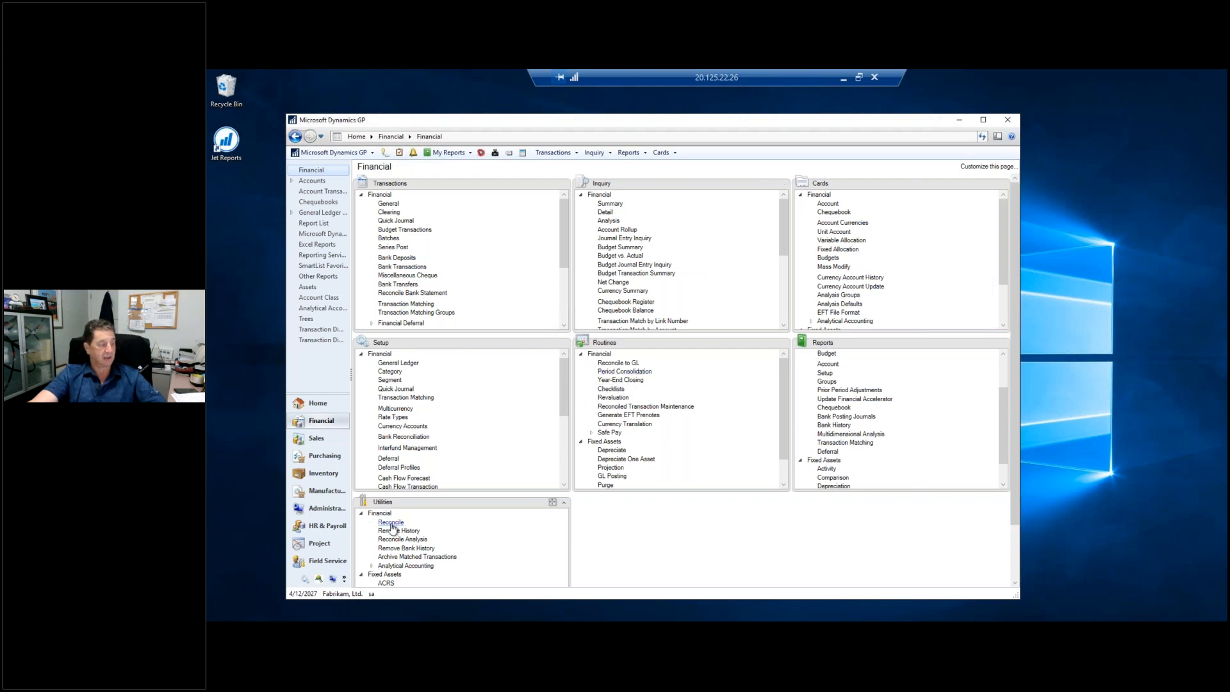
Step: In Reconcile Financial Information, include Year and choose All years rather than open ones
left_click(390, 522)
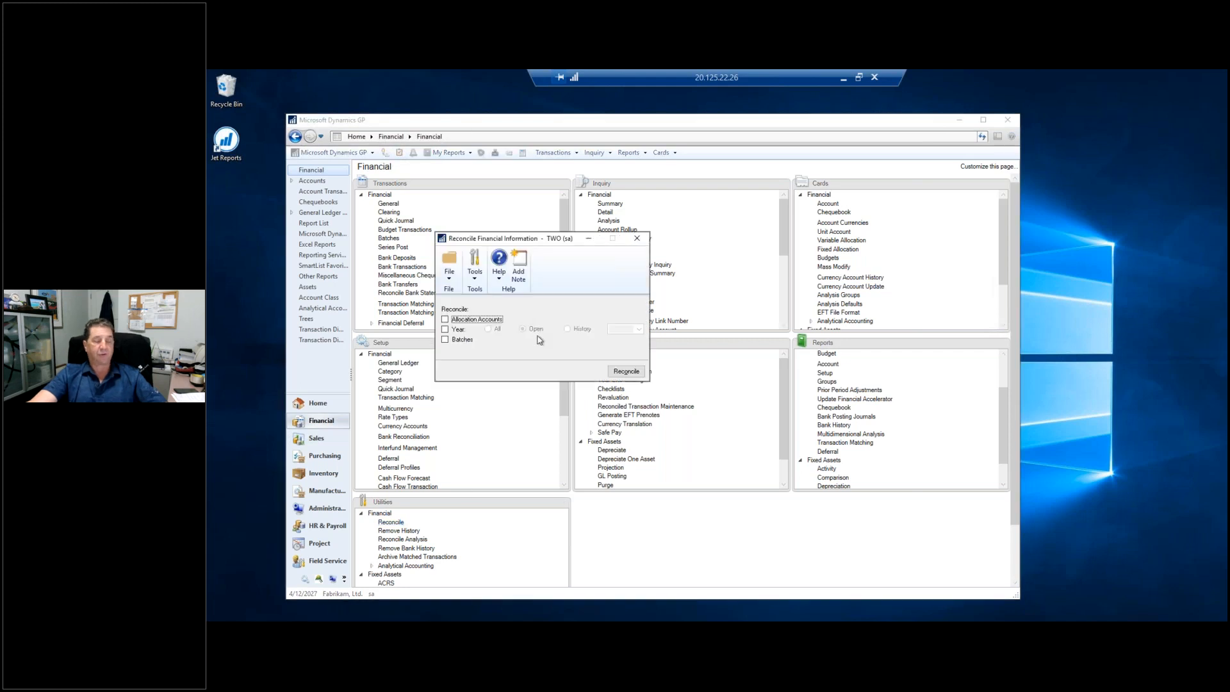
left_click(445, 329)
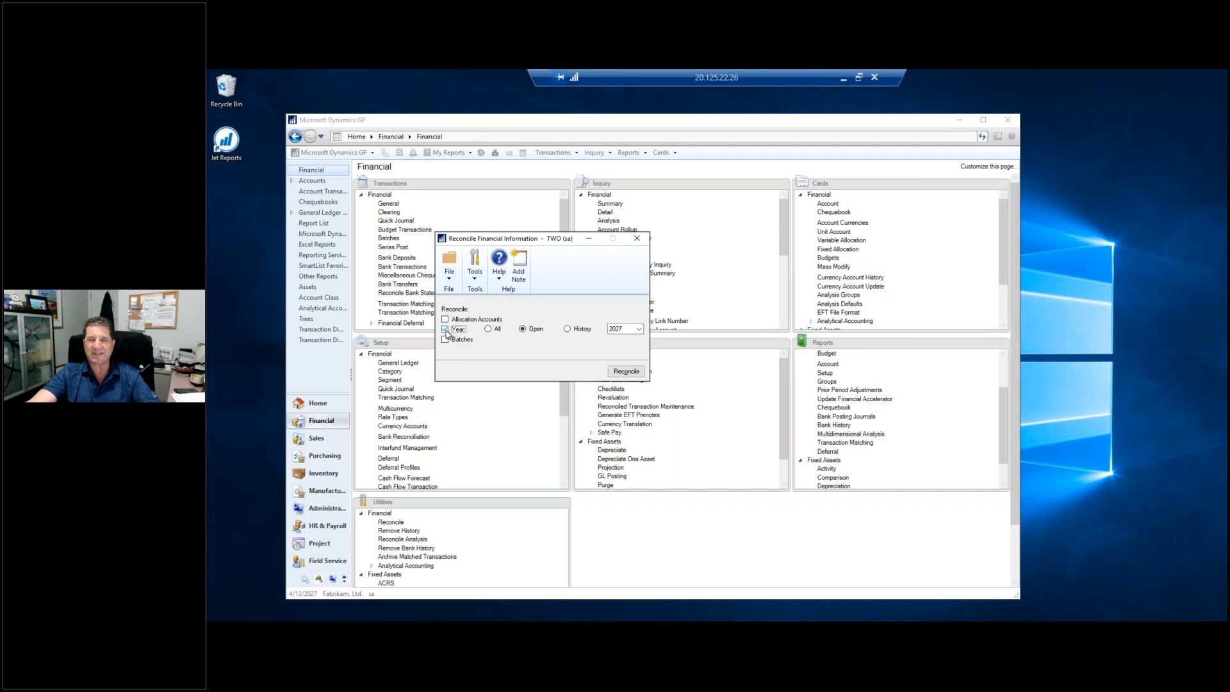
left_click(445, 329)
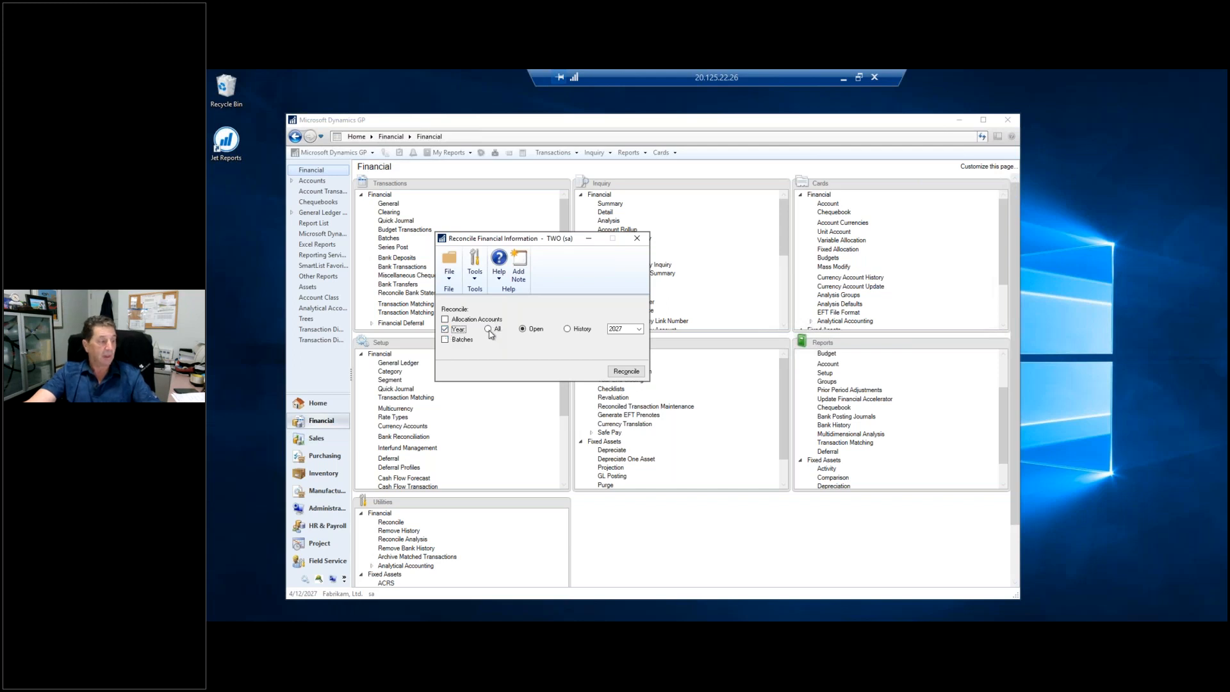
left_click(487, 328)
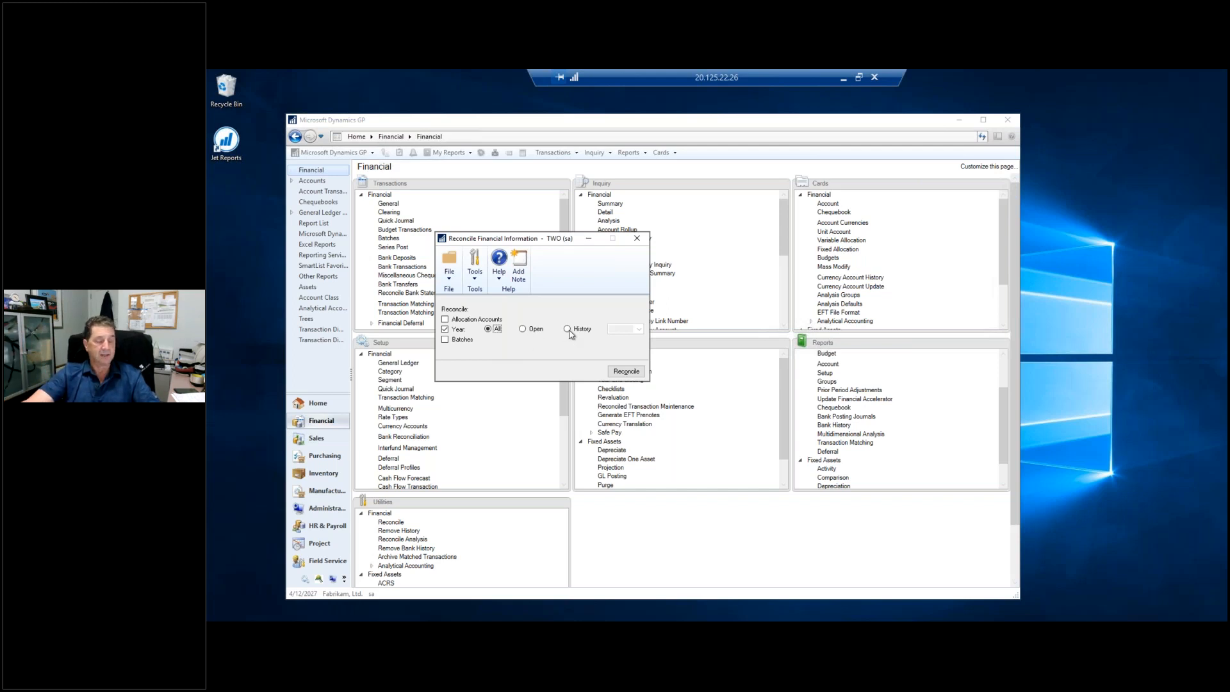
left_click(567, 329)
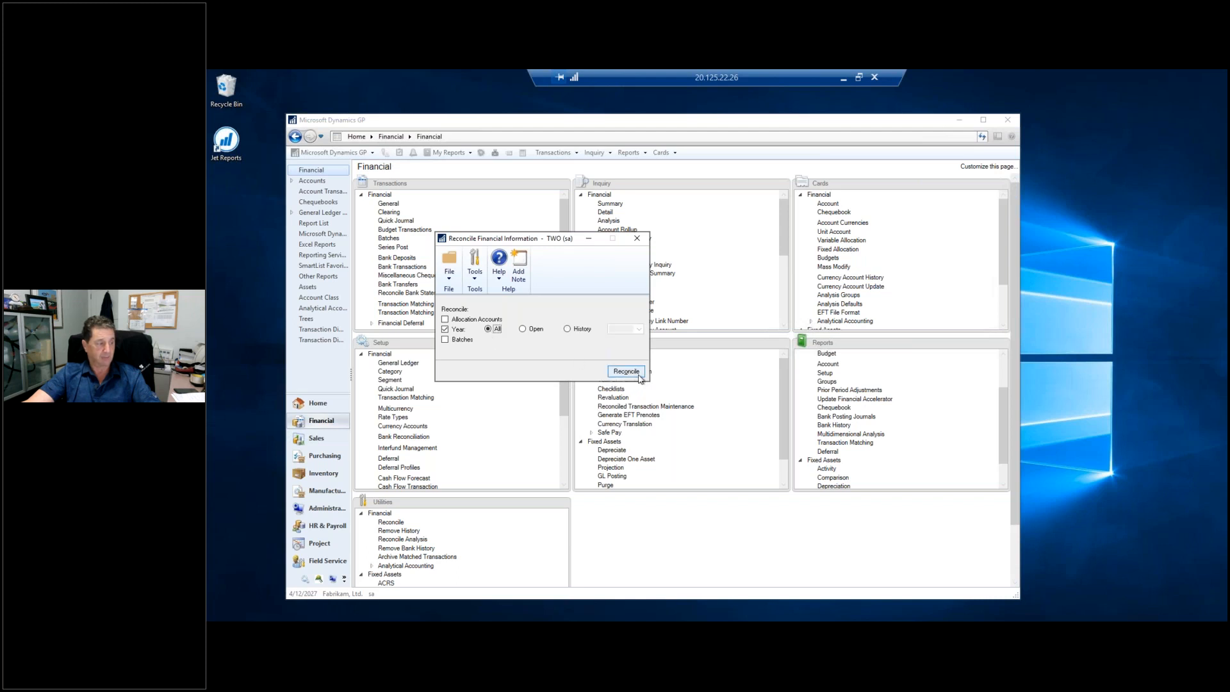
Step: Reconcile all years twice, accepting the zero-balance warning each time, then leave the window
left_click(626, 371)
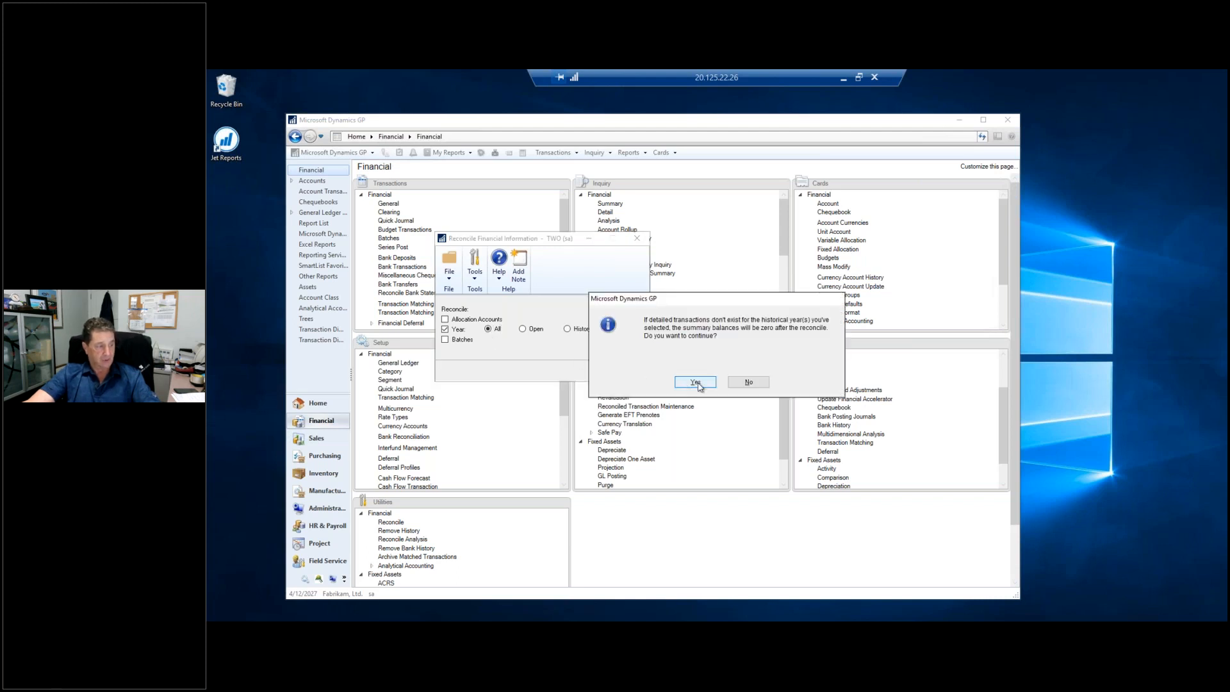
left_click(695, 382)
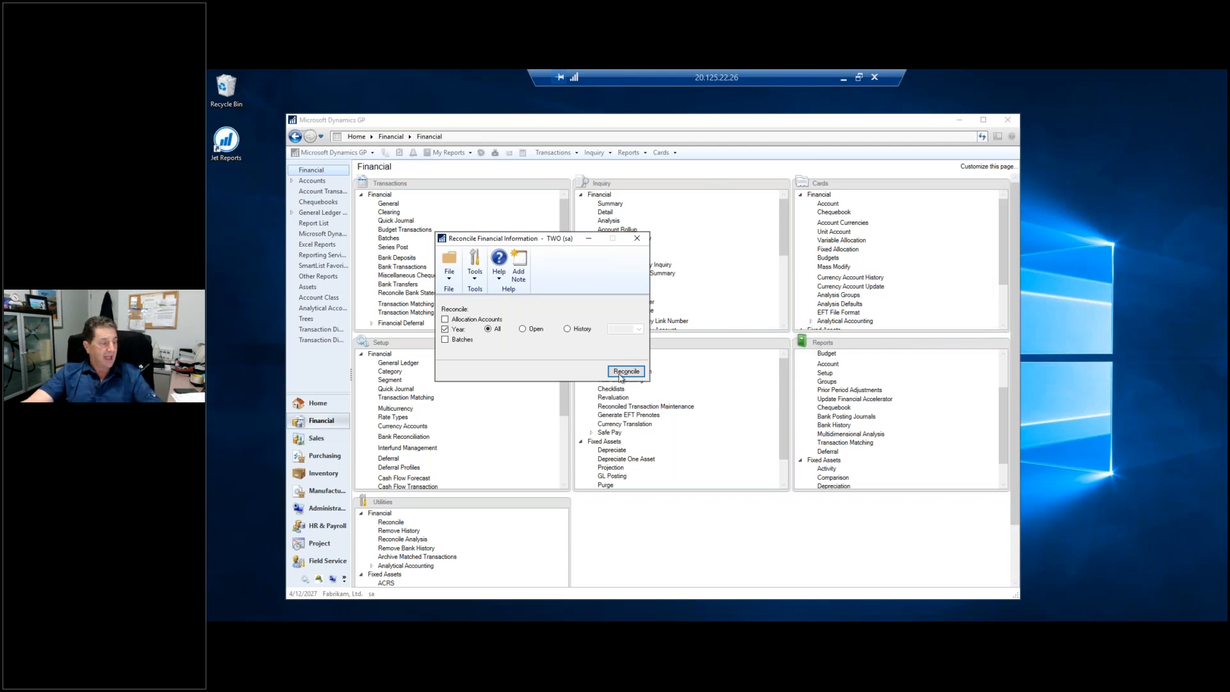
left_click(625, 371)
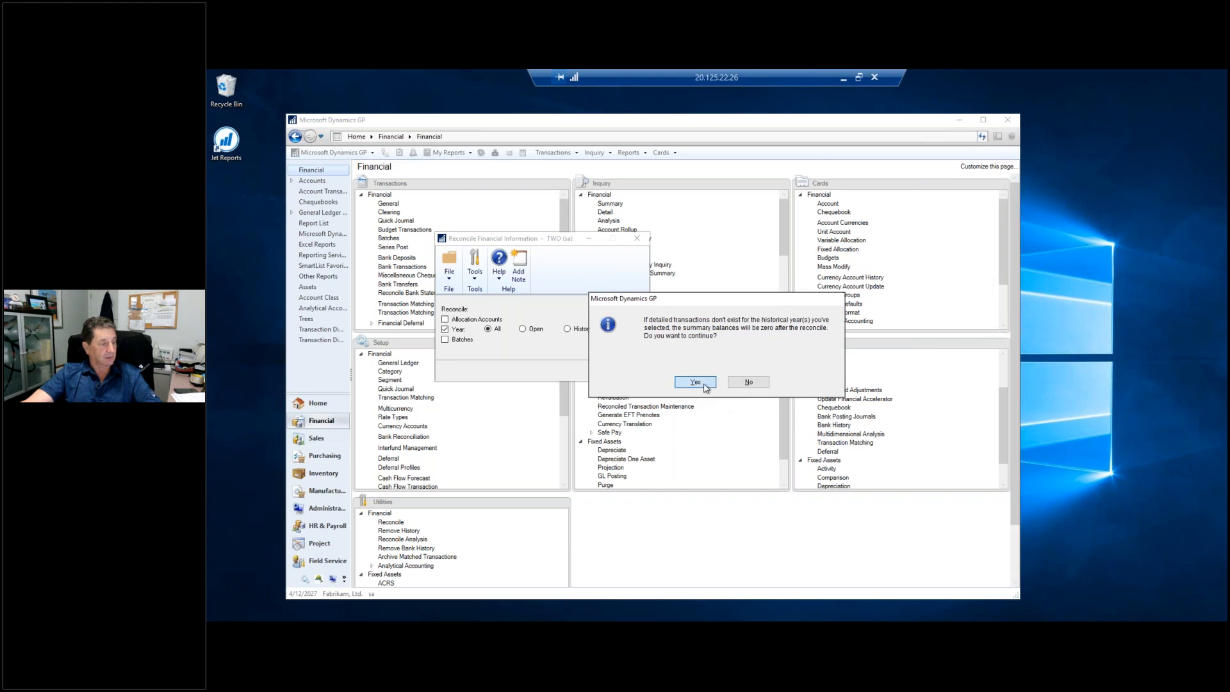
left_click(694, 382)
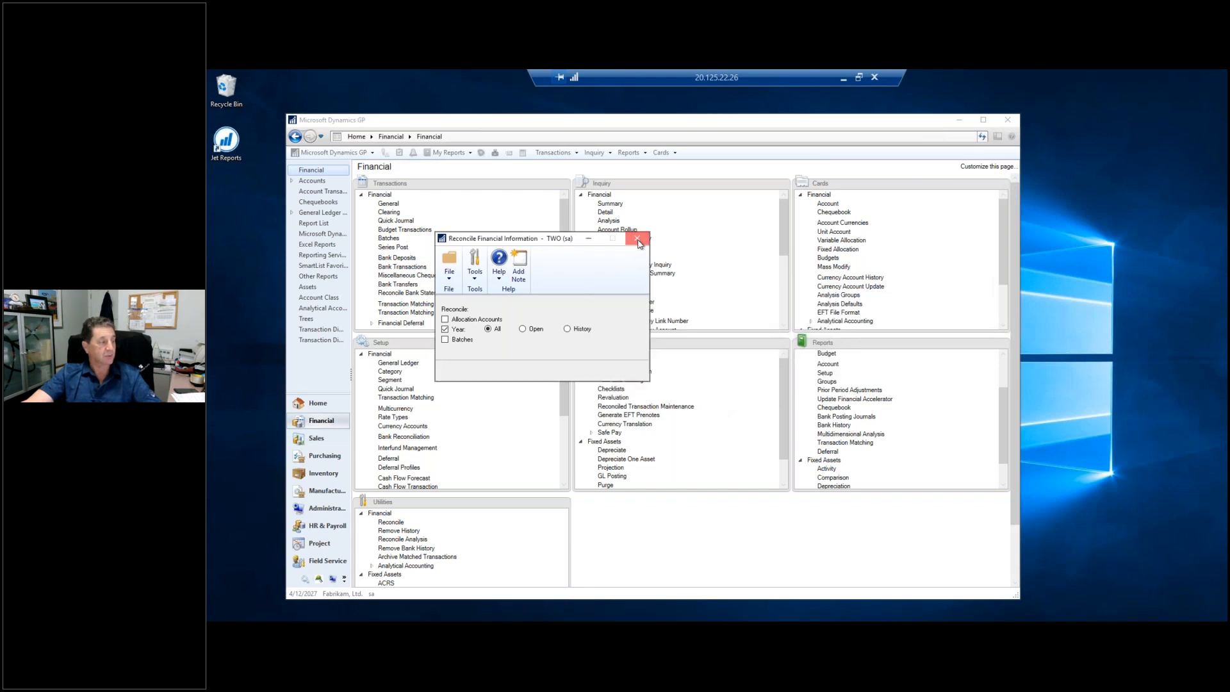
left_click(638, 239)
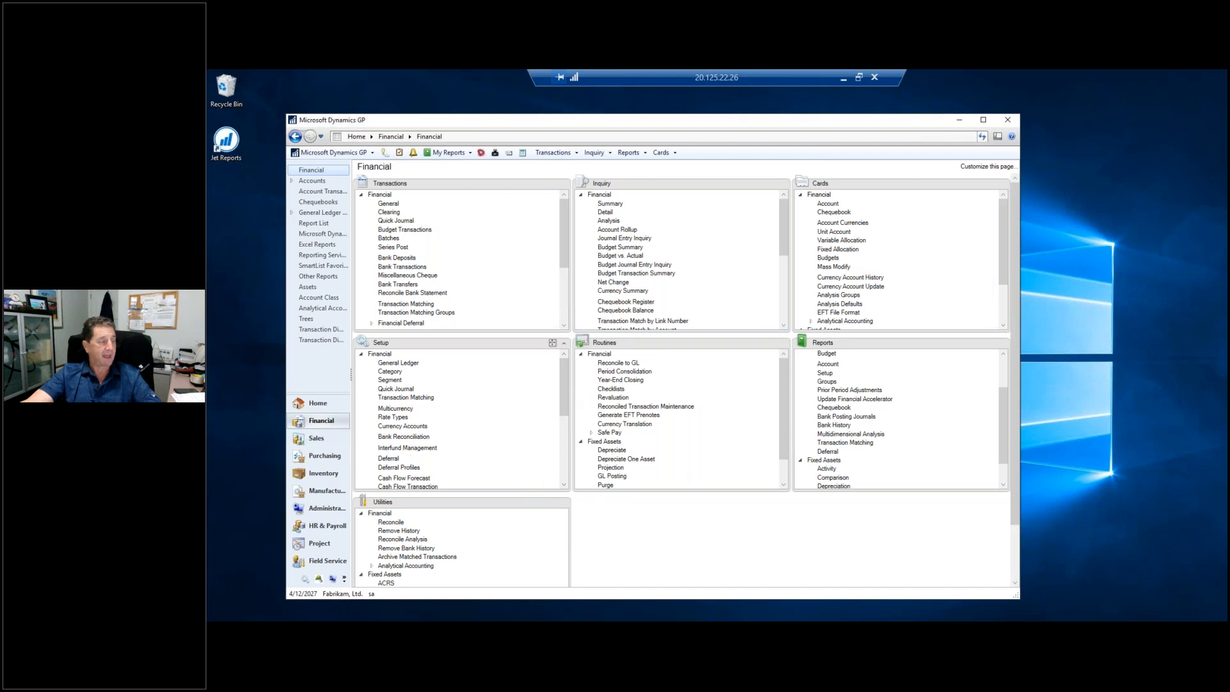
left_click(610, 203)
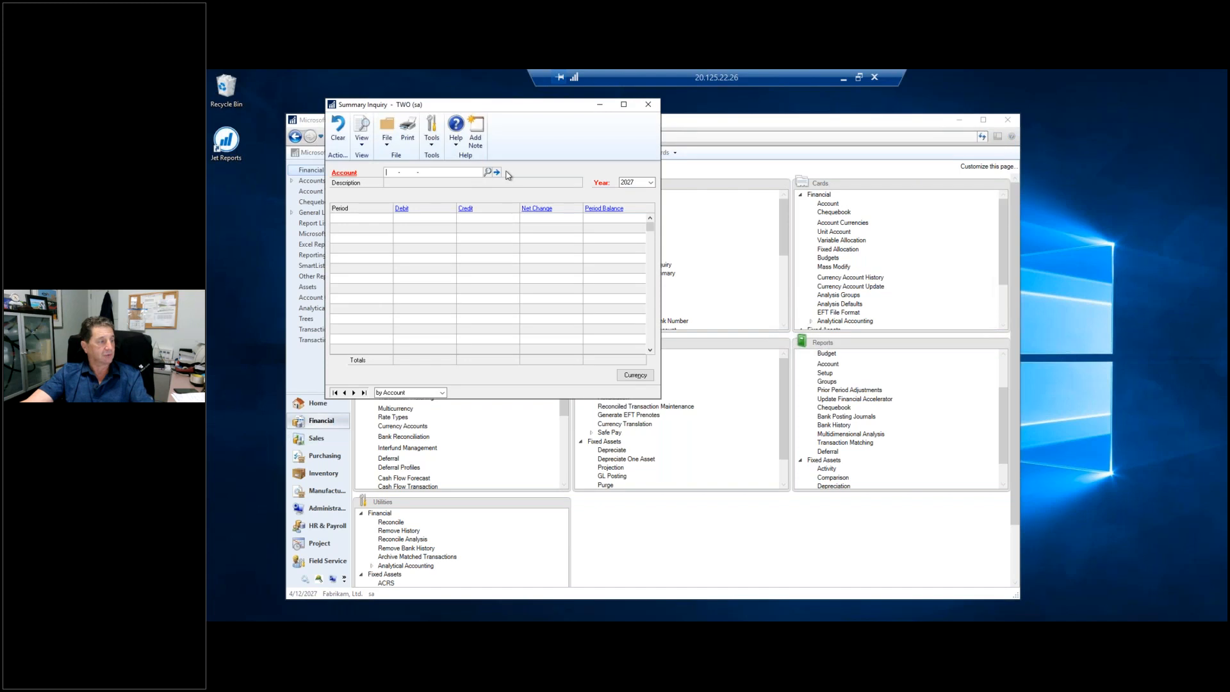
left_click(488, 172)
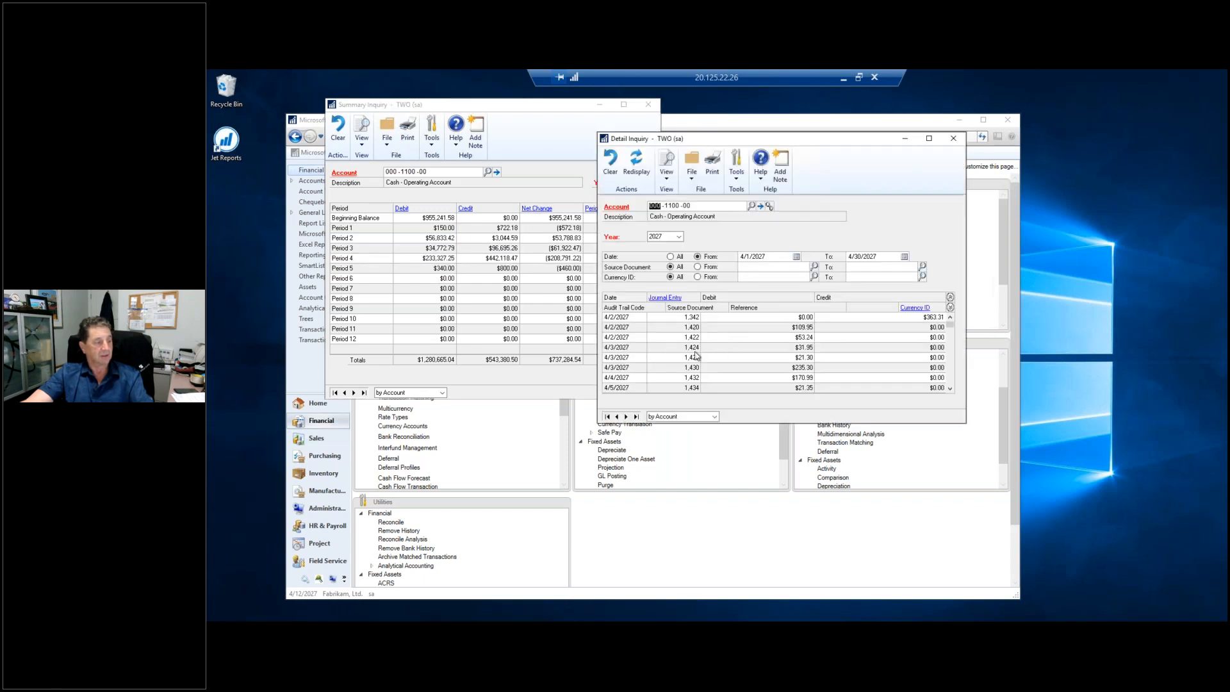
left_click(689, 357)
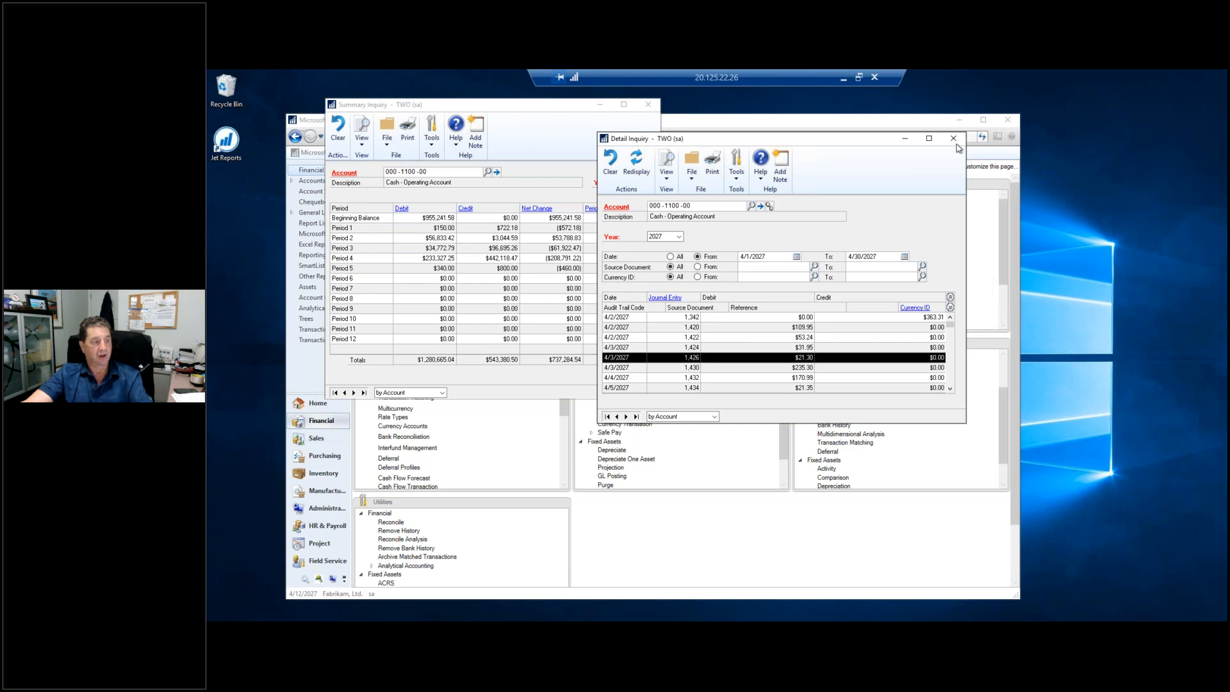
left_click(953, 137)
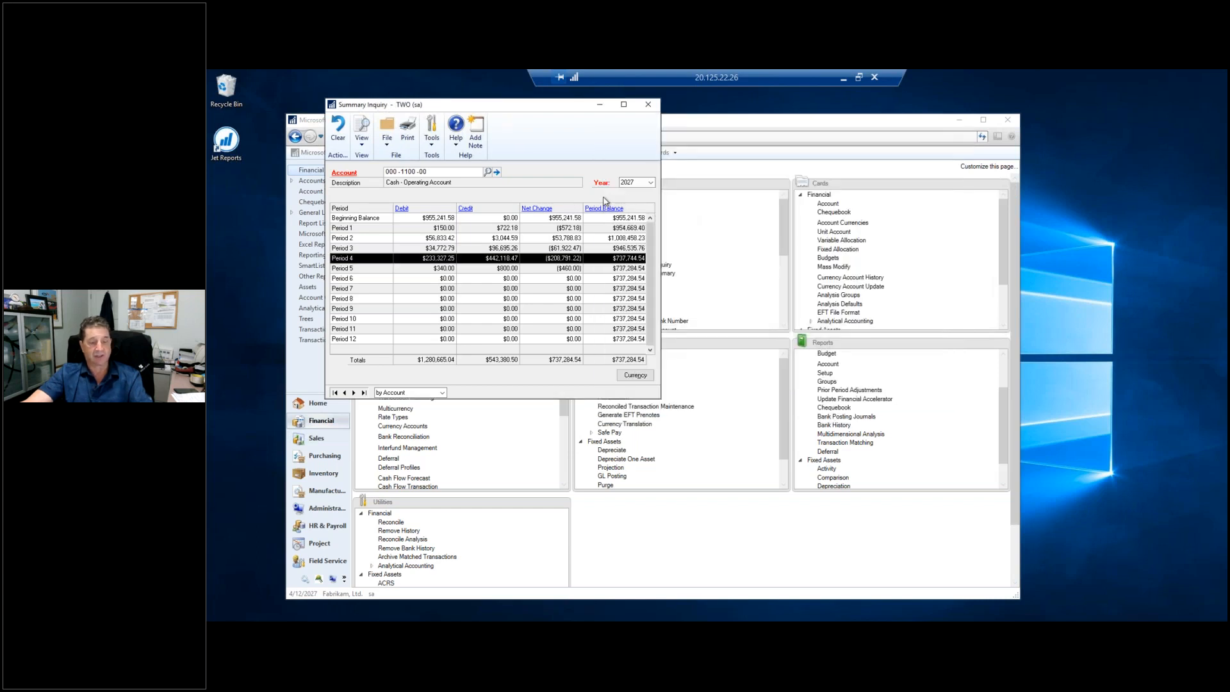
left_click(650, 182)
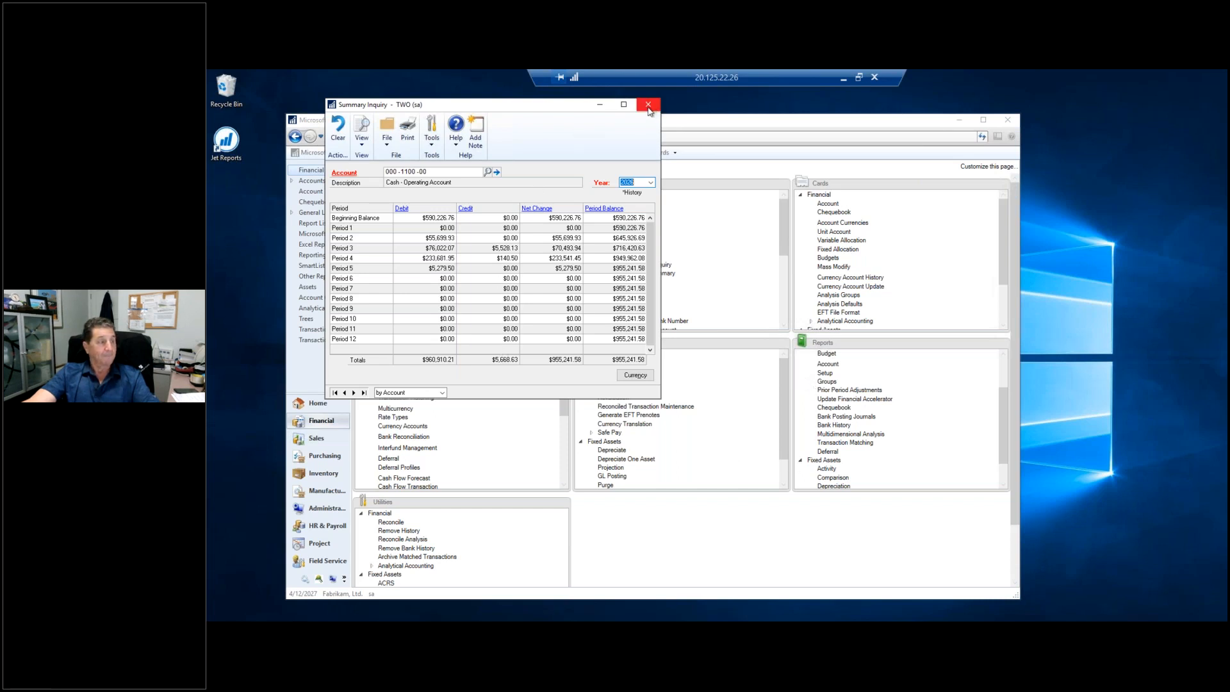
mouse_move(649, 105)
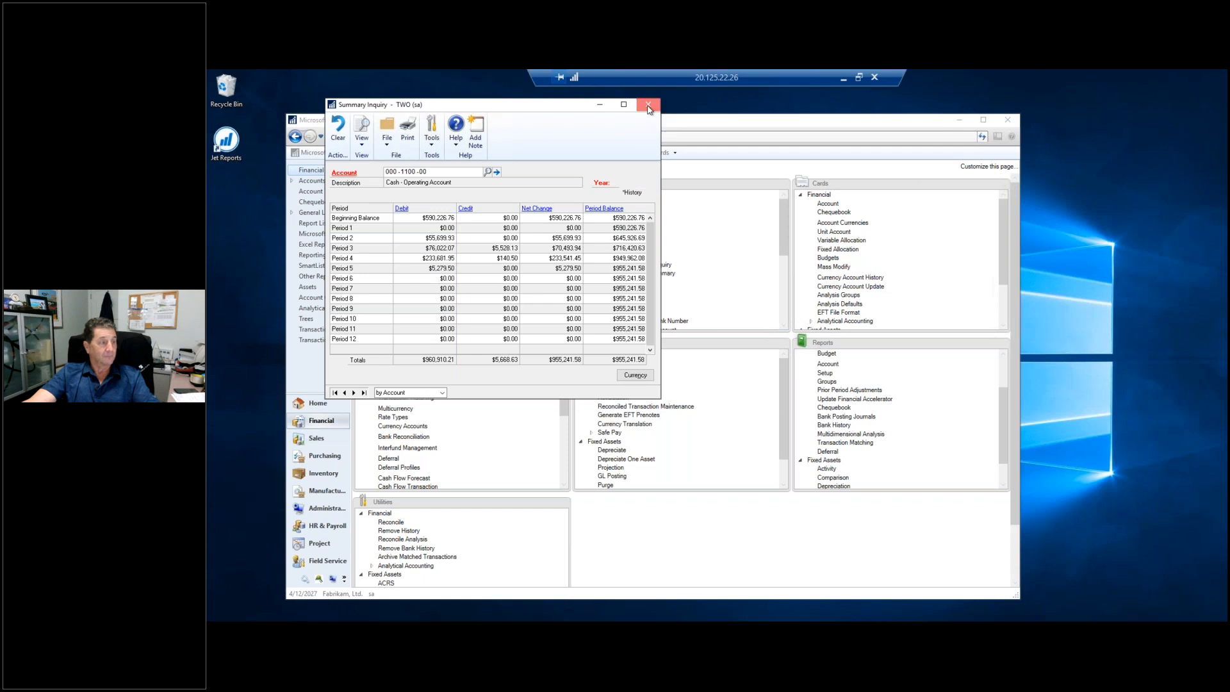
left_click(648, 105)
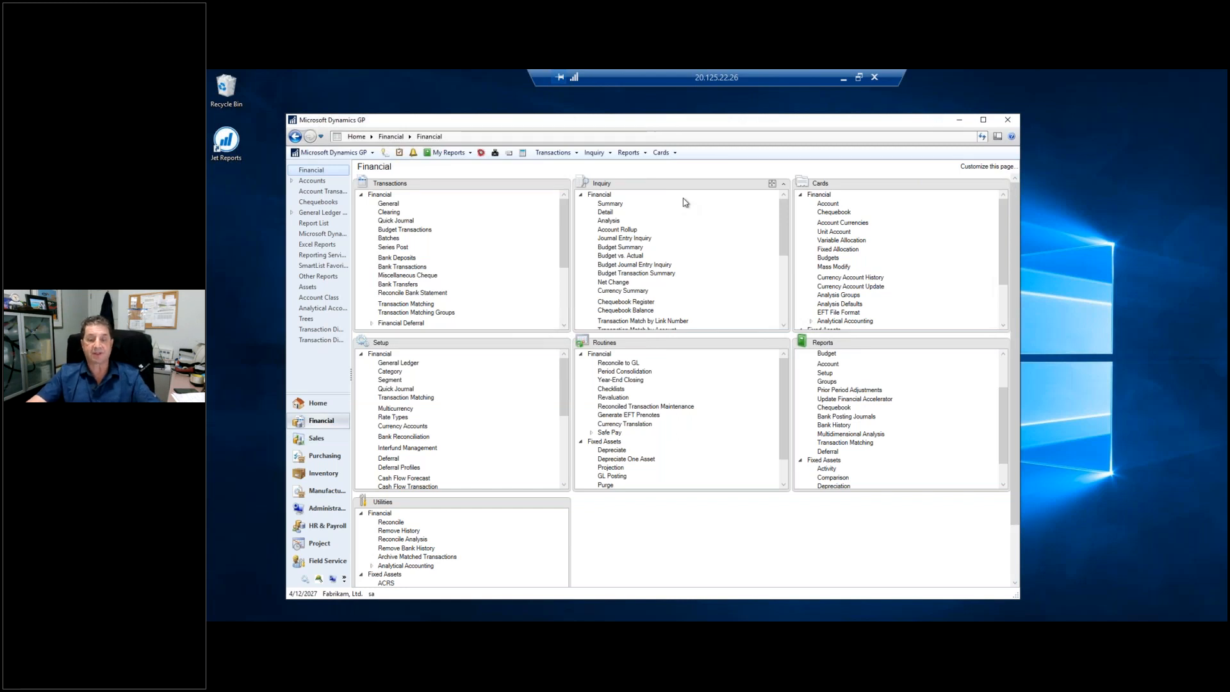
mouse_move(1008, 288)
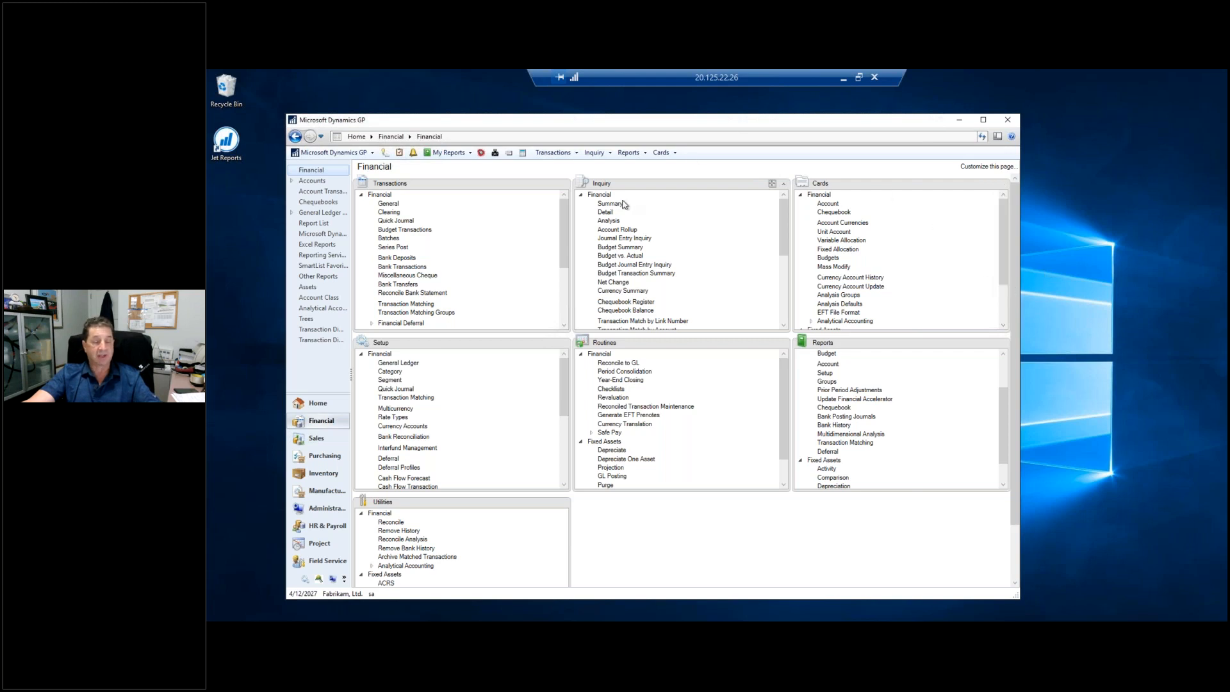
mouse_move(447, 168)
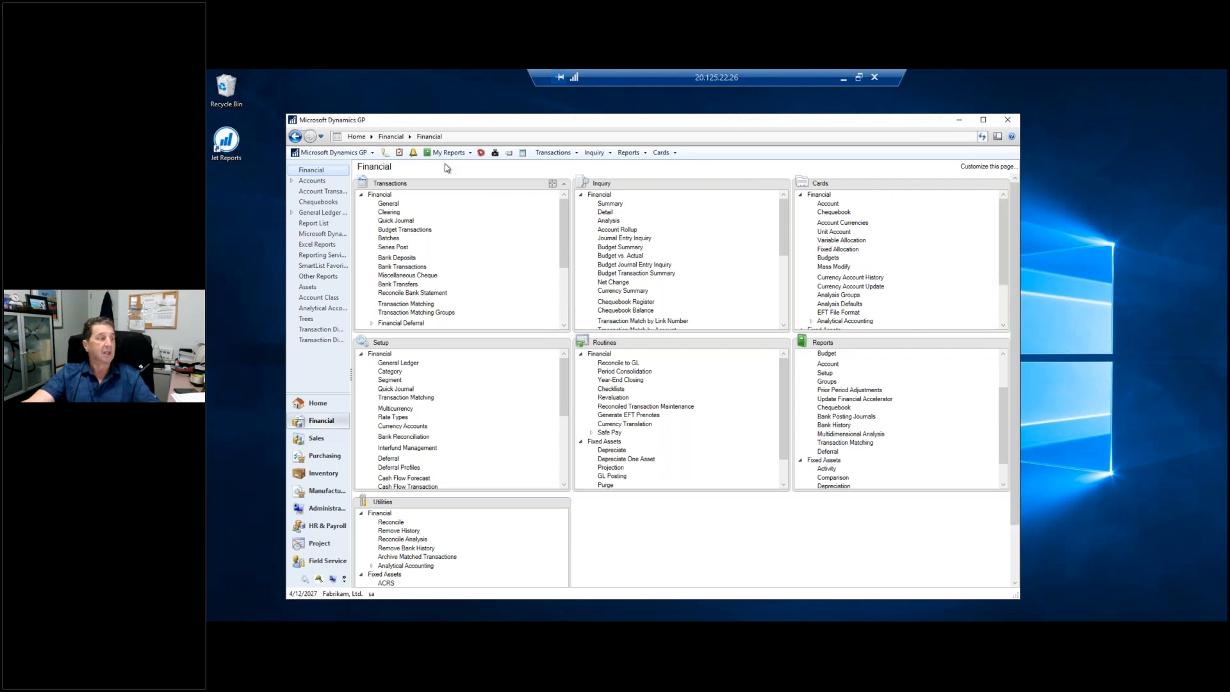
mouse_move(387, 153)
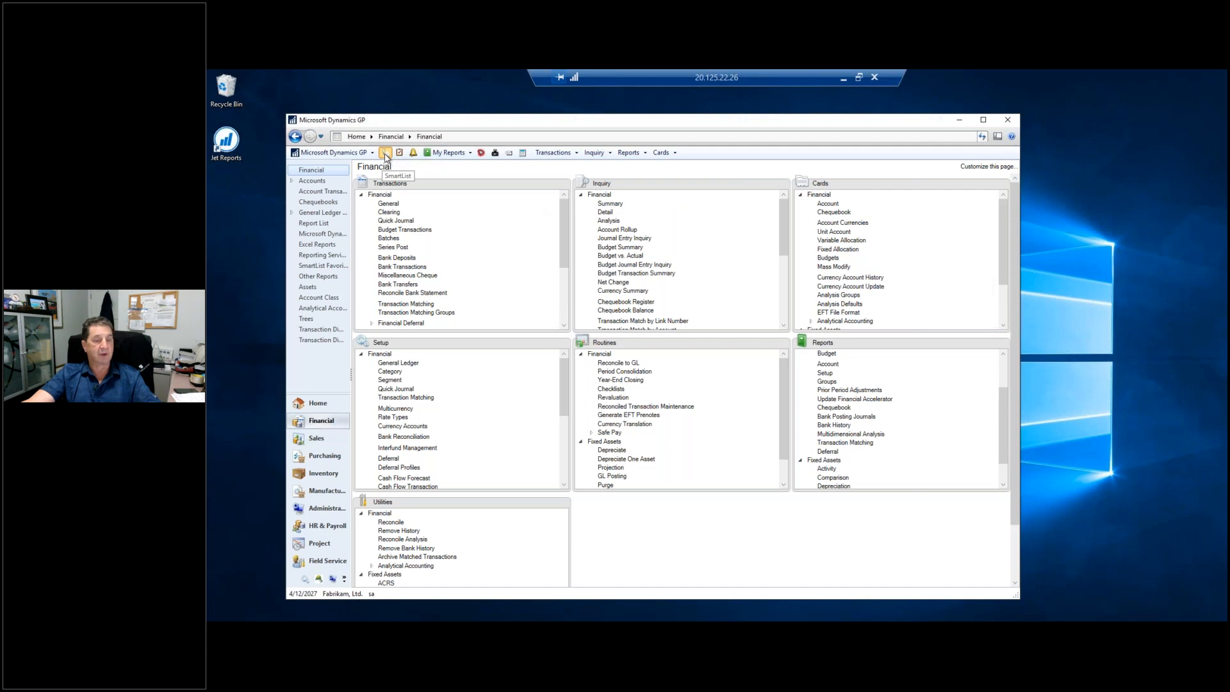
mouse_move(469, 191)
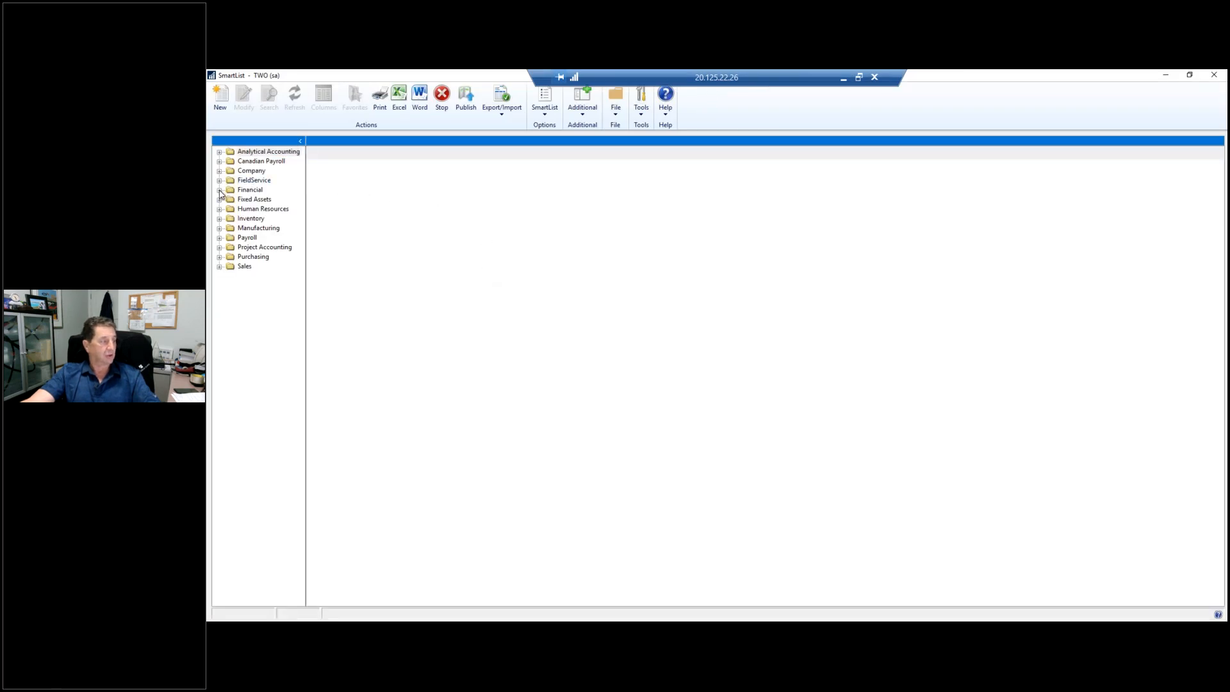
Step: Expand Financial > Accounts in SmartList and bring up the Posting Type column via Columns
left_click(262, 218)
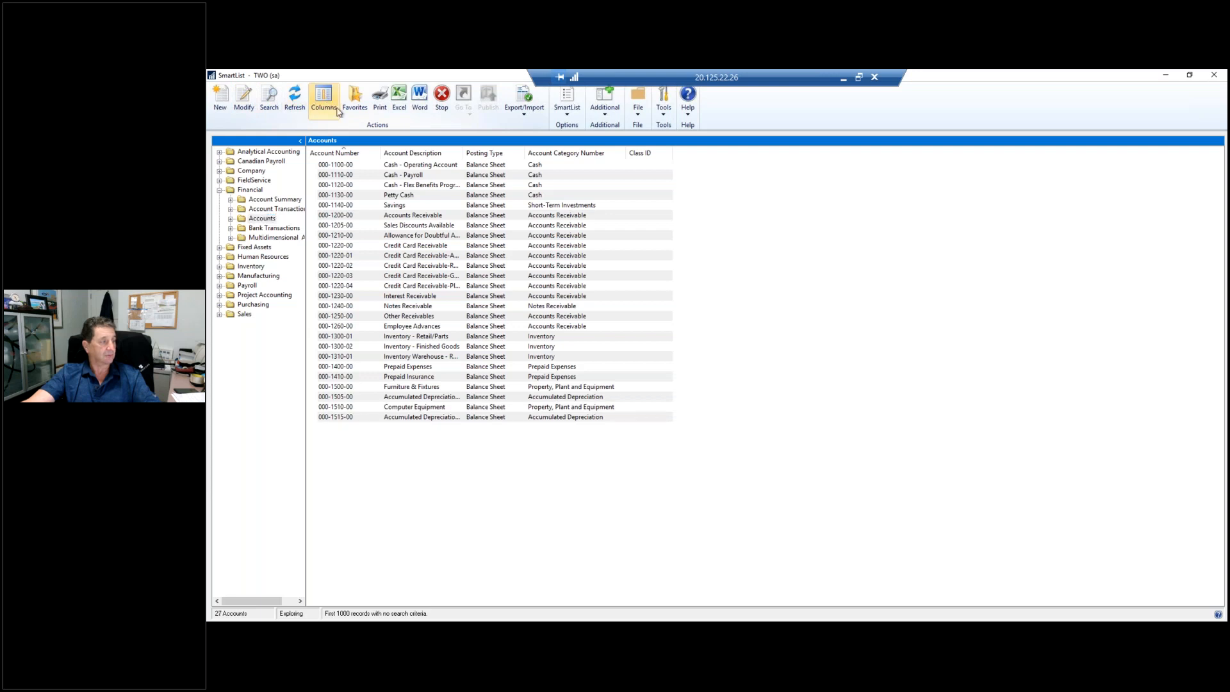
left_click(323, 96)
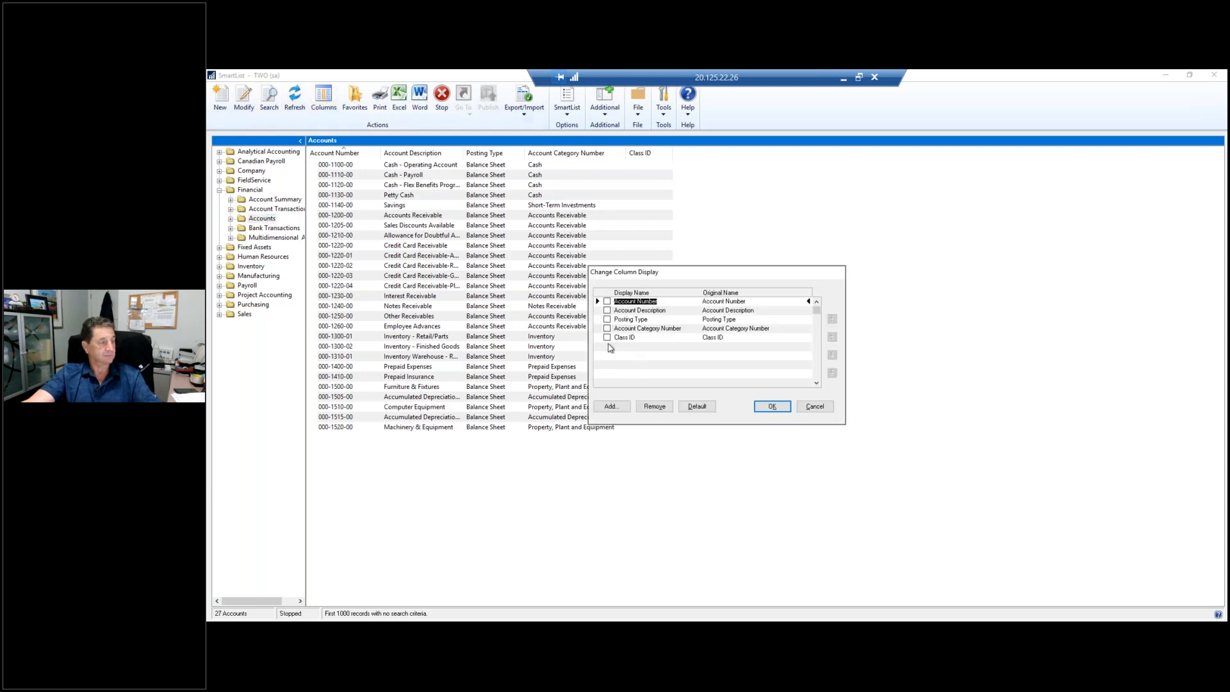
left_click(772, 406)
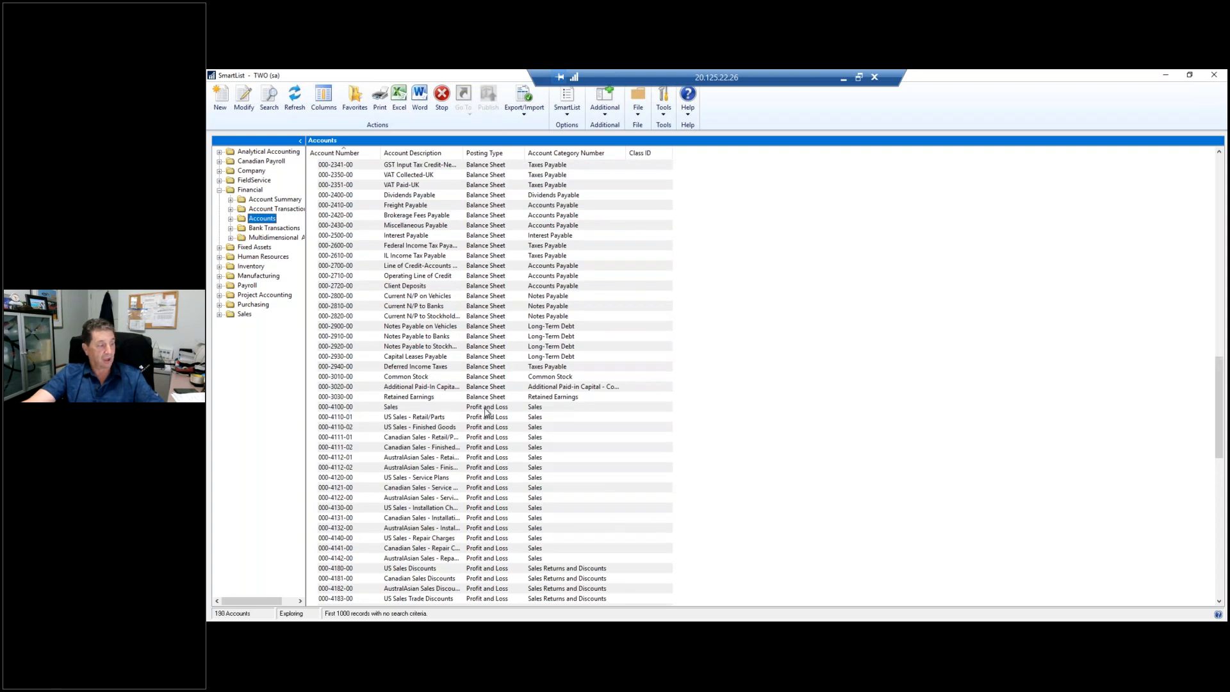
Step: Scroll down the account list to review each account's posting type past 230 accounts
scroll("down", 3)
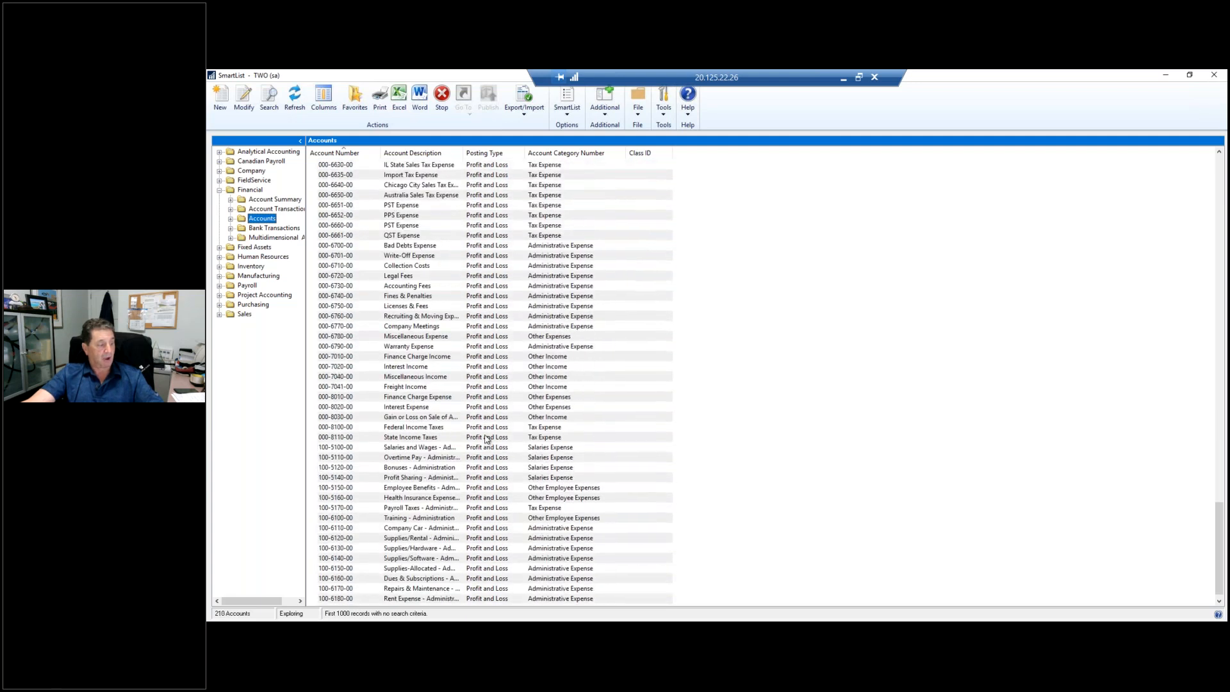
scroll("down", 3)
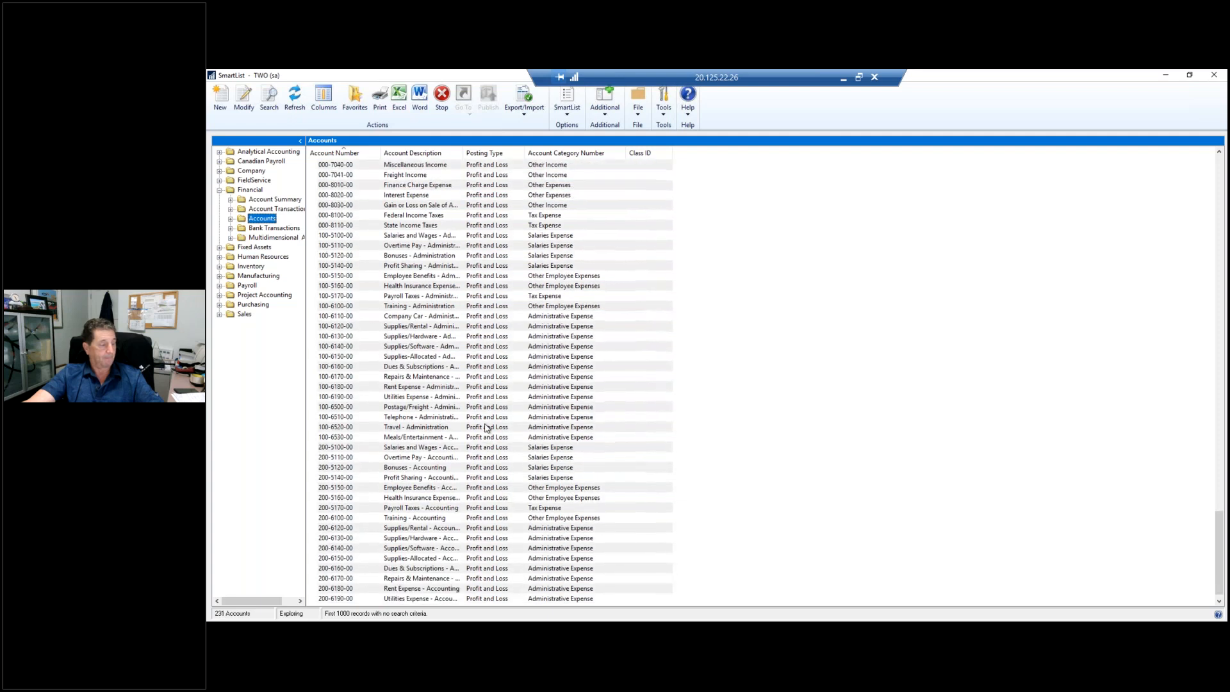
scroll("down", 3)
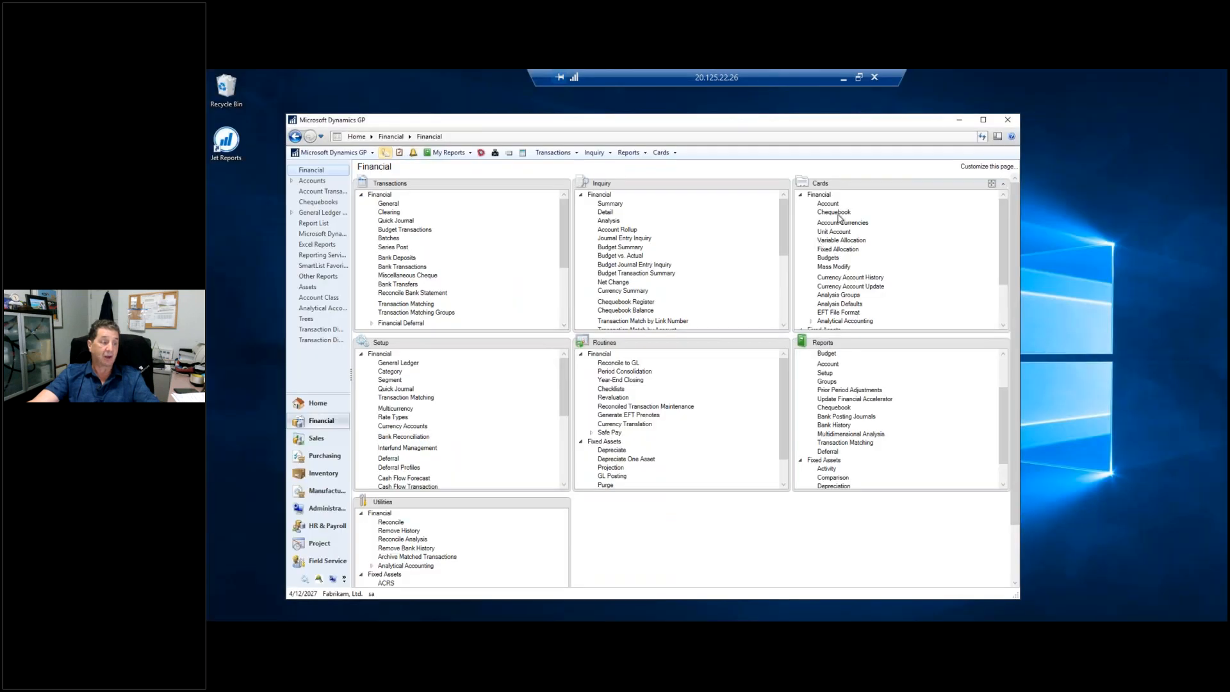
left_click(833, 231)
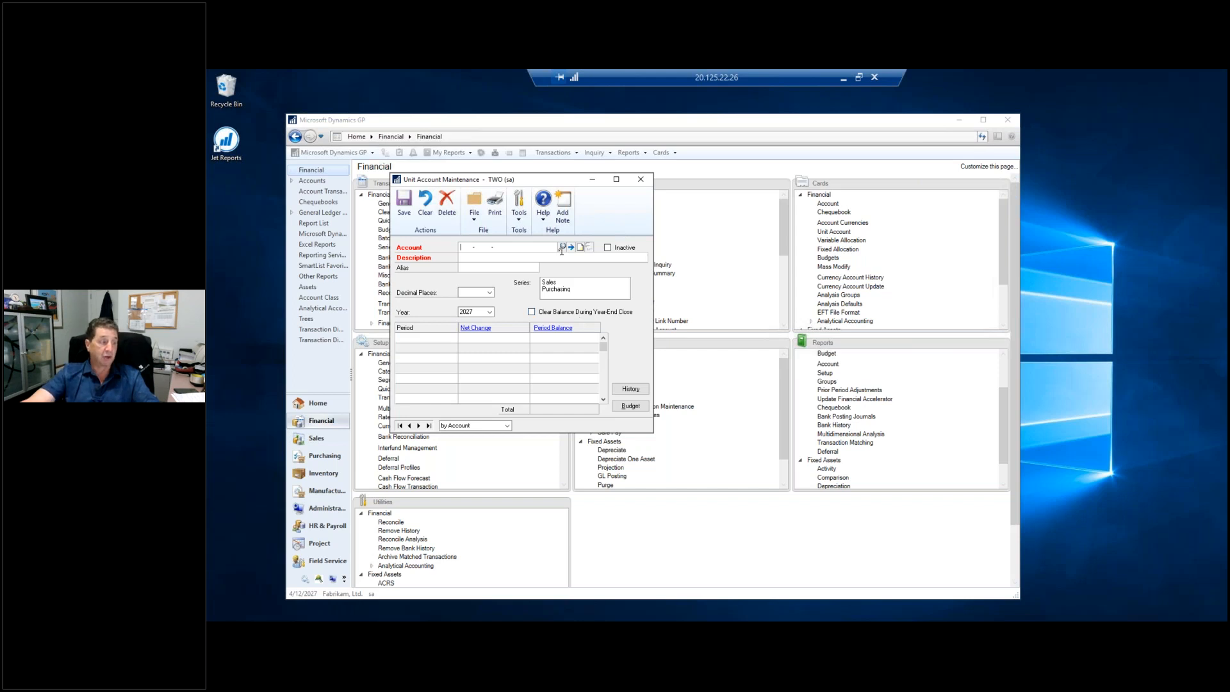
left_click(562, 247)
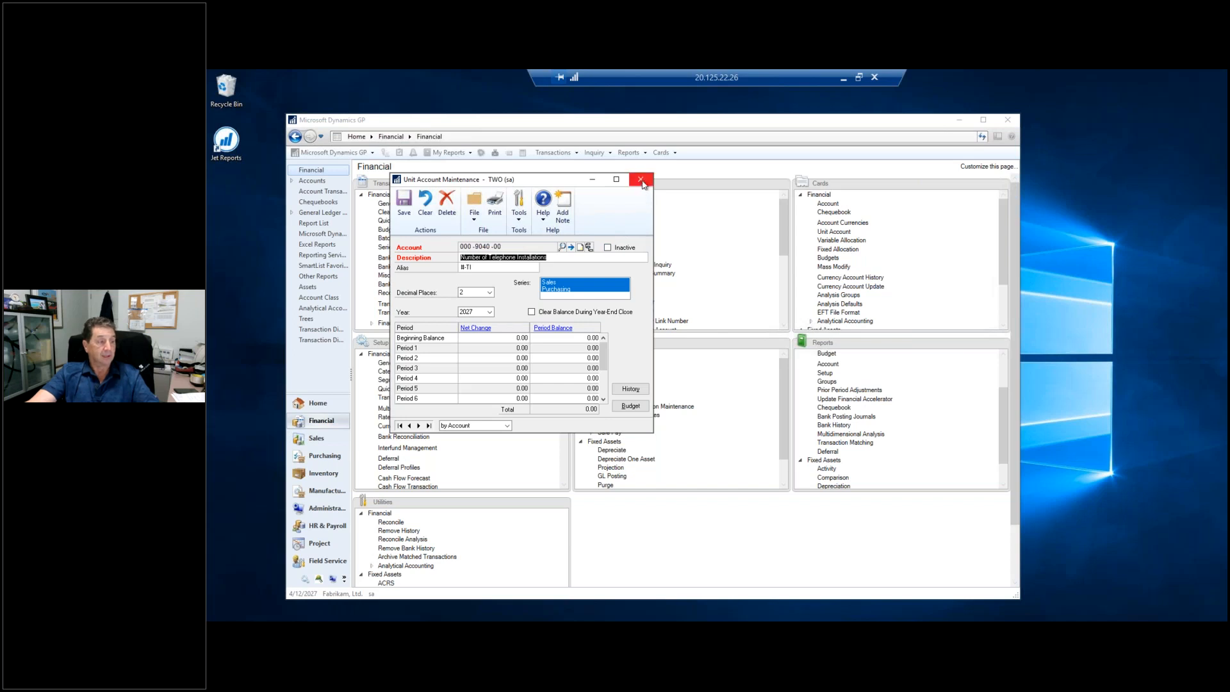
left_click(641, 179)
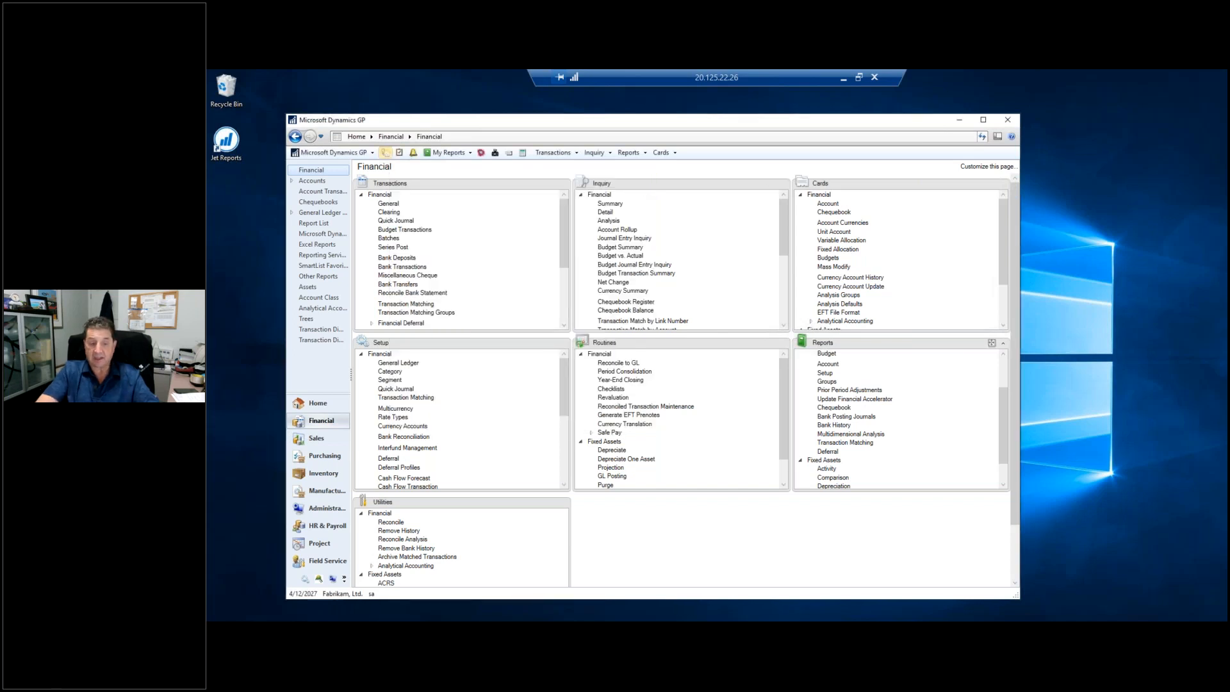